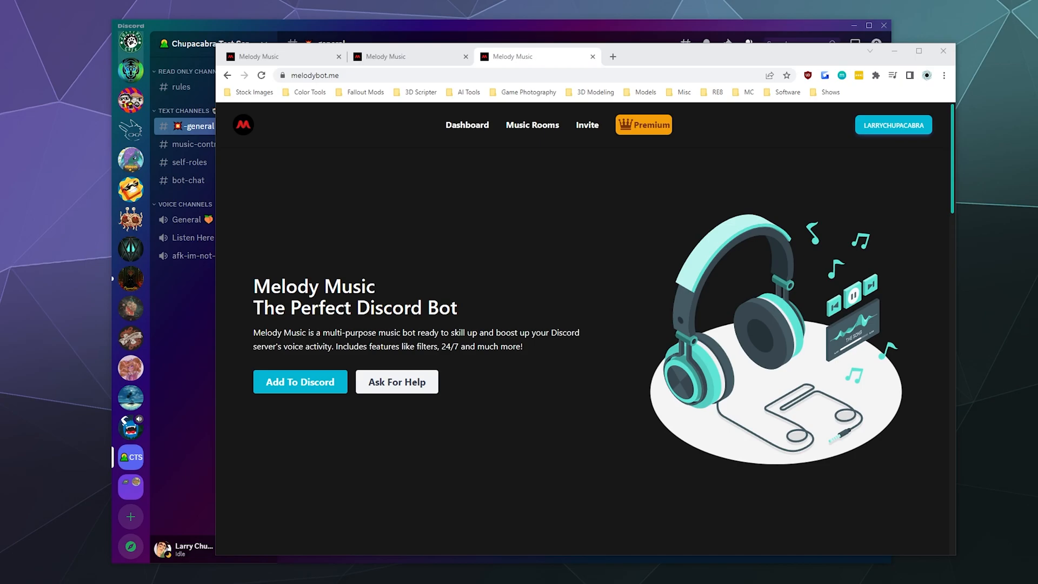
pyautogui.moveTo(442, 476)
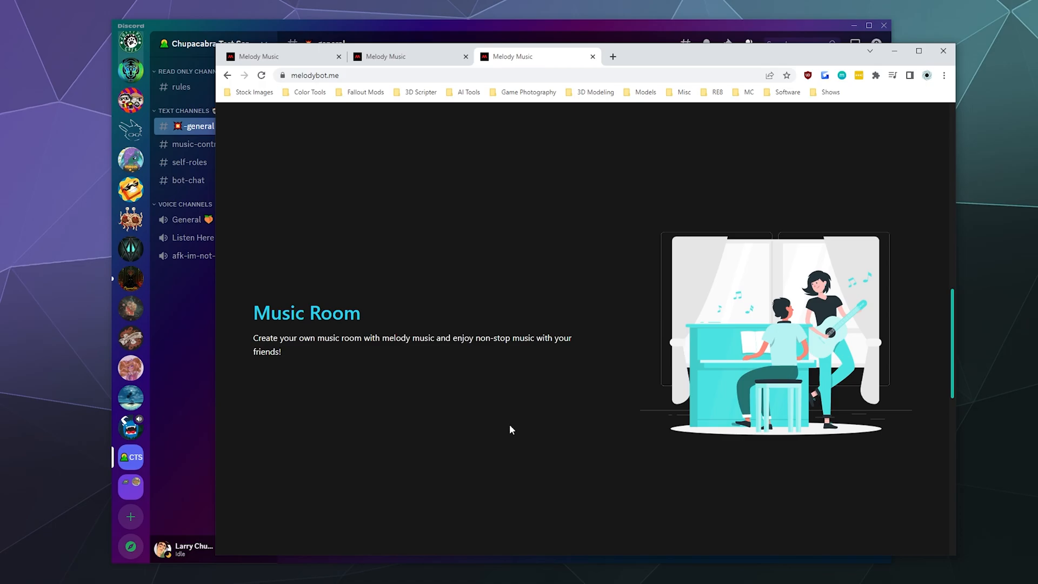
# Step: From the server menu's App Directory, search 'Melody Music' and open the MELODY MUSIC listing
pyautogui.scroll(-3)
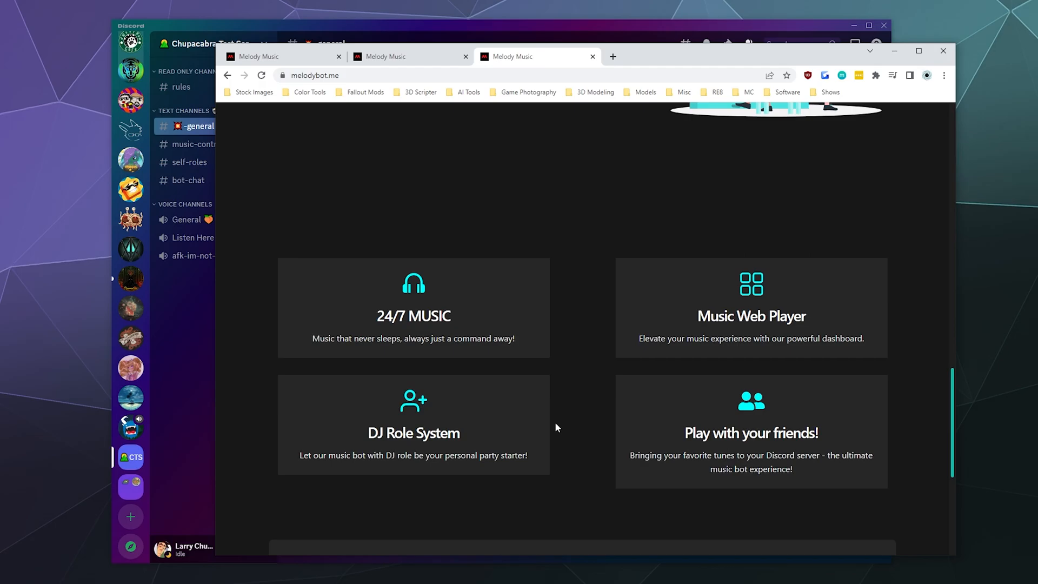
pyautogui.scroll(3)
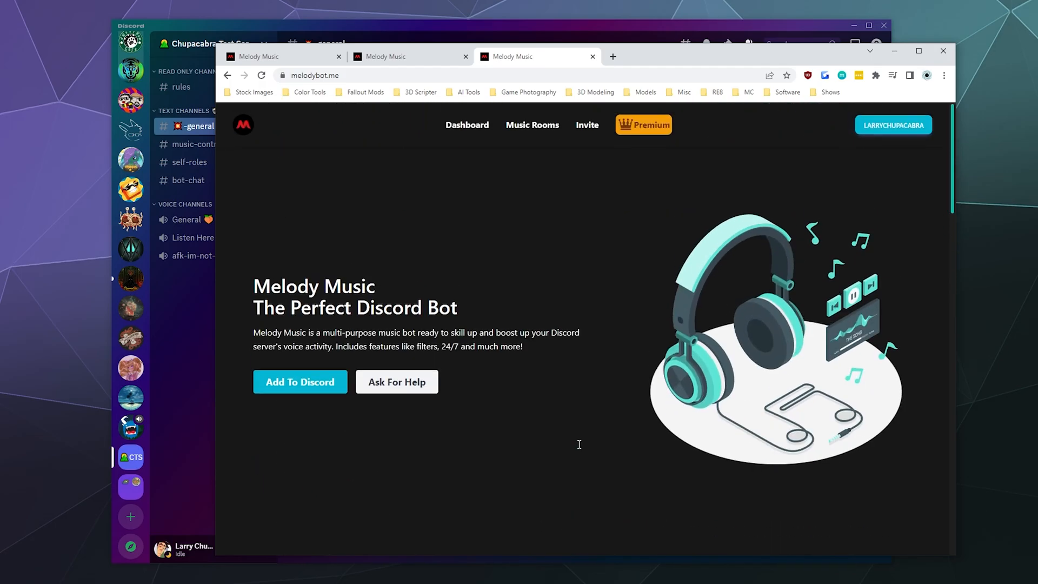
pyautogui.moveTo(574, 439)
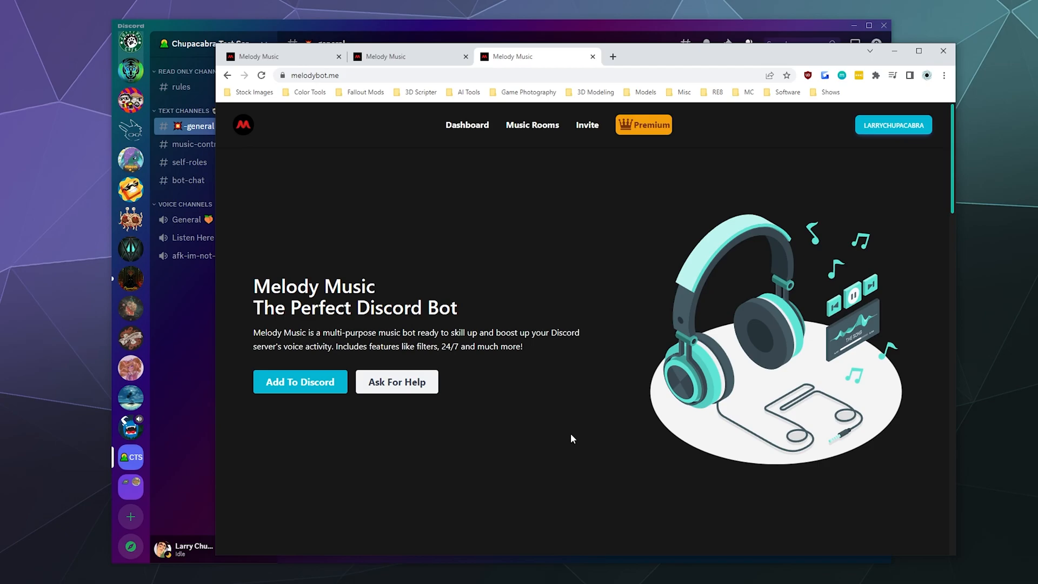
pyautogui.moveTo(448, 443)
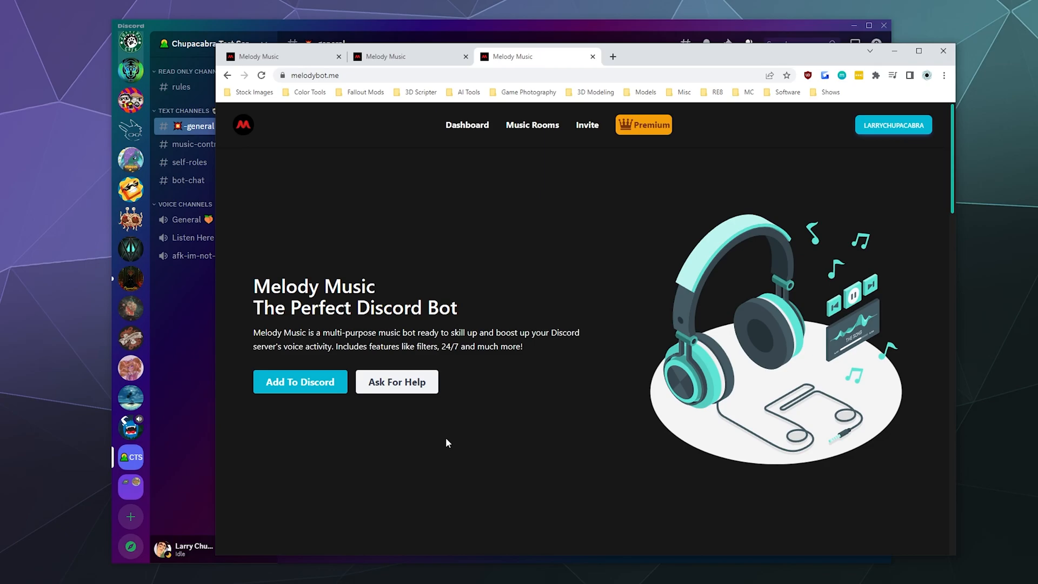
pyautogui.moveTo(331, 159)
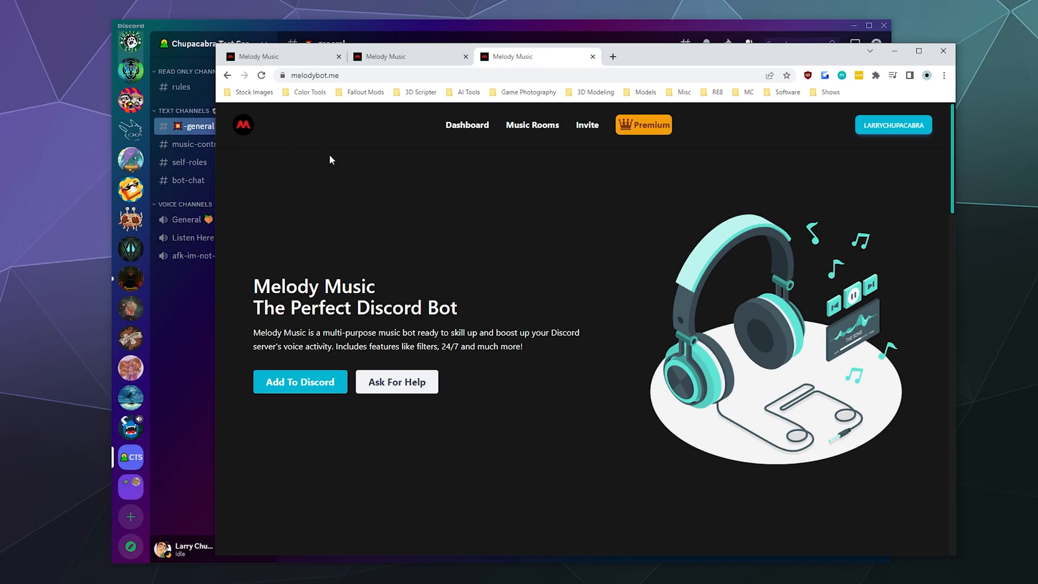
pyautogui.moveTo(313, 230)
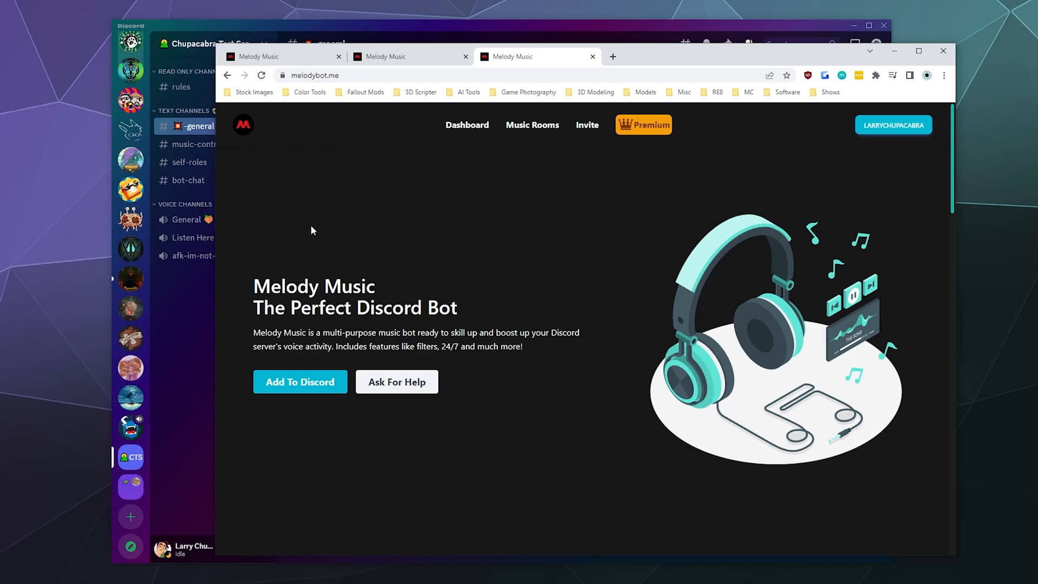
pyautogui.moveTo(283, 382)
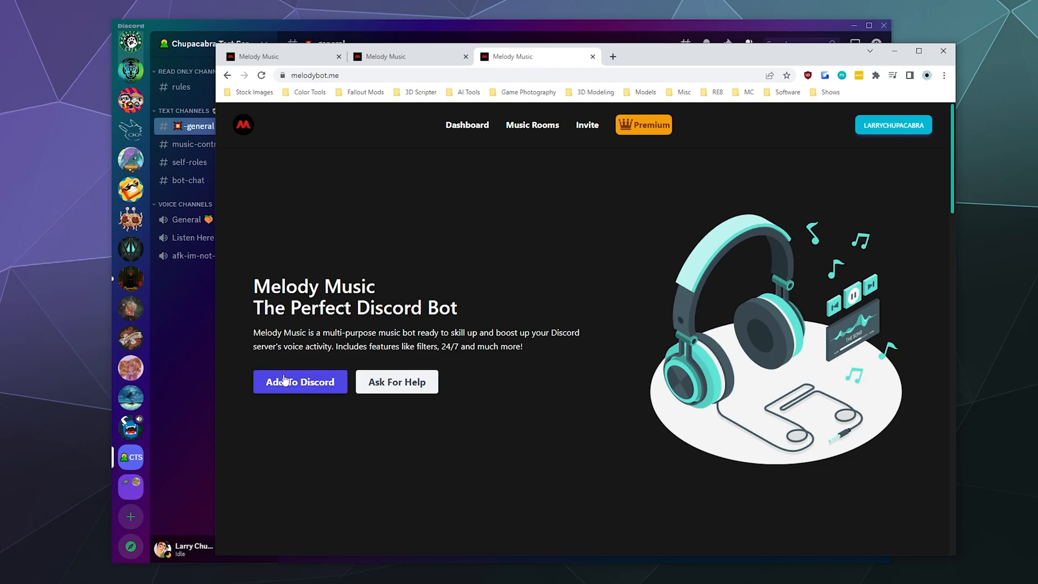
pyautogui.moveTo(286, 397)
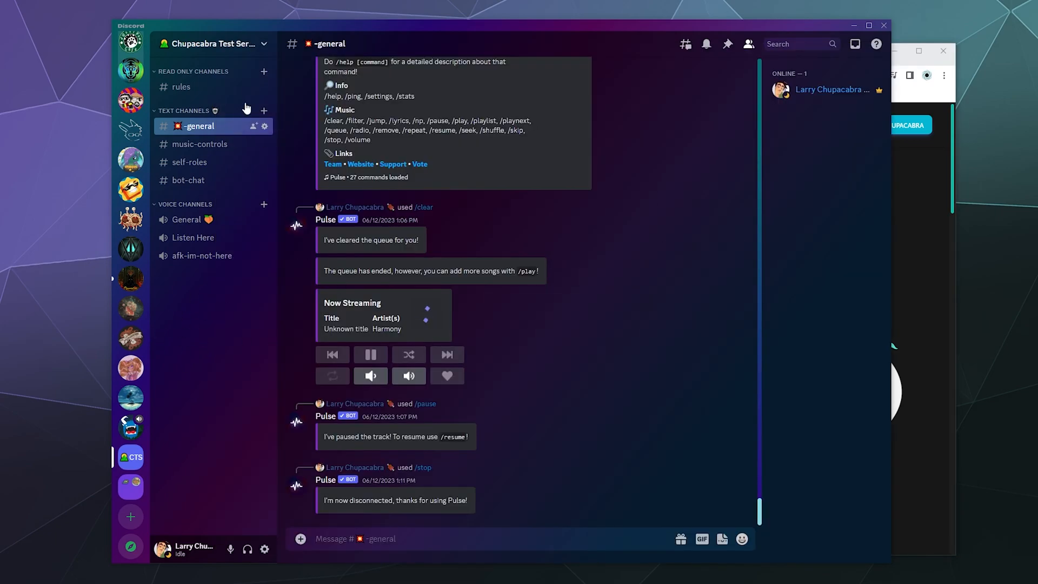
pyautogui.click(210, 44)
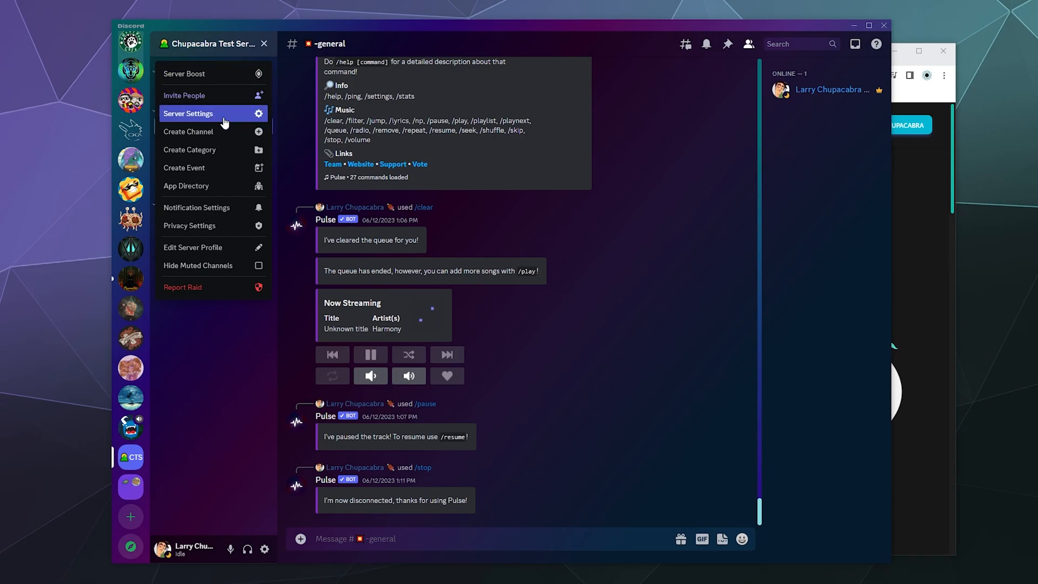
pyautogui.click(188, 114)
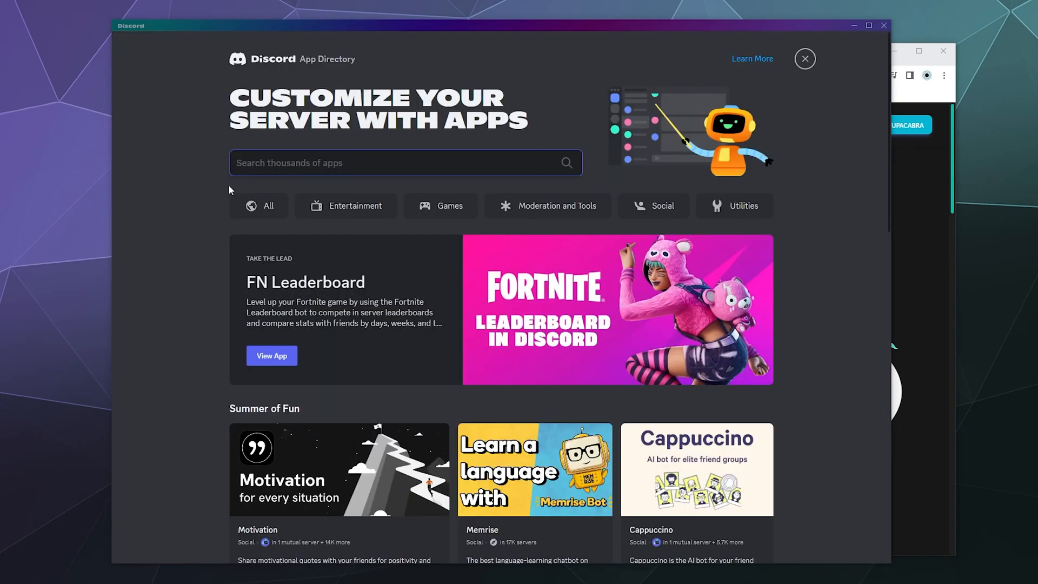
pyautogui.write('Mel')
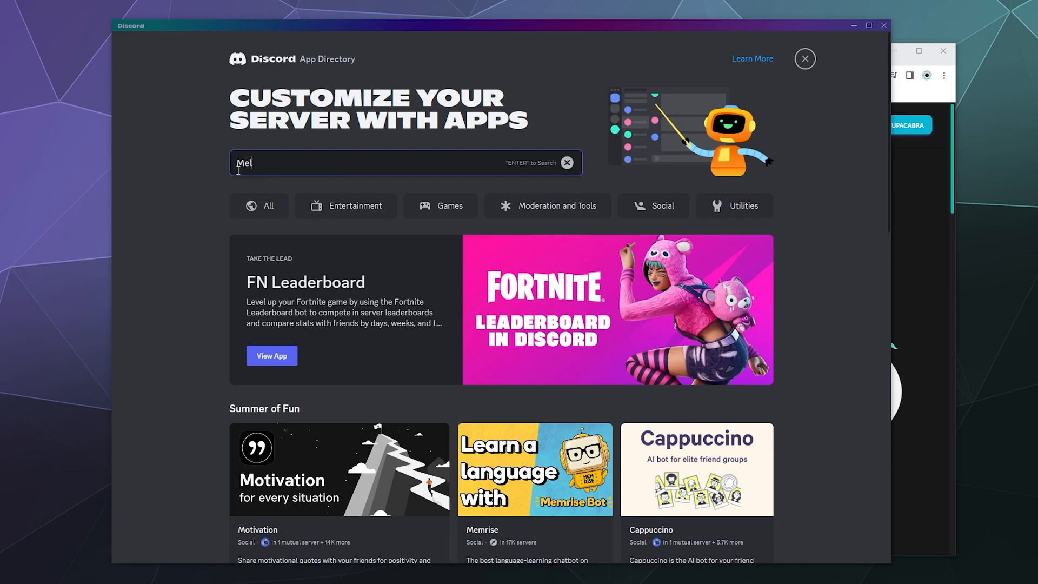
pyautogui.write('Melody Music')
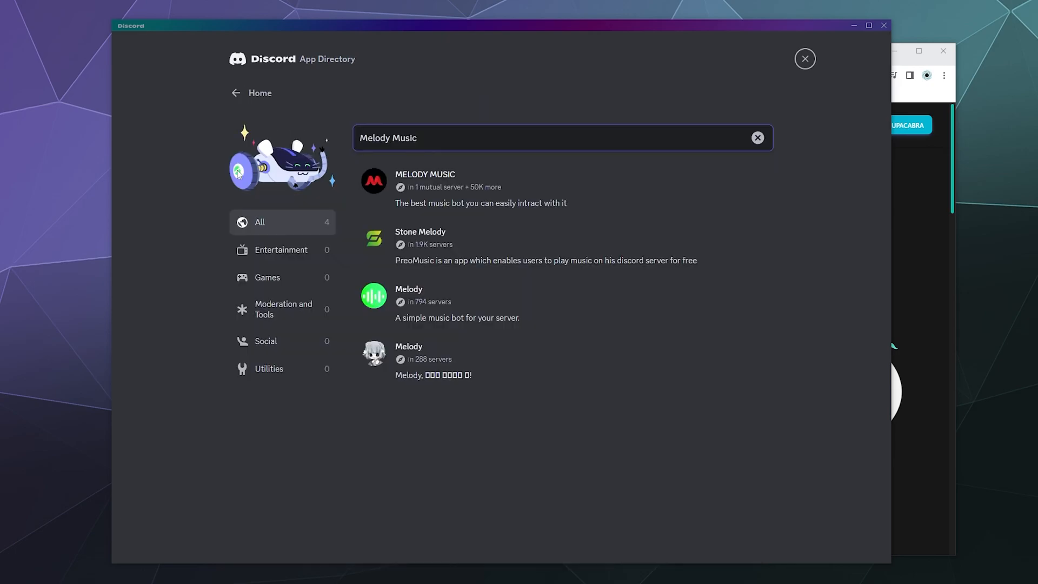
pyautogui.moveTo(463, 200)
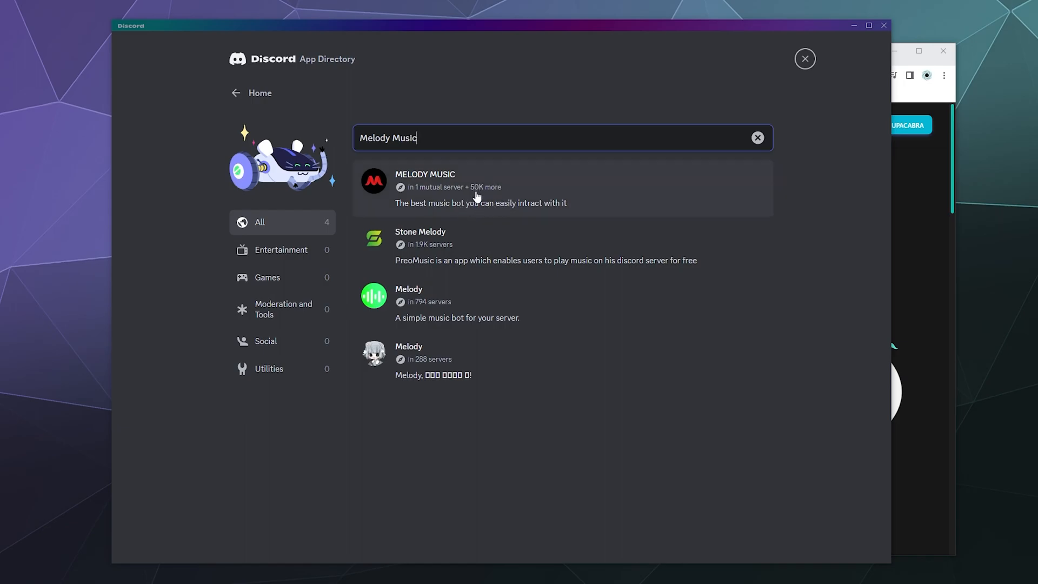
pyautogui.click(474, 195)
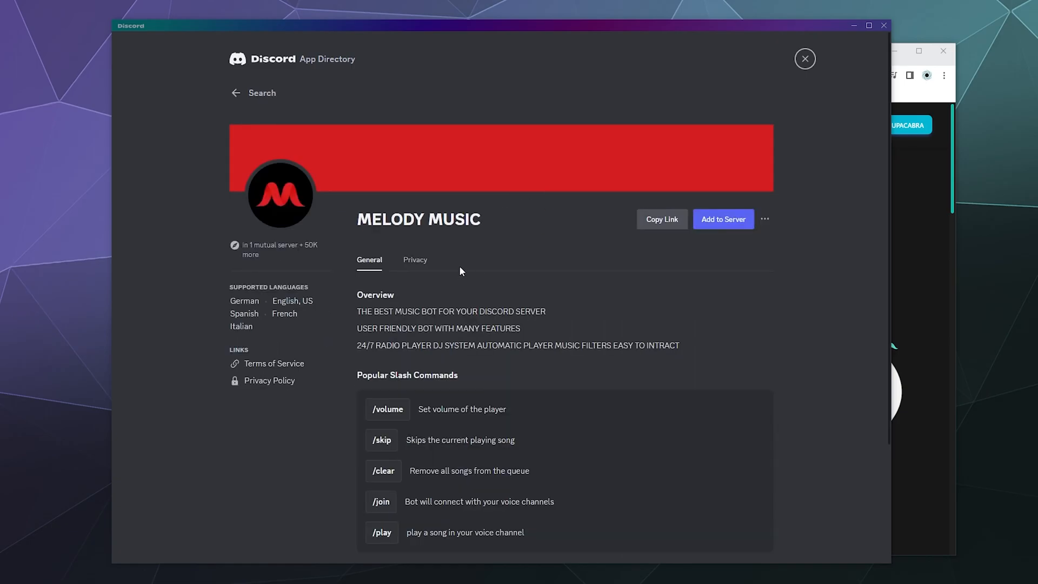
pyautogui.moveTo(718, 222)
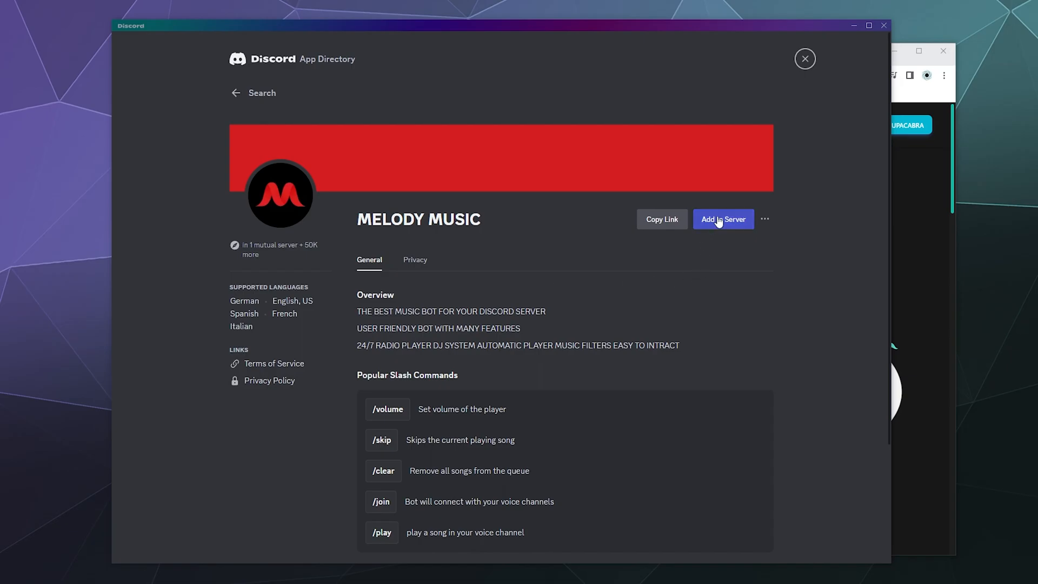
# Step: Add Melody Music to Chupacabra Test Server and authorize its full permission list
pyautogui.click(723, 219)
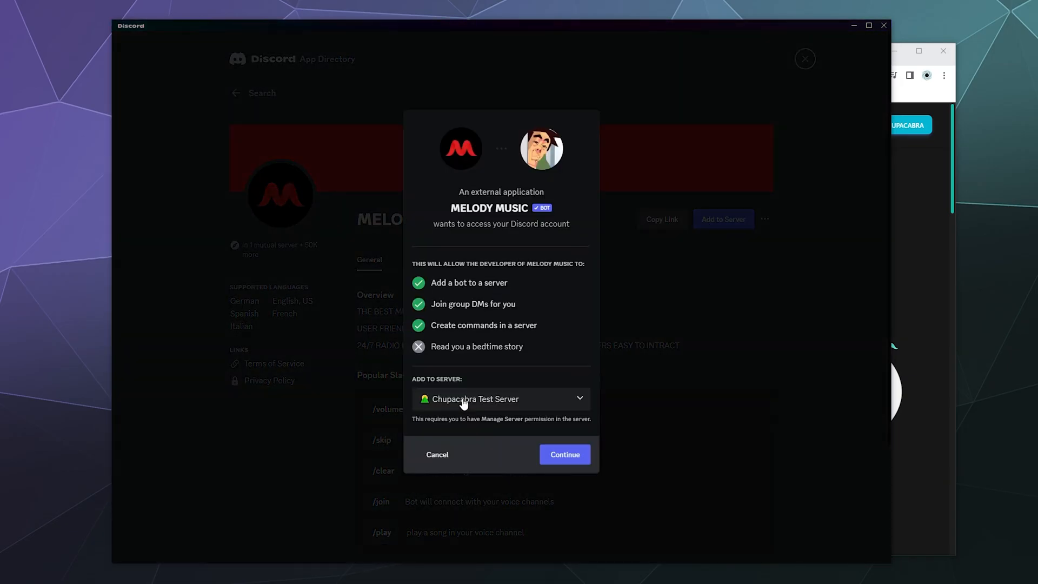
pyautogui.click(564, 454)
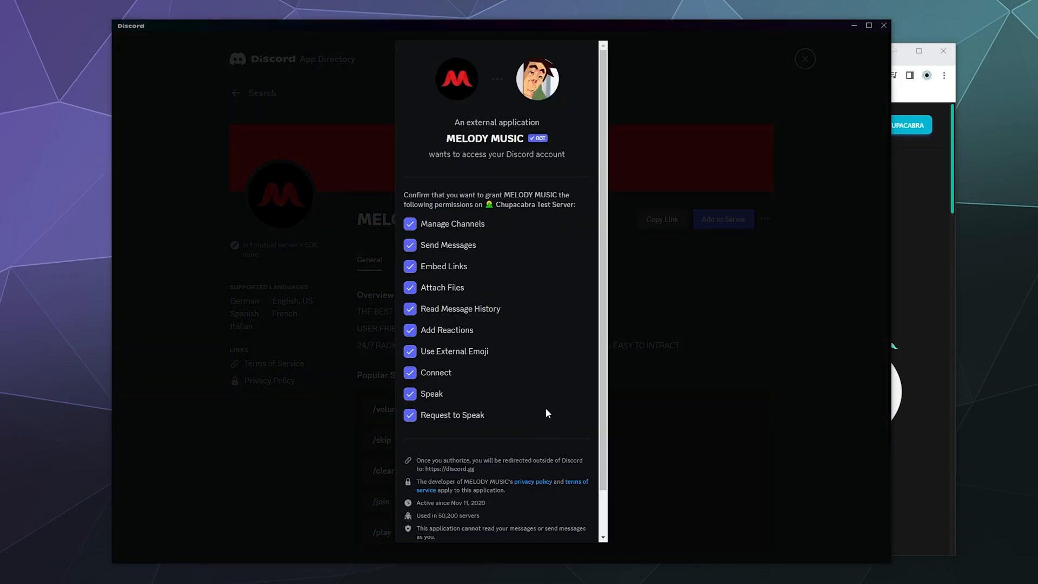
pyautogui.moveTo(538, 349)
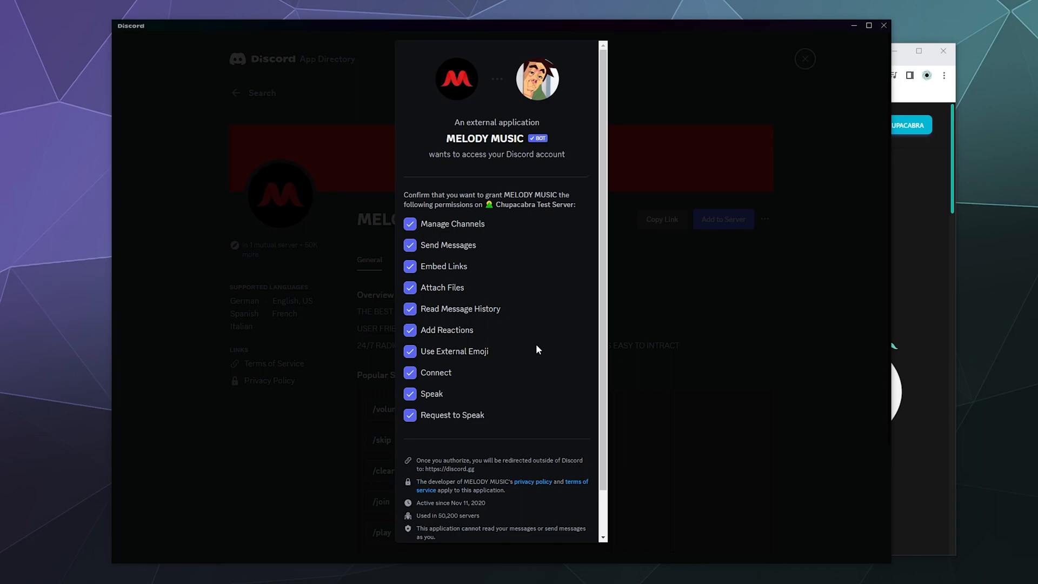
pyautogui.scroll(-3)
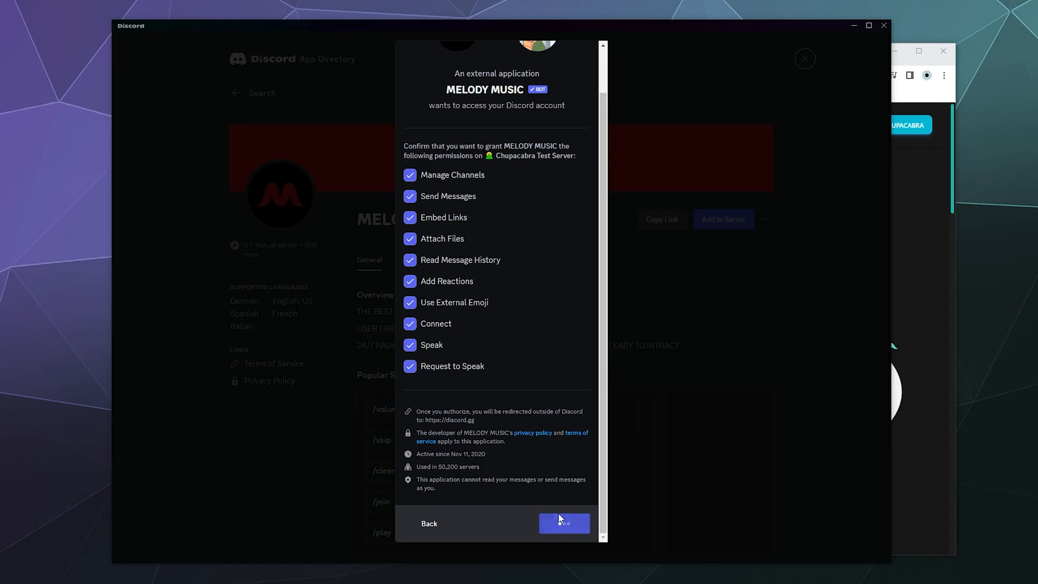
pyautogui.click(564, 524)
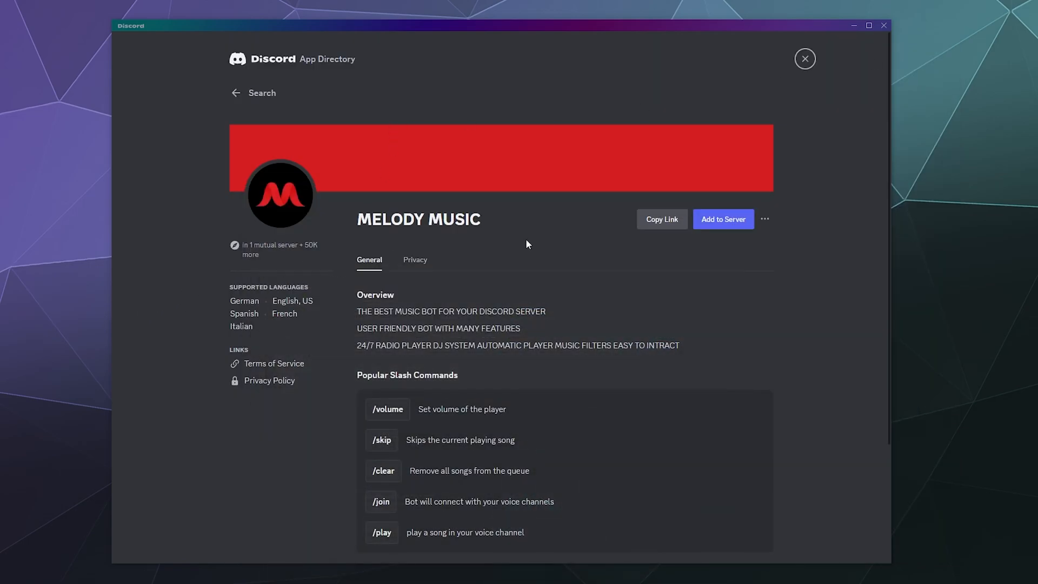
# Step: Close the App Directory and read Melody Music's thank-you direct message
pyautogui.click(805, 58)
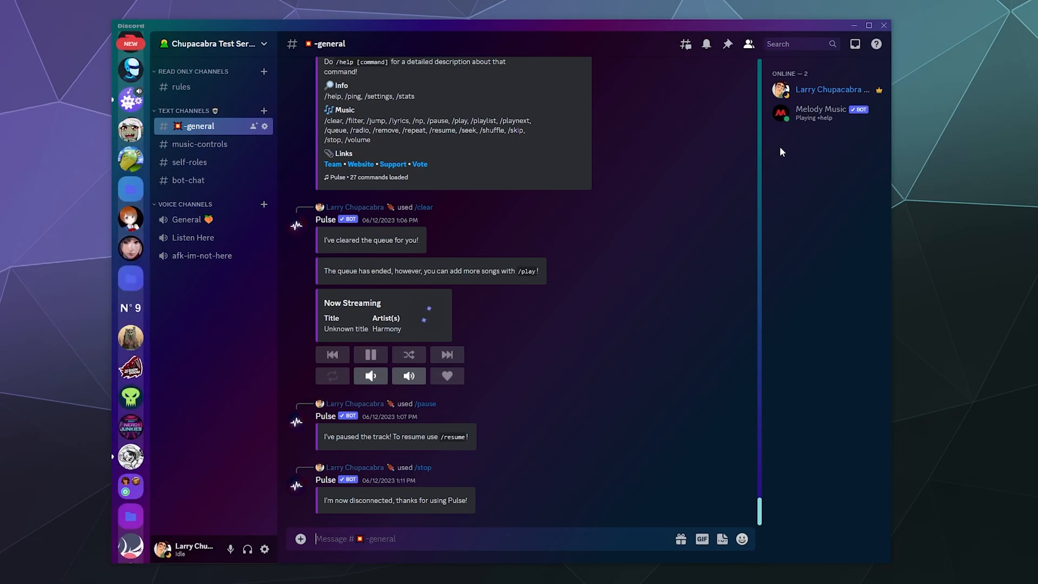
pyautogui.moveTo(308, 418)
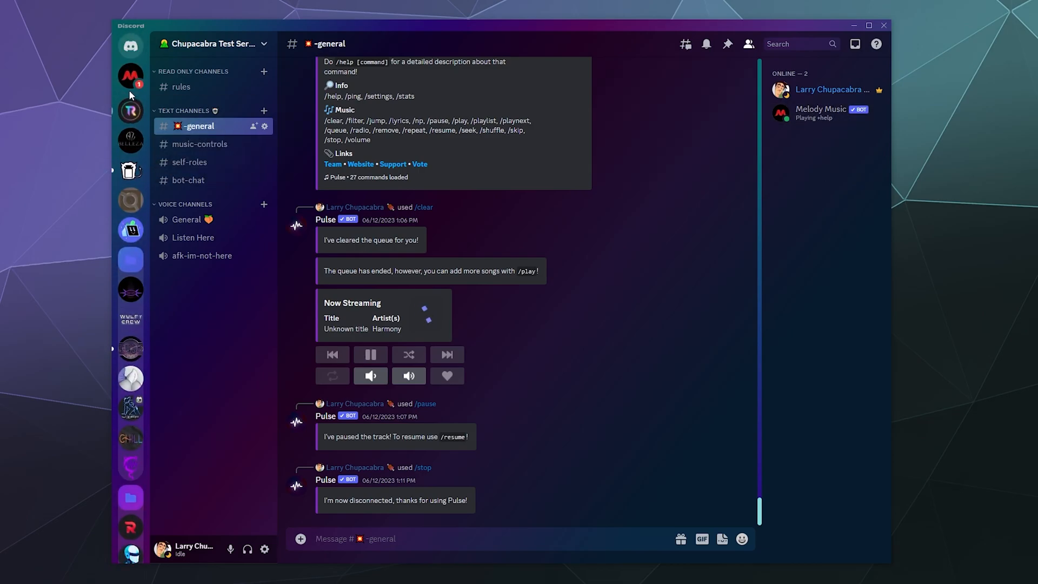
pyautogui.click(131, 45)
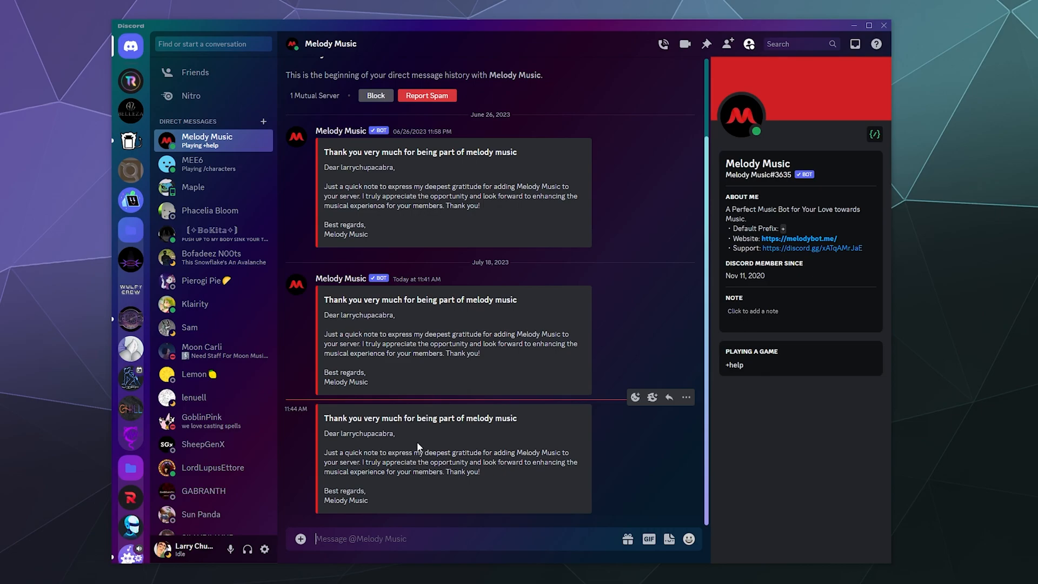
pyautogui.moveTo(416, 446)
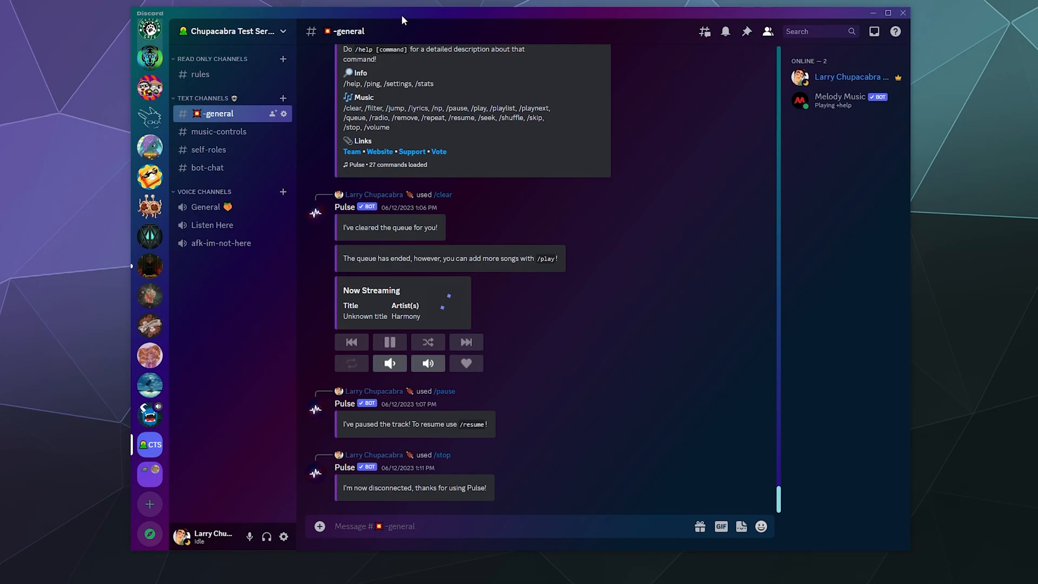
pyautogui.moveTo(227, 235)
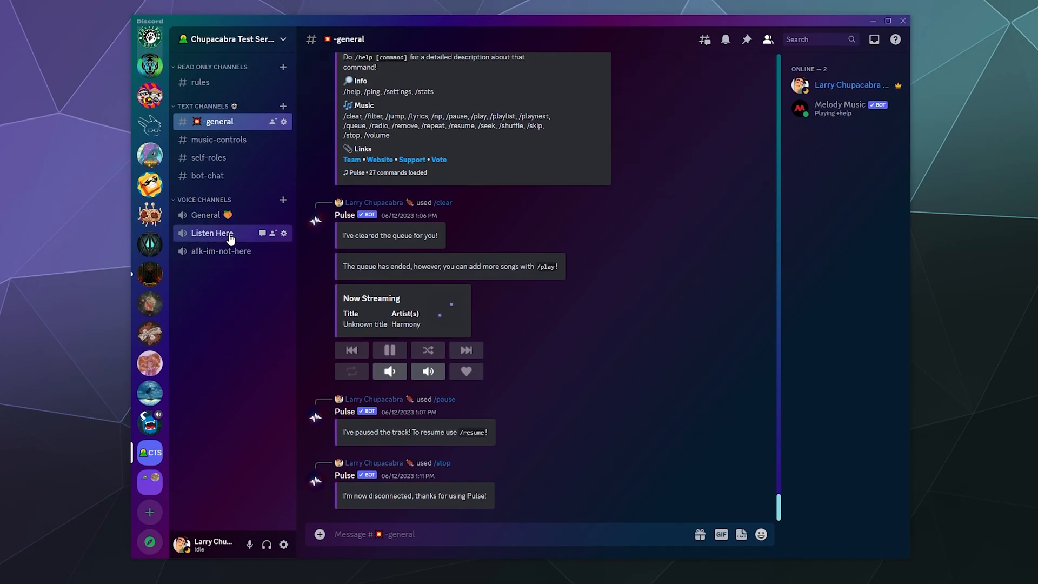
# Step: Connect to the Listen Here voice channel
pyautogui.click(212, 233)
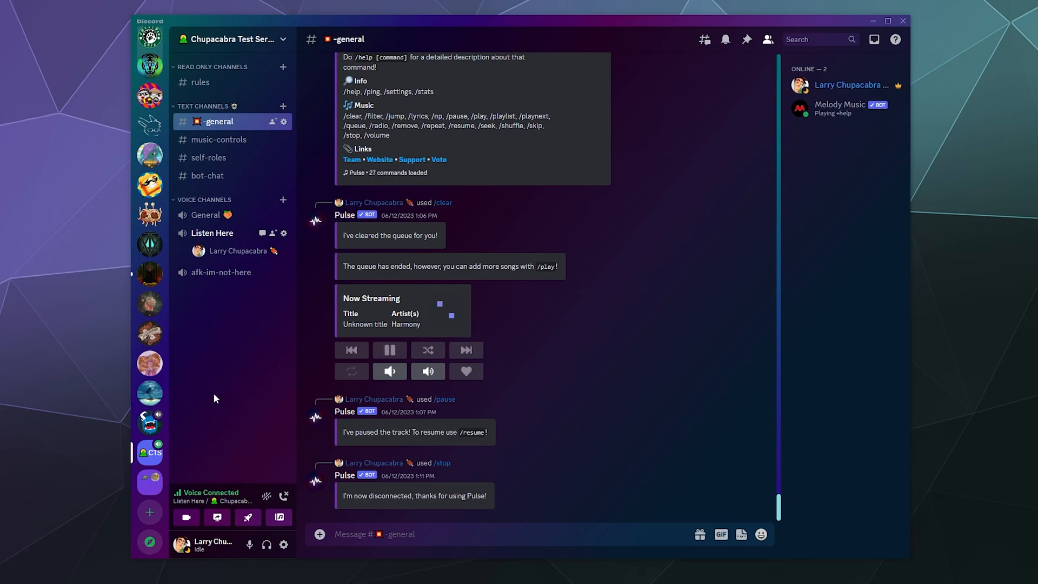
pyautogui.moveTo(212, 416)
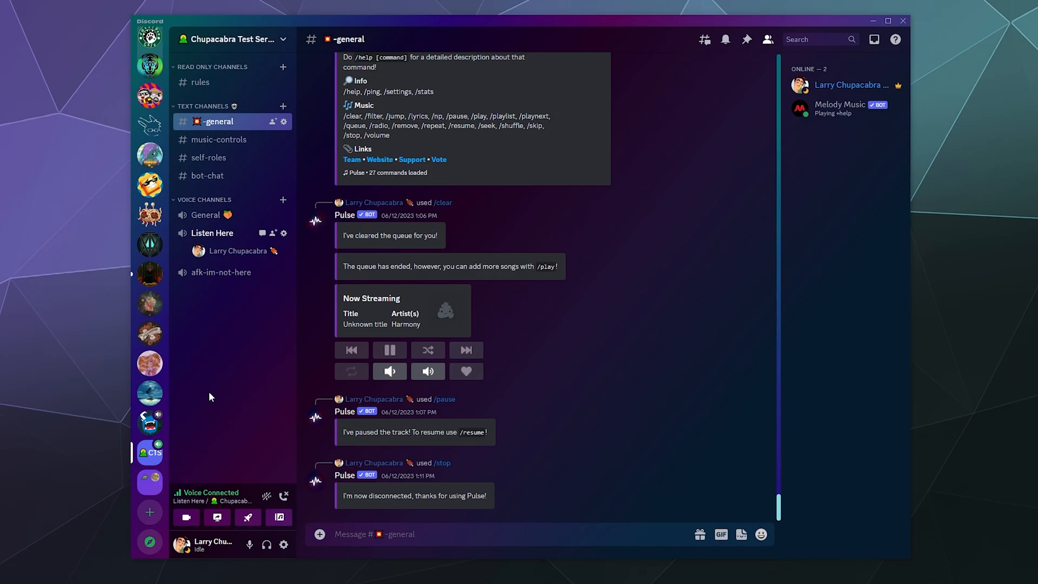
pyautogui.moveTo(303, 479)
pyautogui.write('/')
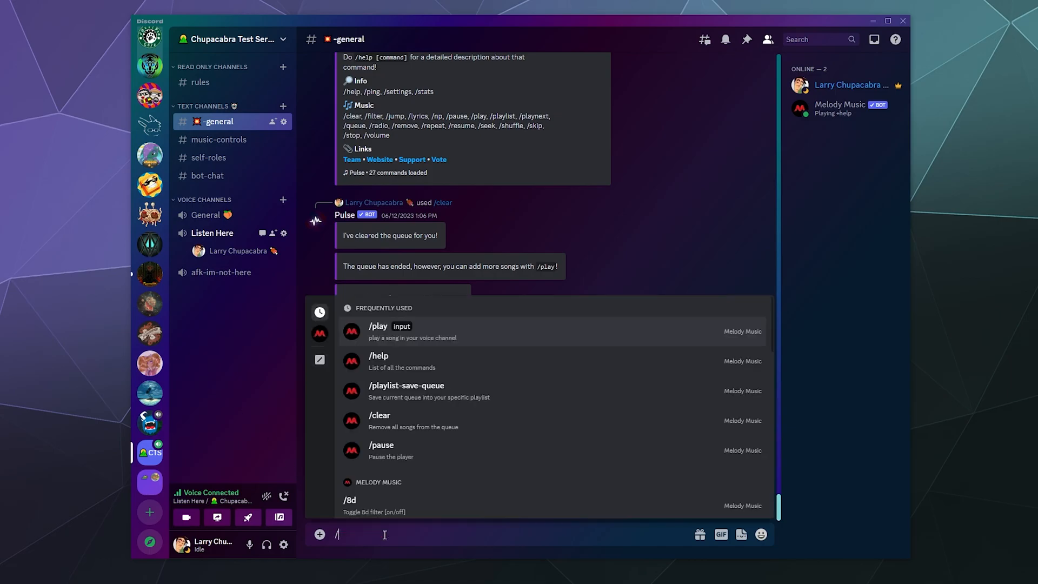
pyautogui.press('Enter')
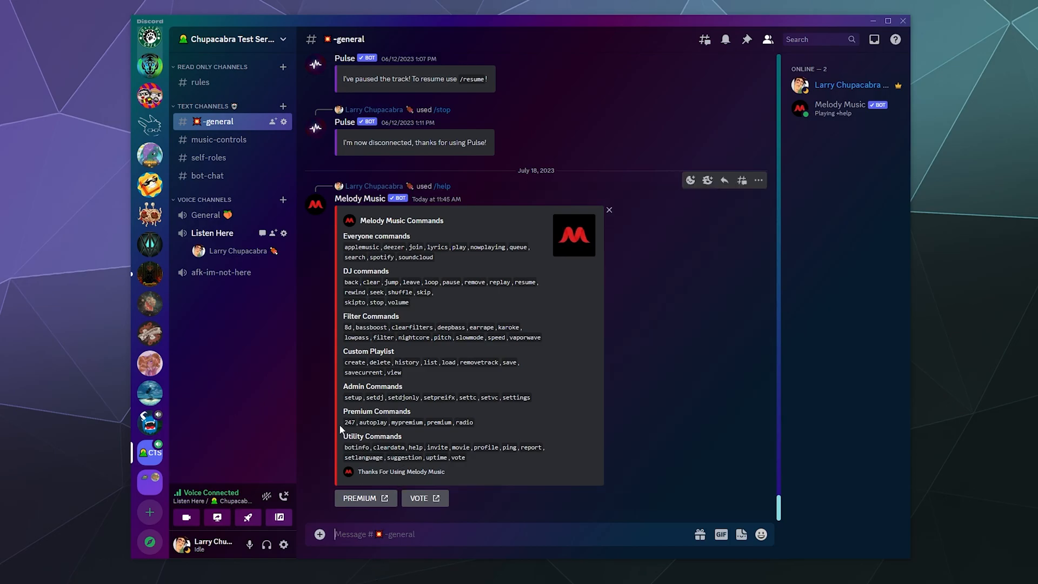
pyautogui.moveTo(260, 440)
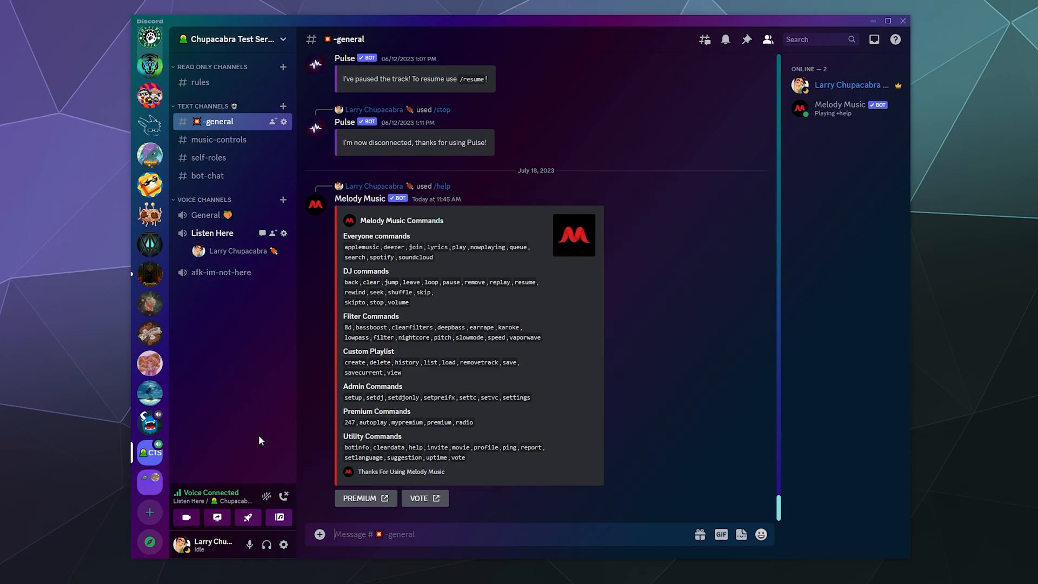
pyautogui.moveTo(258, 437)
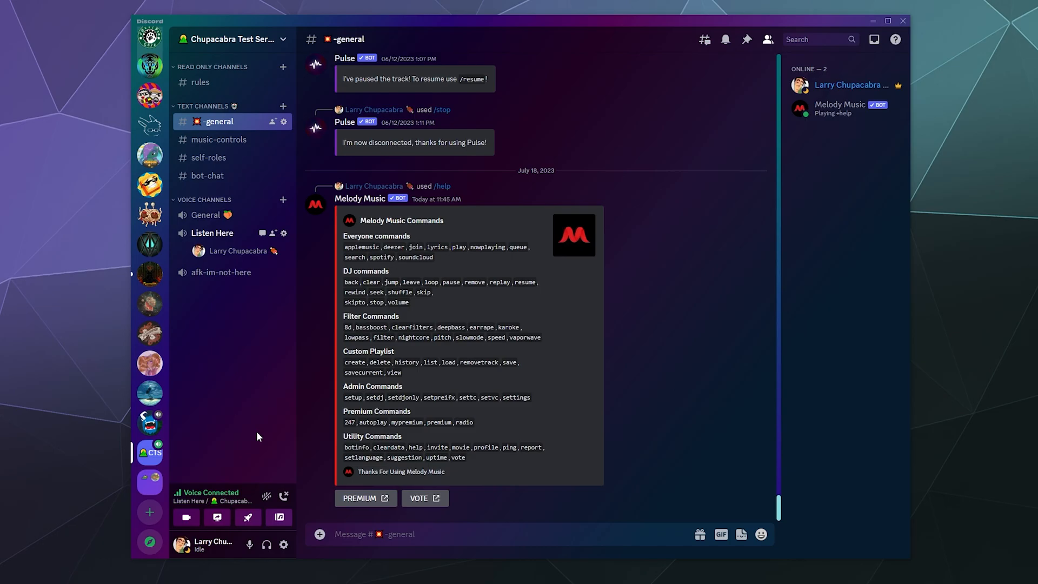
pyautogui.moveTo(258, 435)
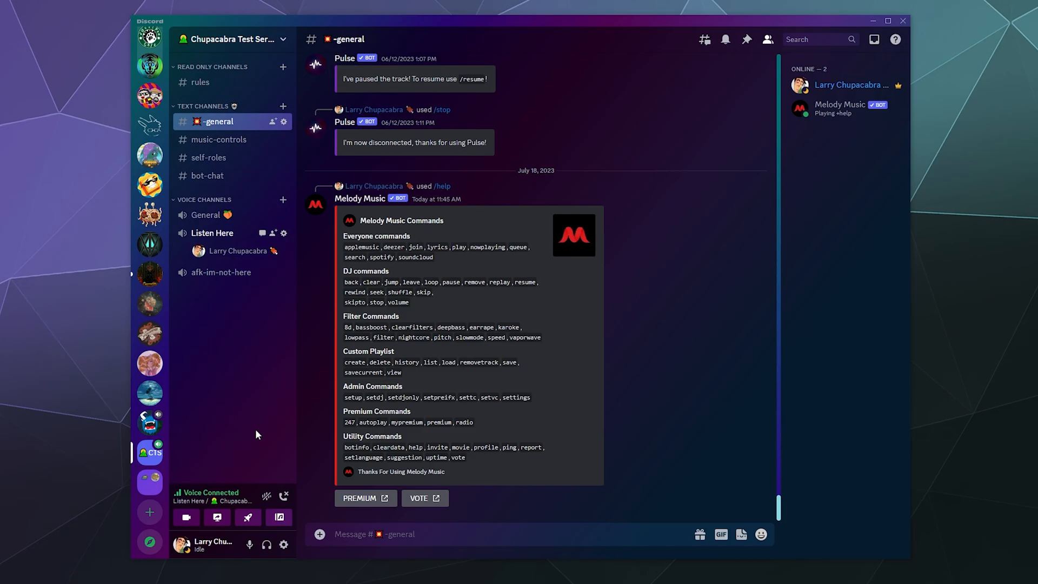
pyautogui.moveTo(413, 472)
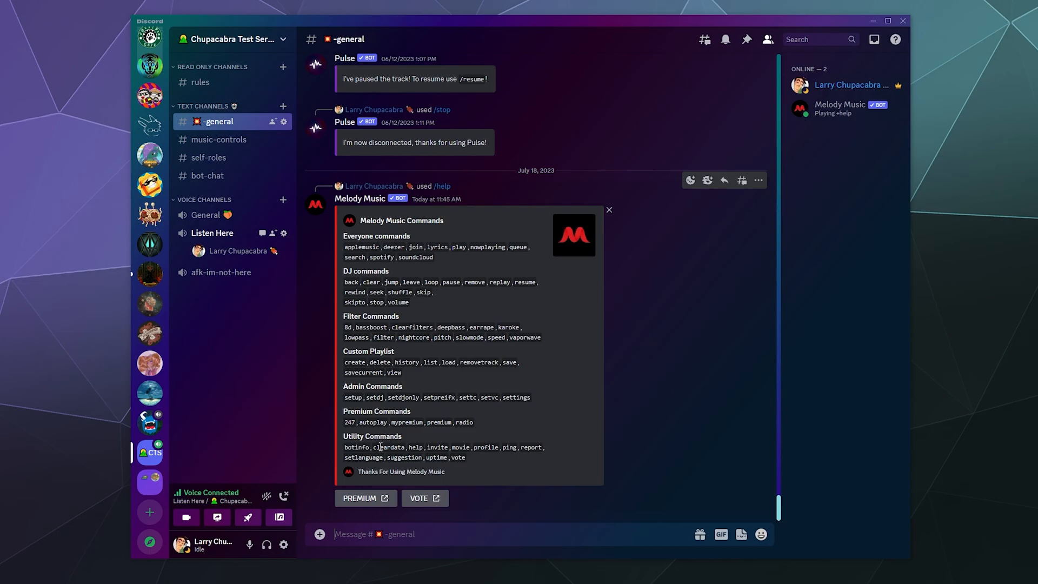
pyautogui.moveTo(335, 460)
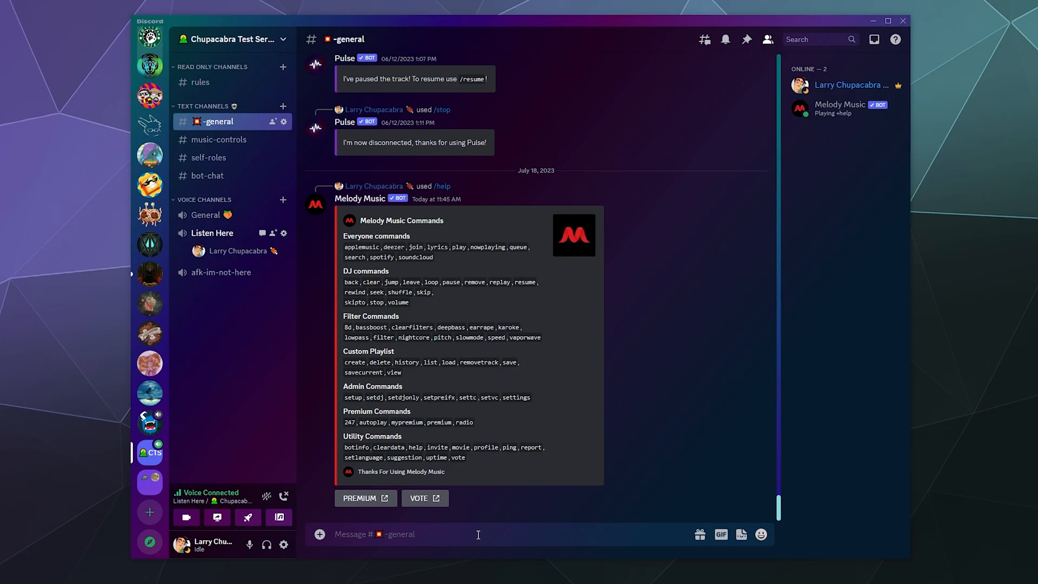
# Step: Send /play with 'Alan Walker' so Melody Music joins and plays 'Dreamer'
pyautogui.write('/play input')
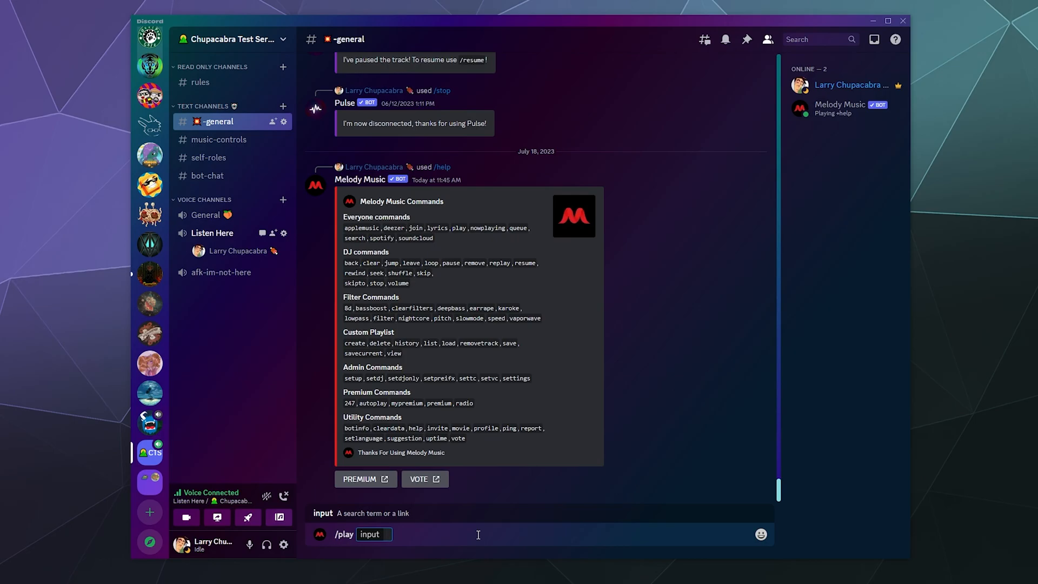
pyautogui.write('Alan Walker')
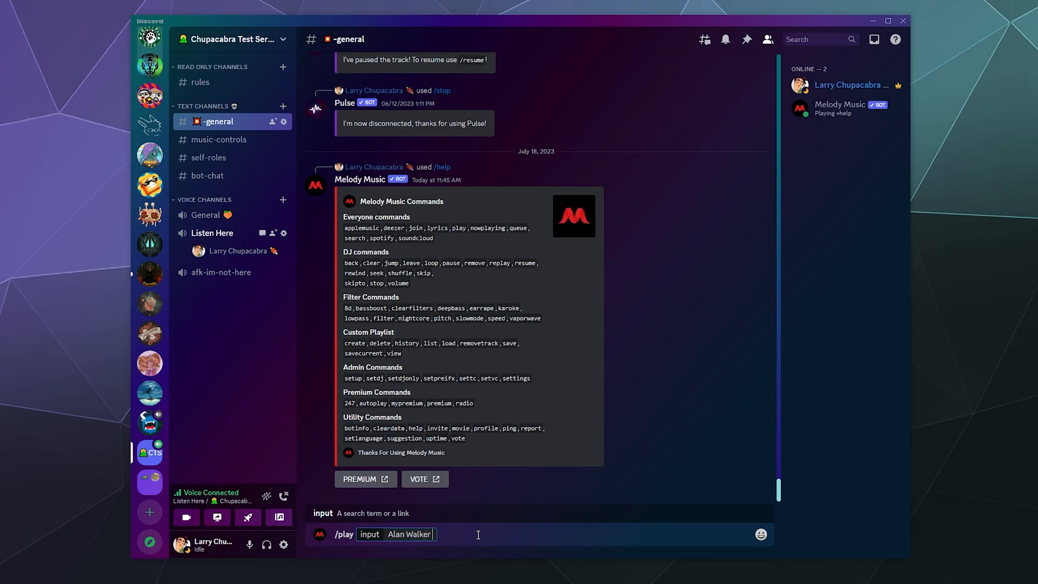
pyautogui.press('Enter')
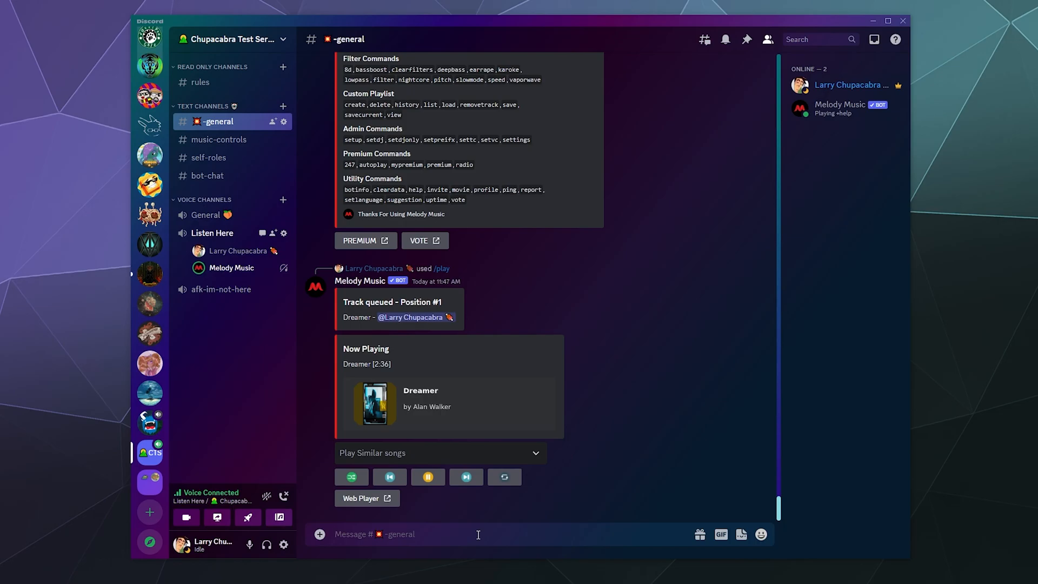
# Step: Queue 'Bad Habit' with a /play search
pyautogui.write('/')
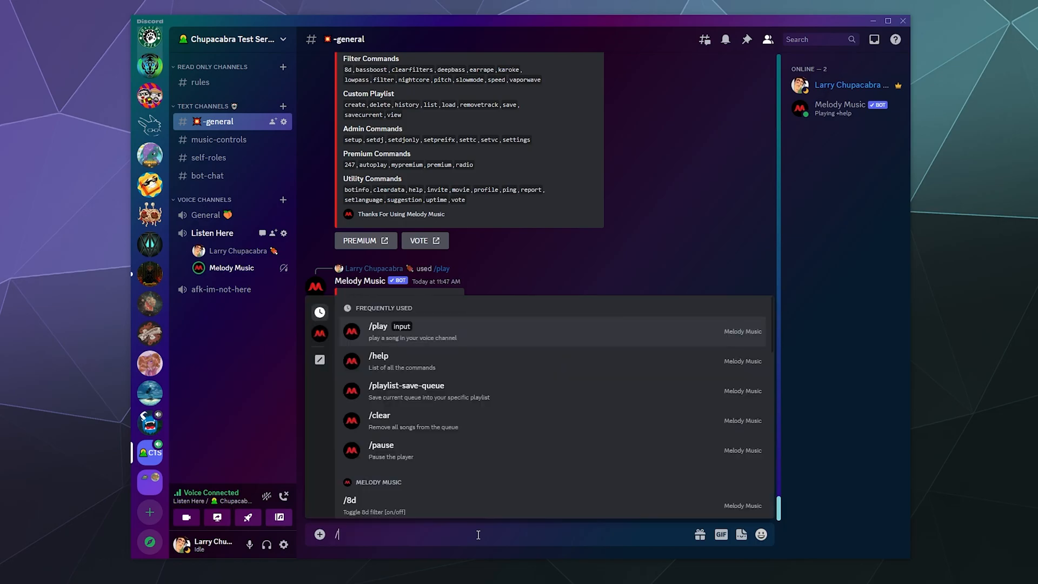
pyautogui.write('p')
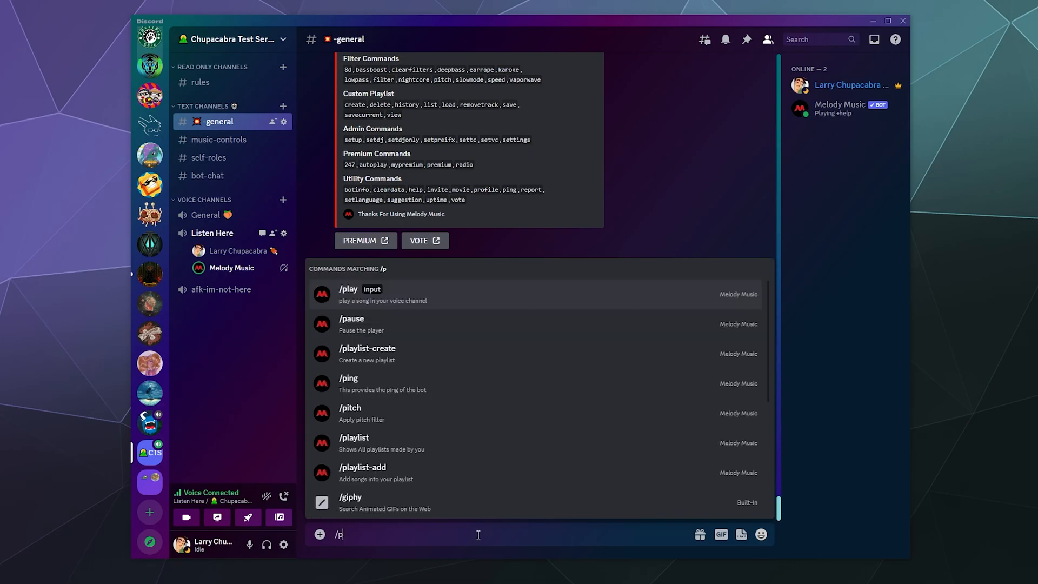
pyautogui.click(359, 294)
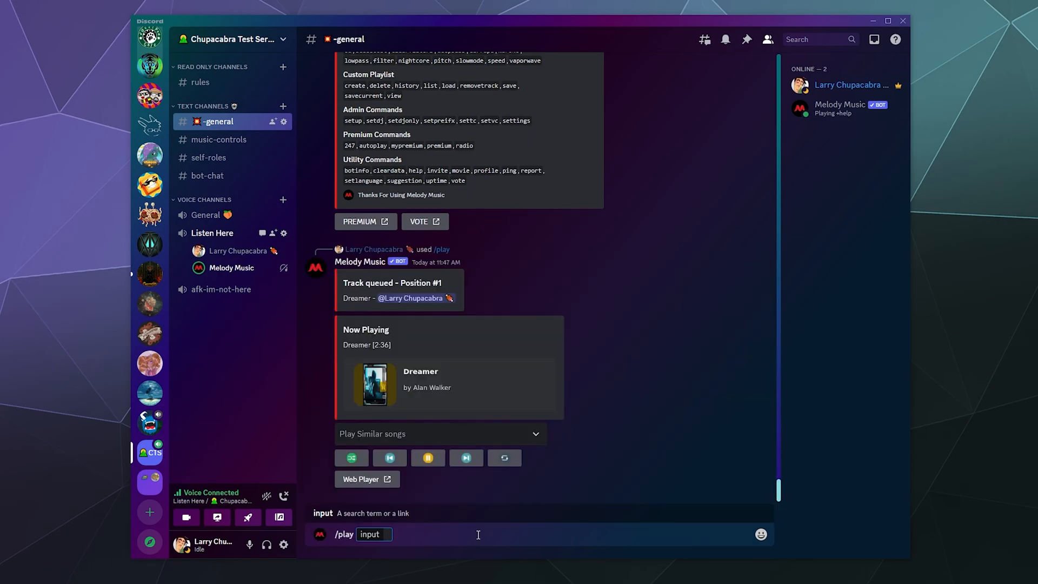
pyautogui.write('jeja')
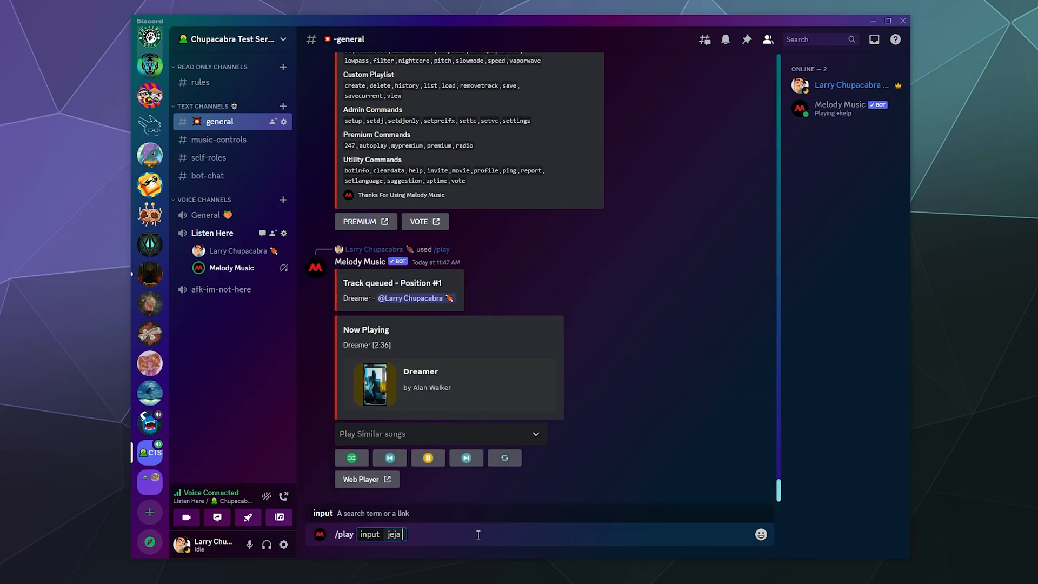
pyautogui.write('bad ha')
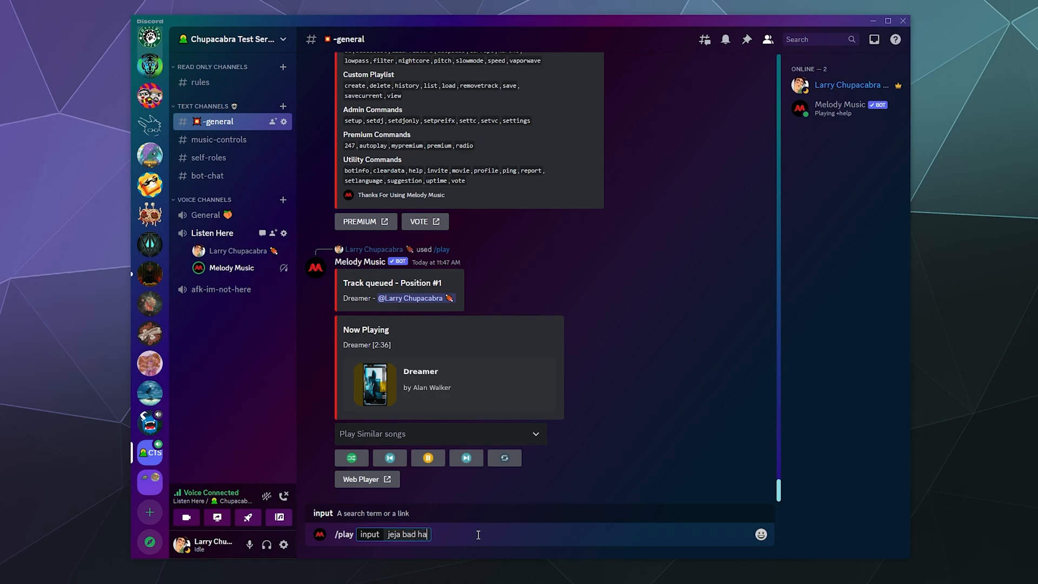
pyautogui.press('enter')
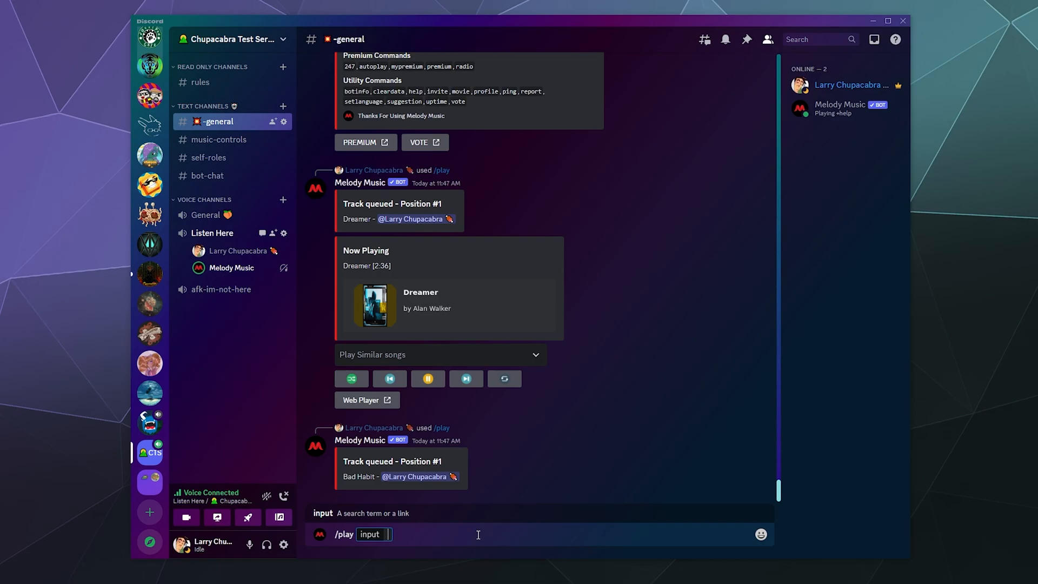
# Step: Queue 'Voyage' and 'Visions' with two more play requests
pyautogui.write('PLEEG Voyager')
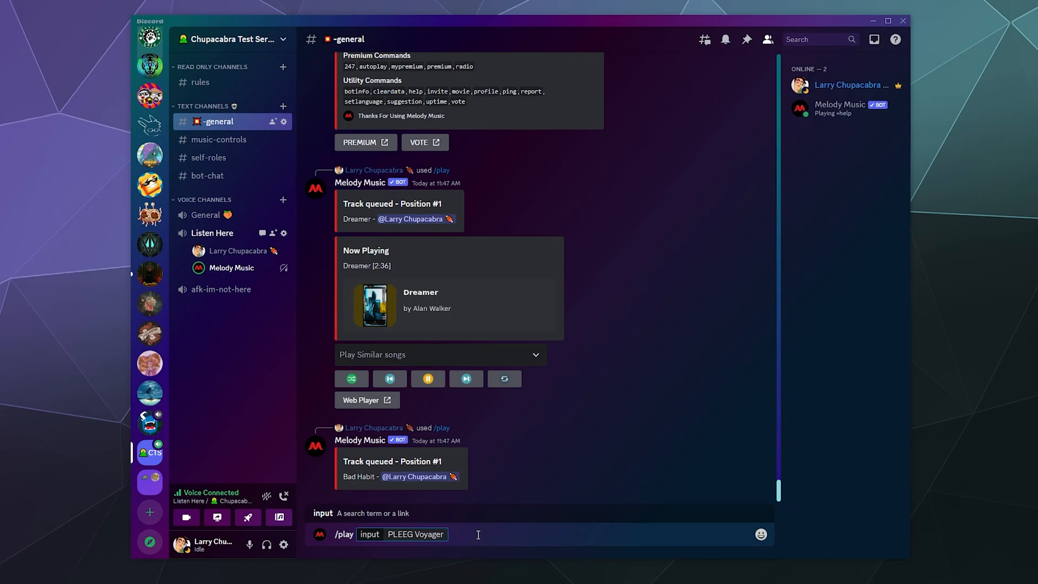
pyautogui.press('Enter')
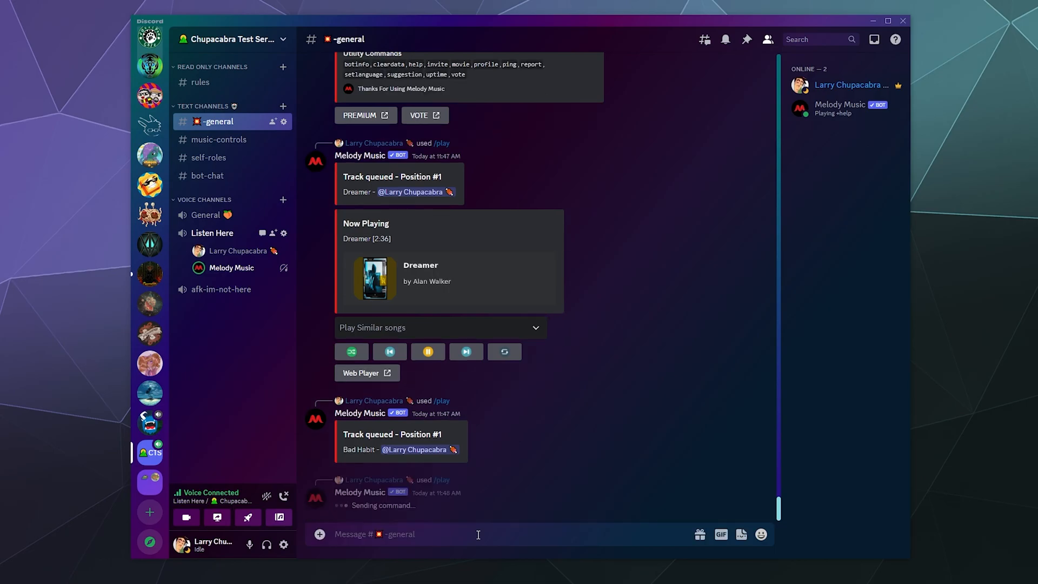
pyautogui.write('/play input')
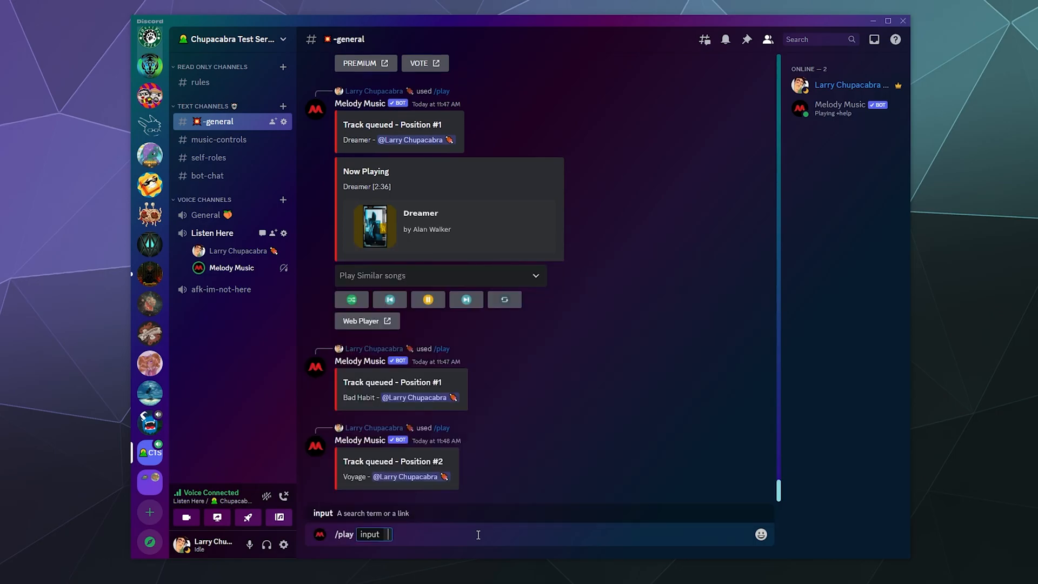
pyautogui.write('A')
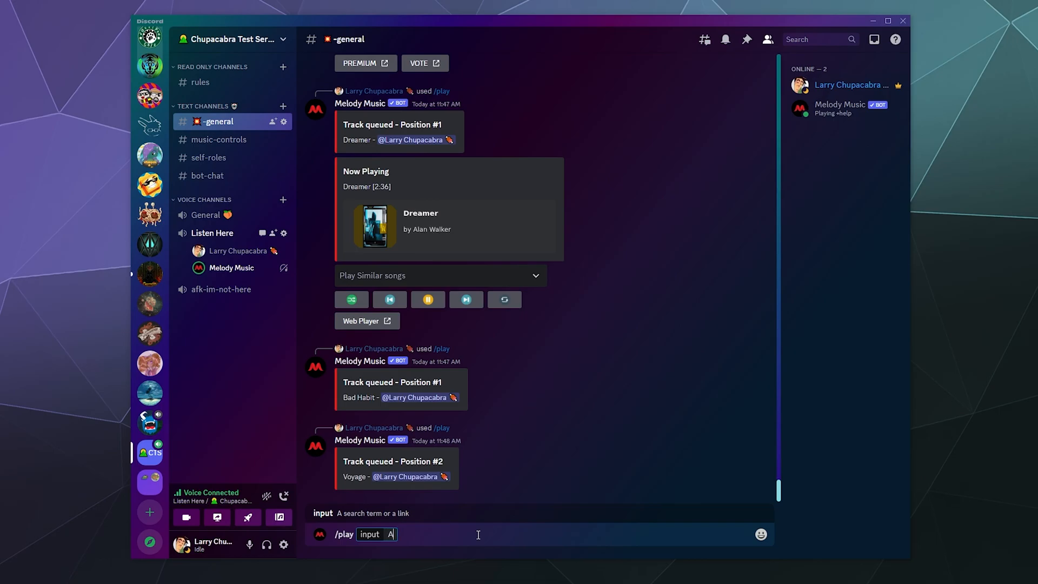
pyautogui.write('C13 visi')
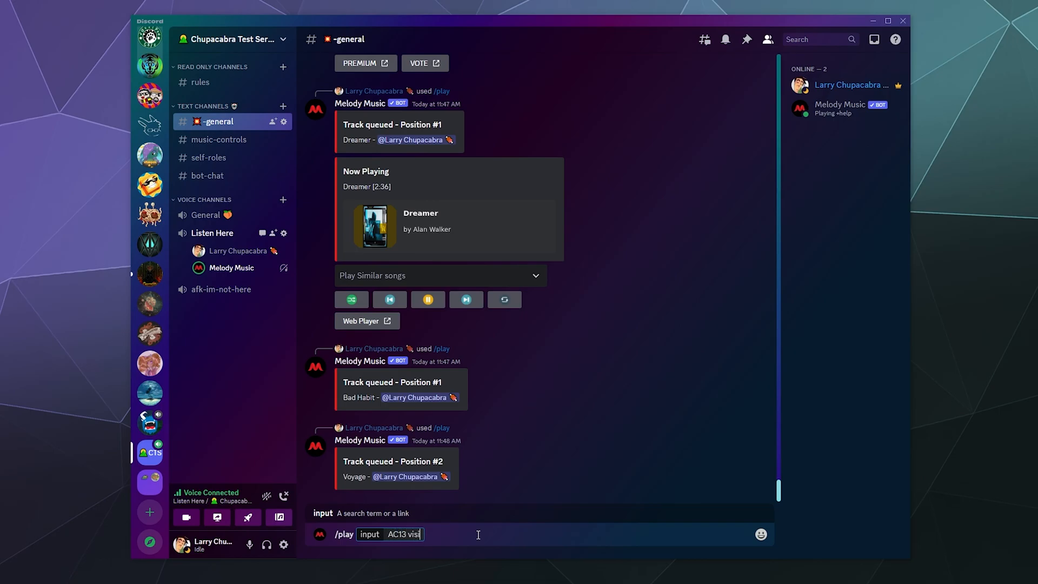
pyautogui.press('Enter')
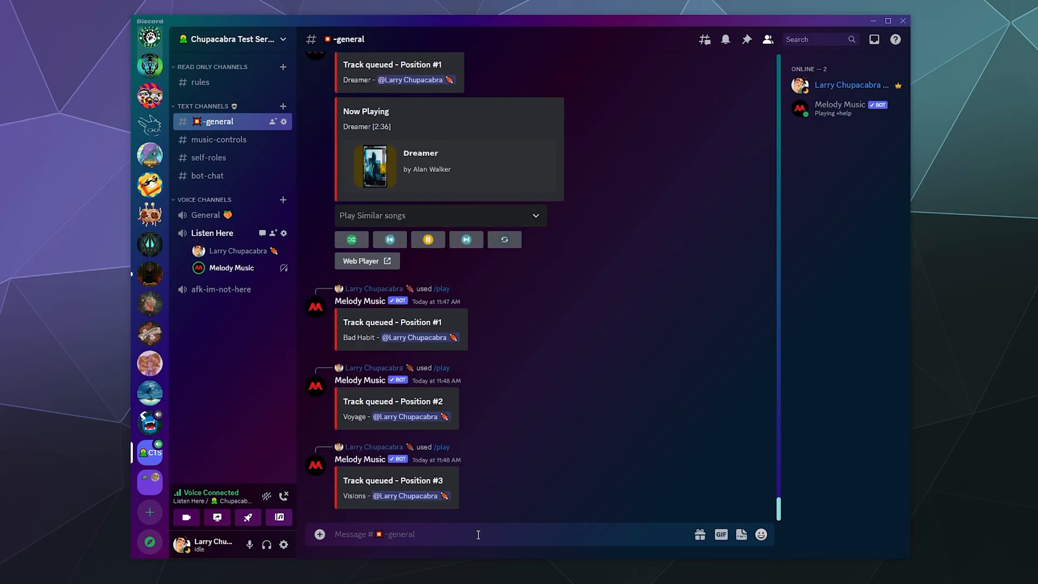
# Step: Post the /help command list and /queue listing, then enter /skip
pyautogui.write('/h')
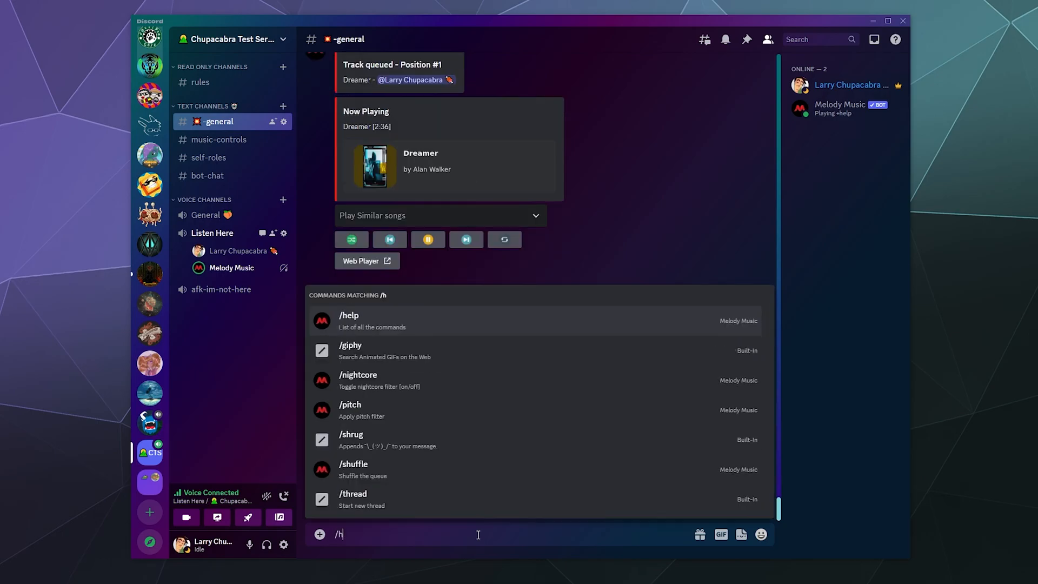
pyautogui.press('Enter')
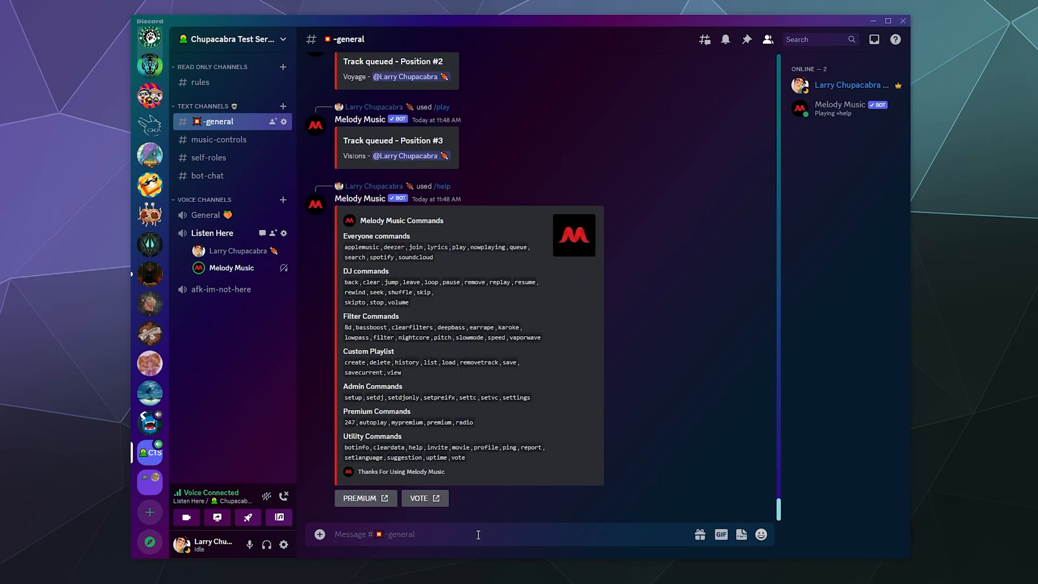
pyautogui.write('/que')
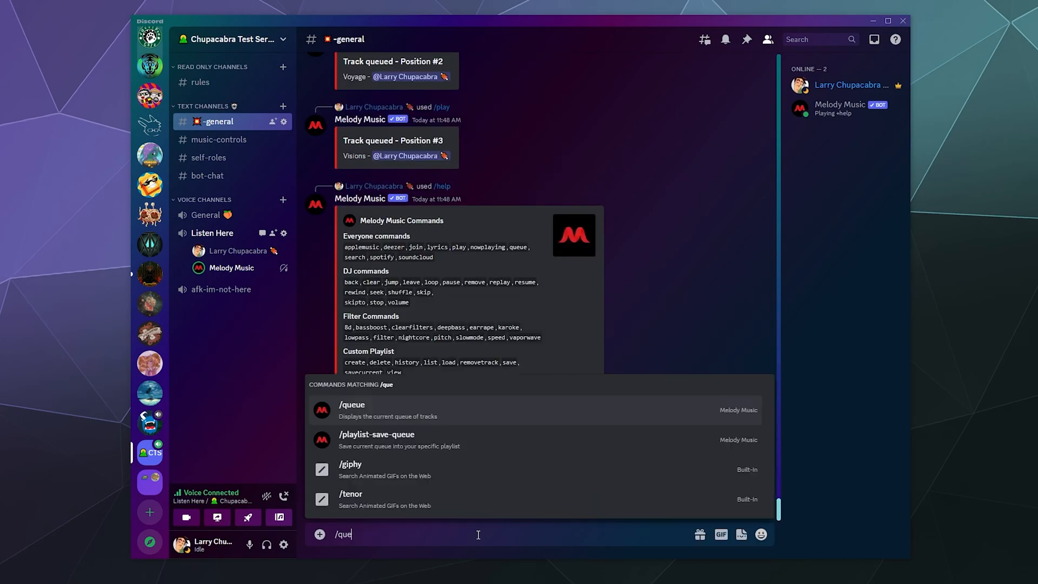
pyautogui.press('Enter')
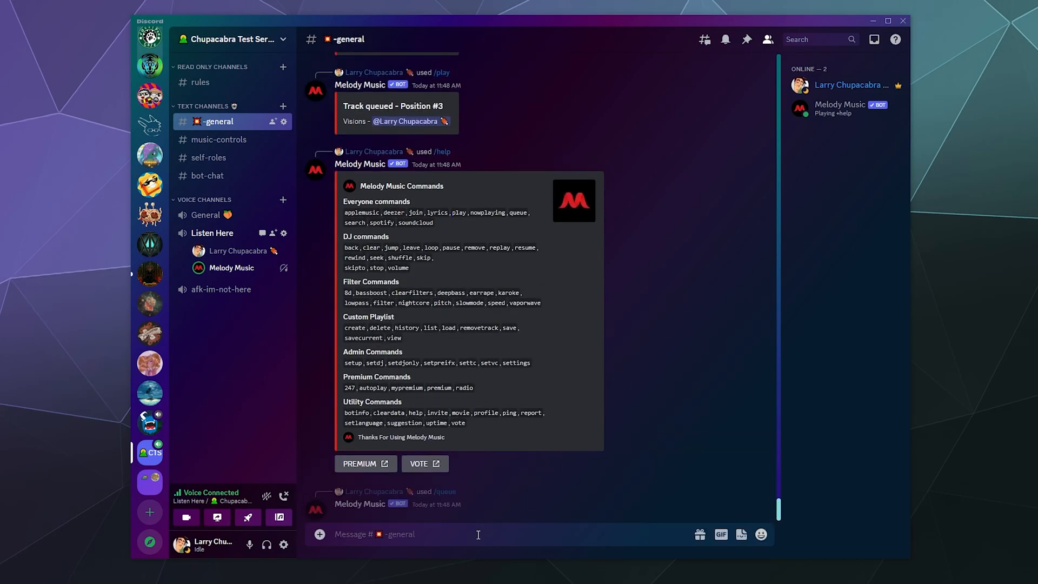
pyautogui.scroll(-3)
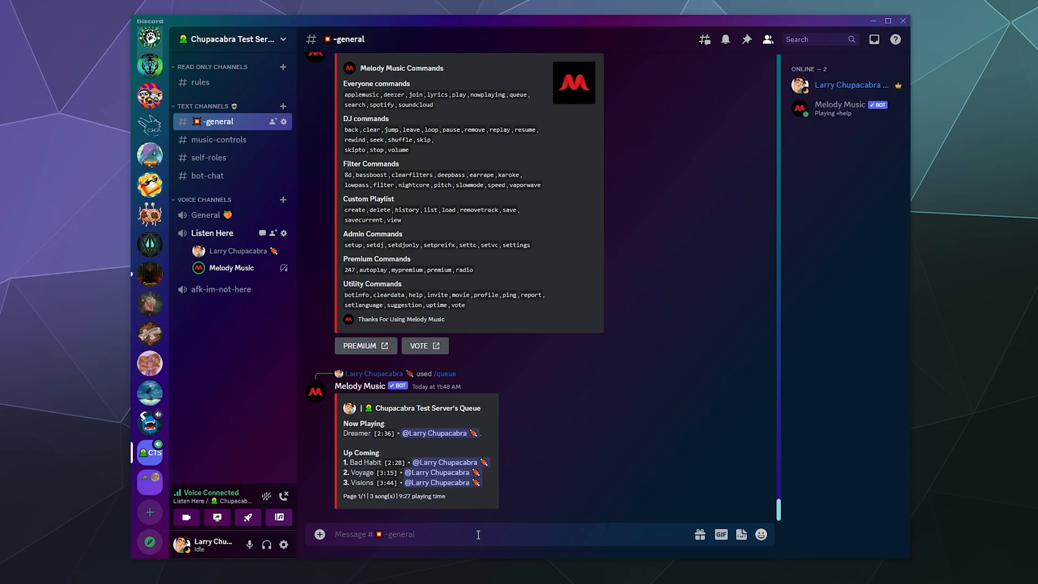
pyautogui.write('/skoi')
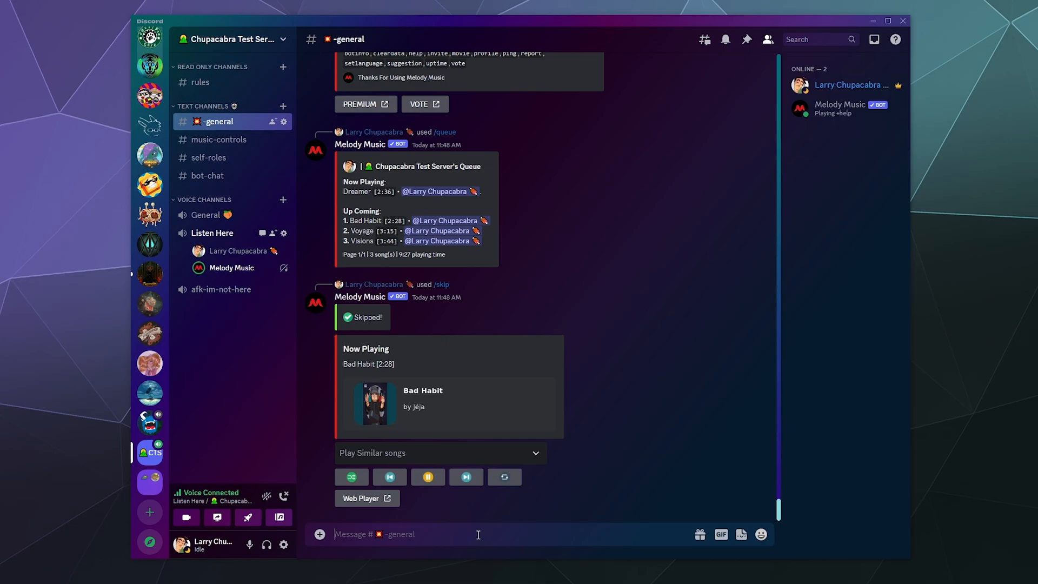
# Step: Send /pause, which gets no response, then send /resume
pyautogui.write('/pause')
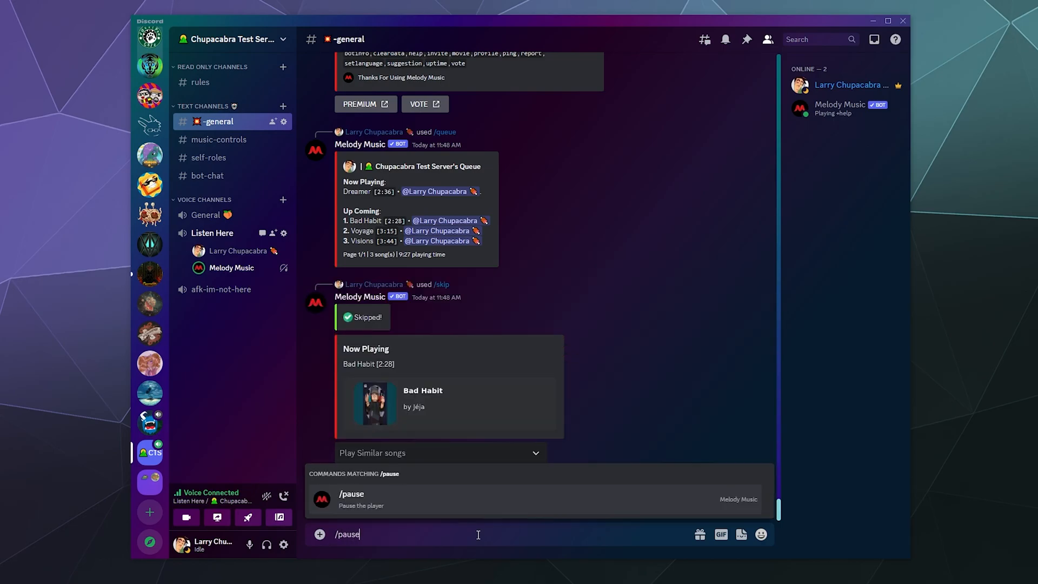
pyautogui.press('Enter')
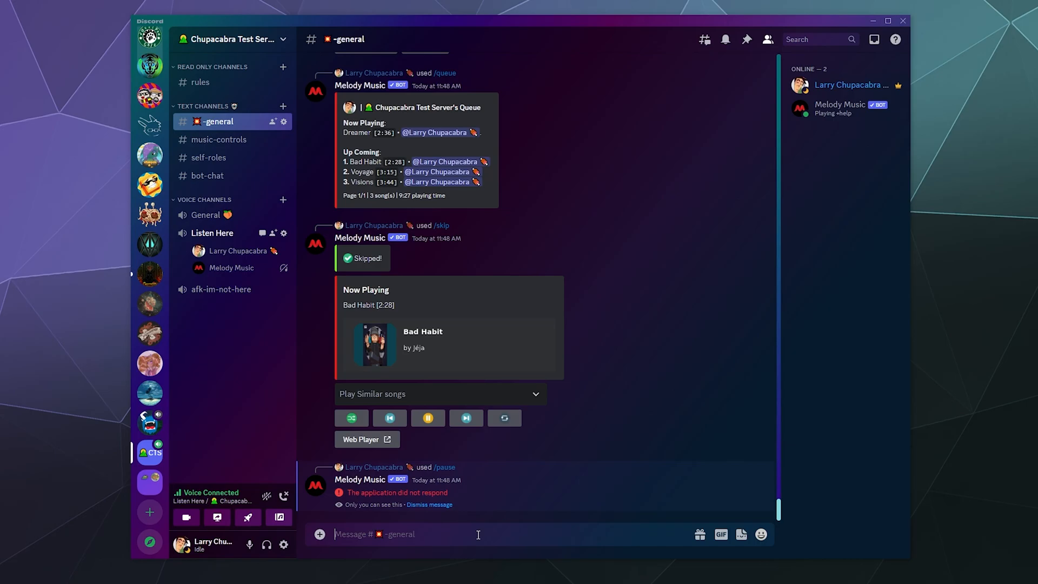
pyautogui.write('/resu')
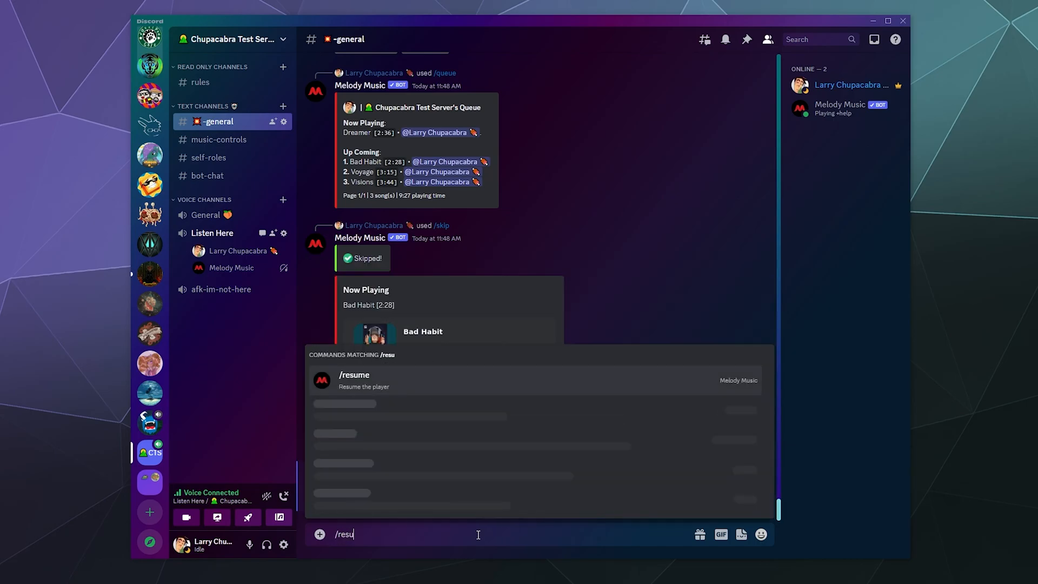
pyautogui.press('Enter')
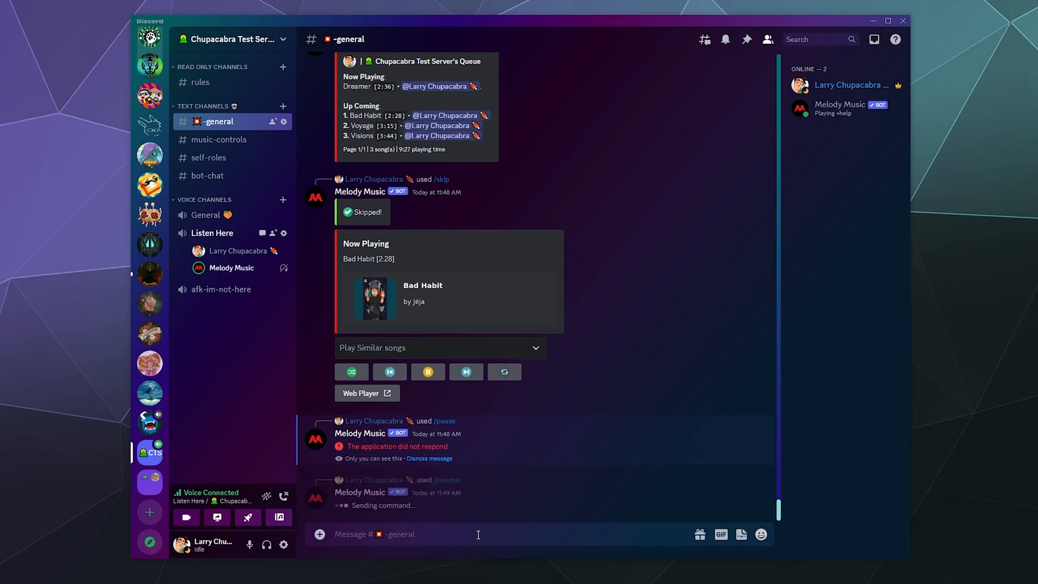
# Step: Remove 'Visions' with /remove, list the remaining queue, and begin another command
pyautogui.write('/rem')
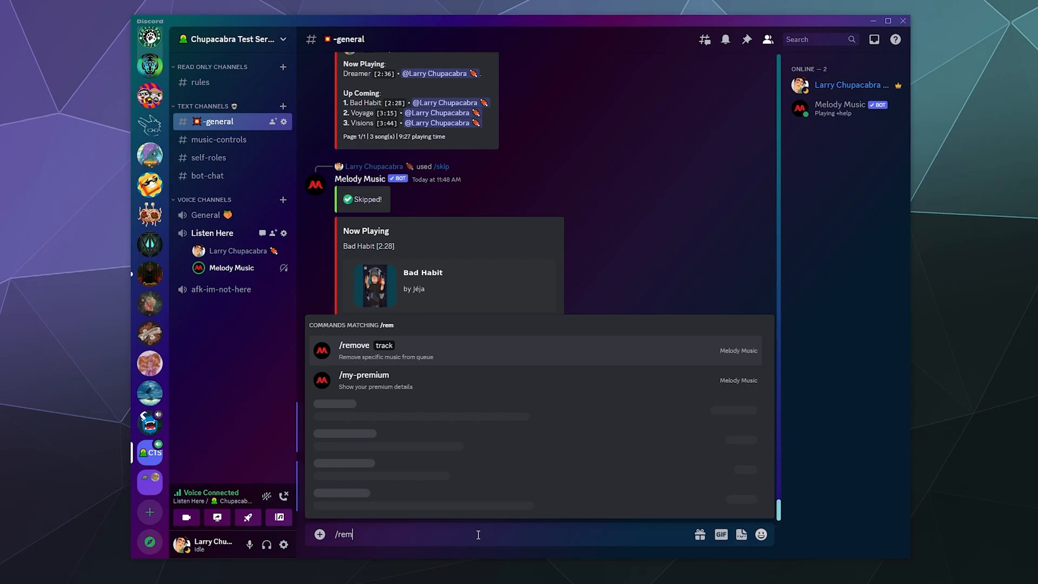
pyautogui.click(354, 351)
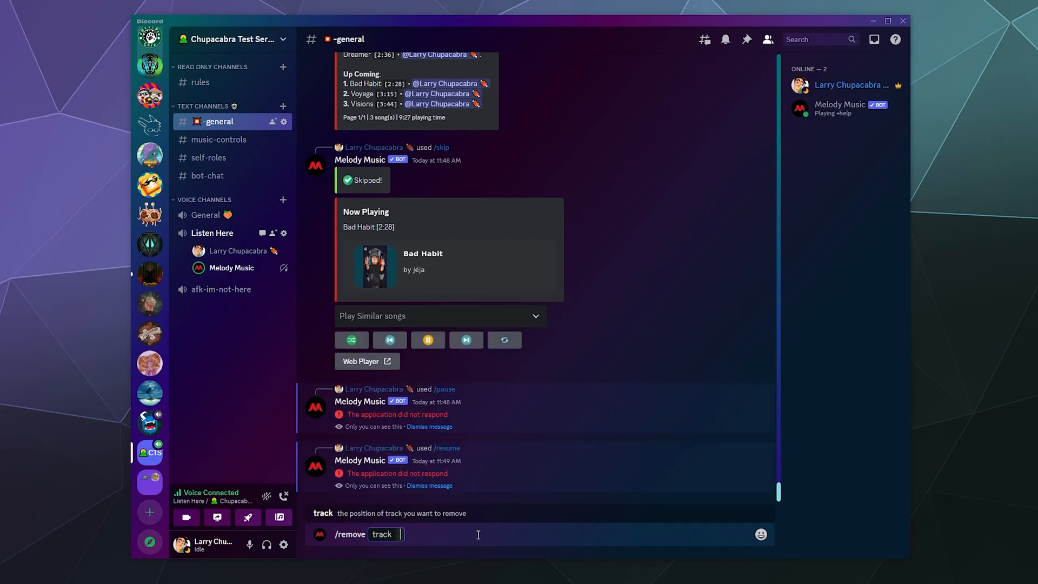
pyautogui.press('Enter')
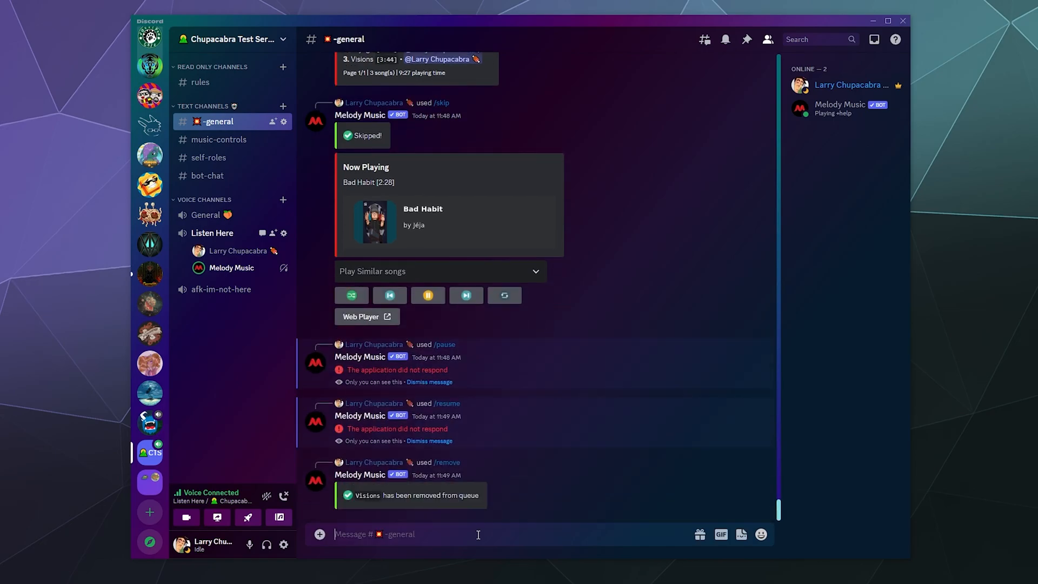
pyautogui.write('/que')
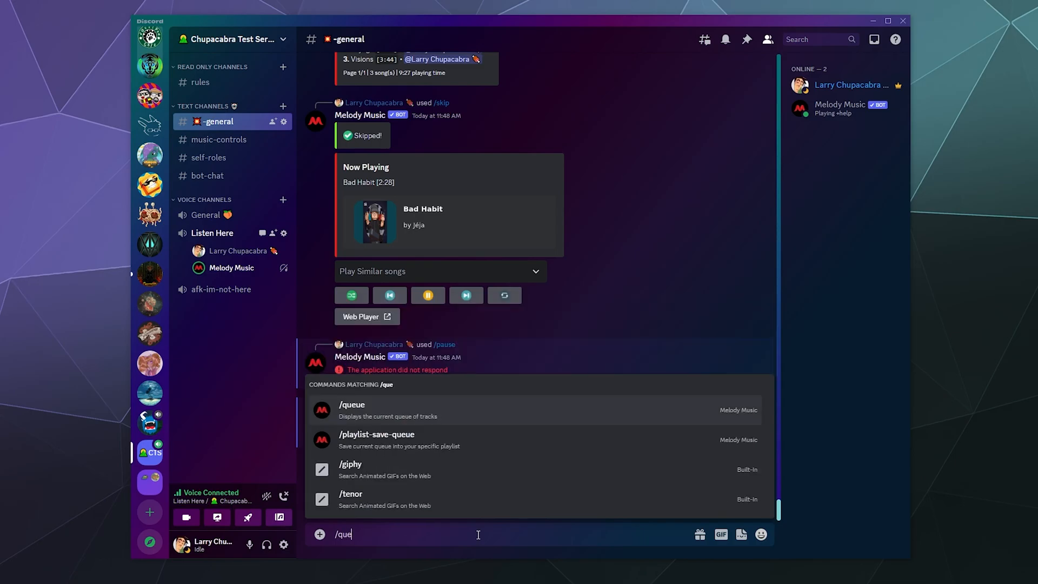
pyautogui.press('Enter')
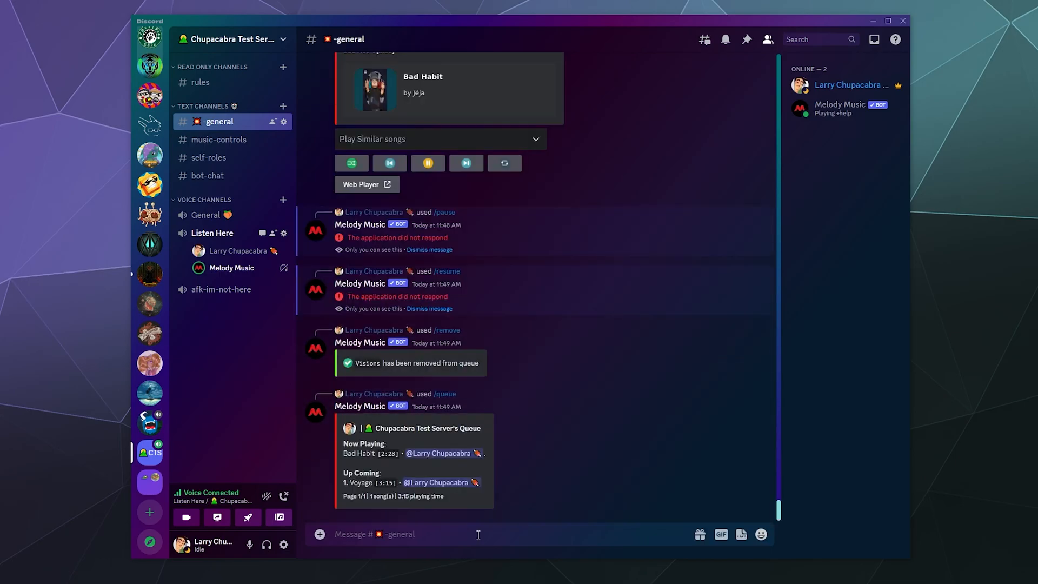
pyautogui.write('/')
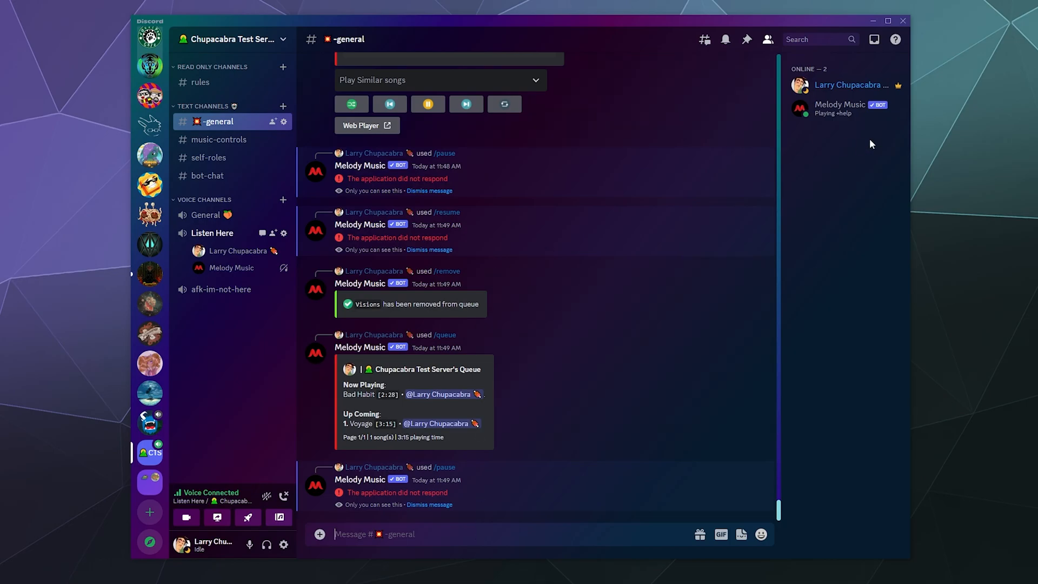
pyautogui.moveTo(838, 114)
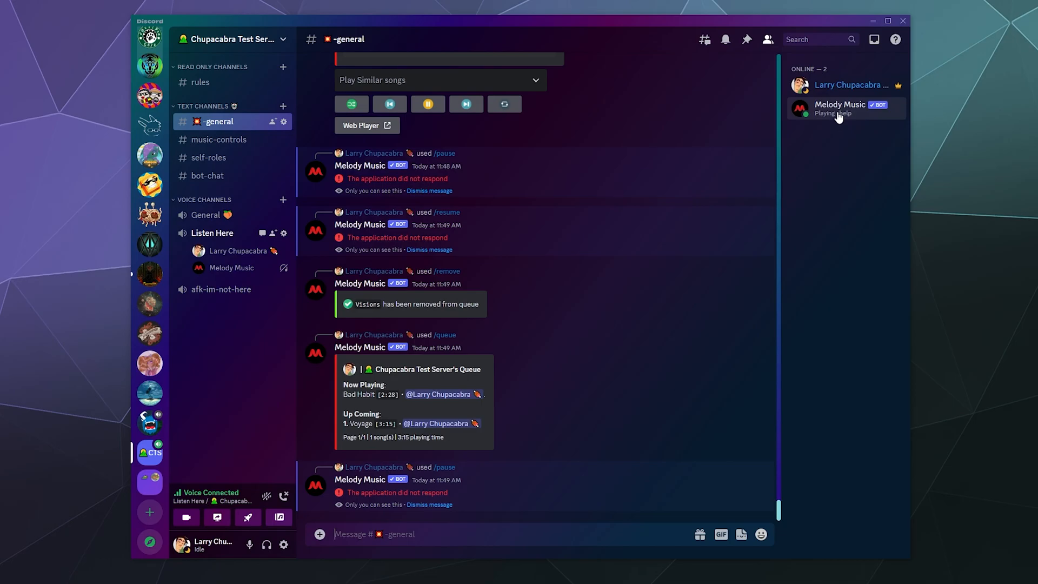
# Step: Send /stop so Melody Music stops playback and leaves Listen Here
pyautogui.write('/stop')
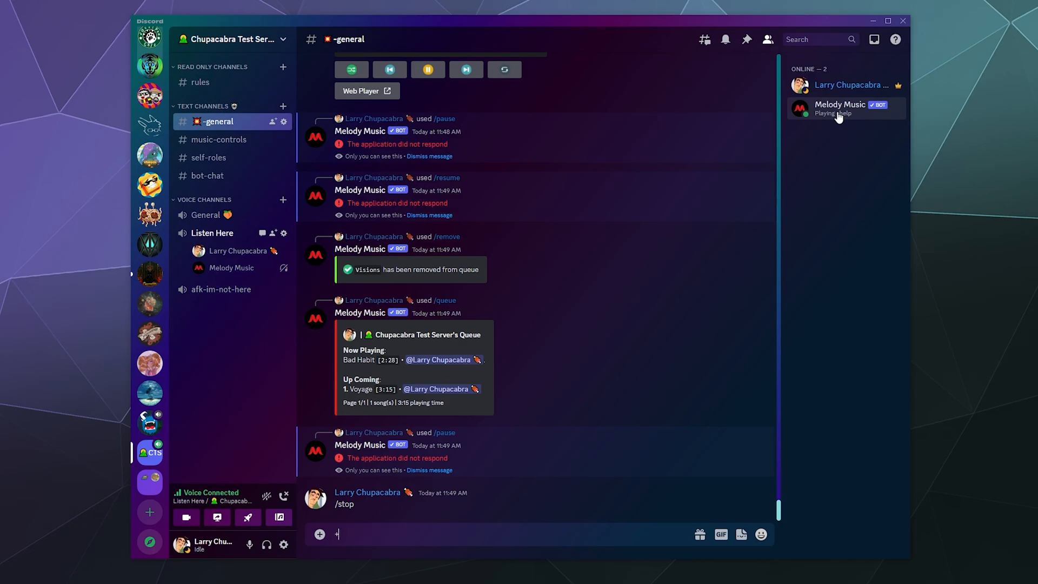
pyautogui.press('Enter')
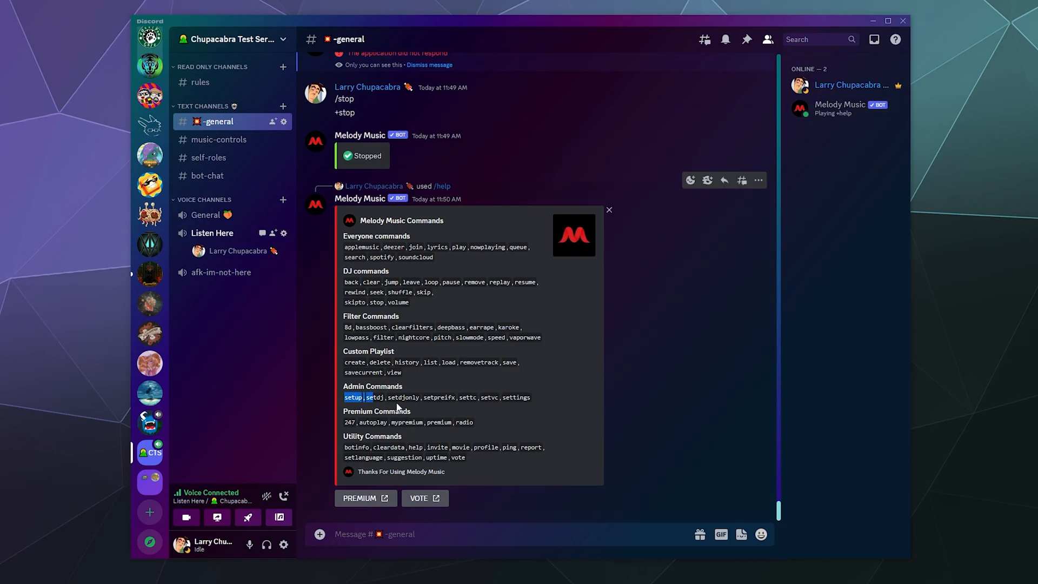
# Step: Run Melody Music's /setup command to create the melody-requests song channel
pyautogui.write('/')
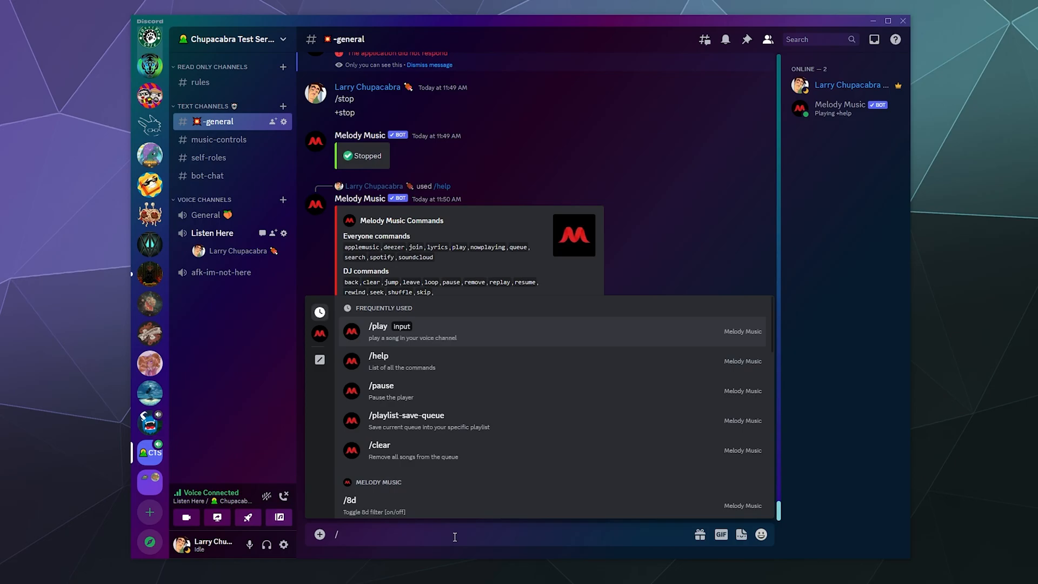
pyautogui.write('setup')
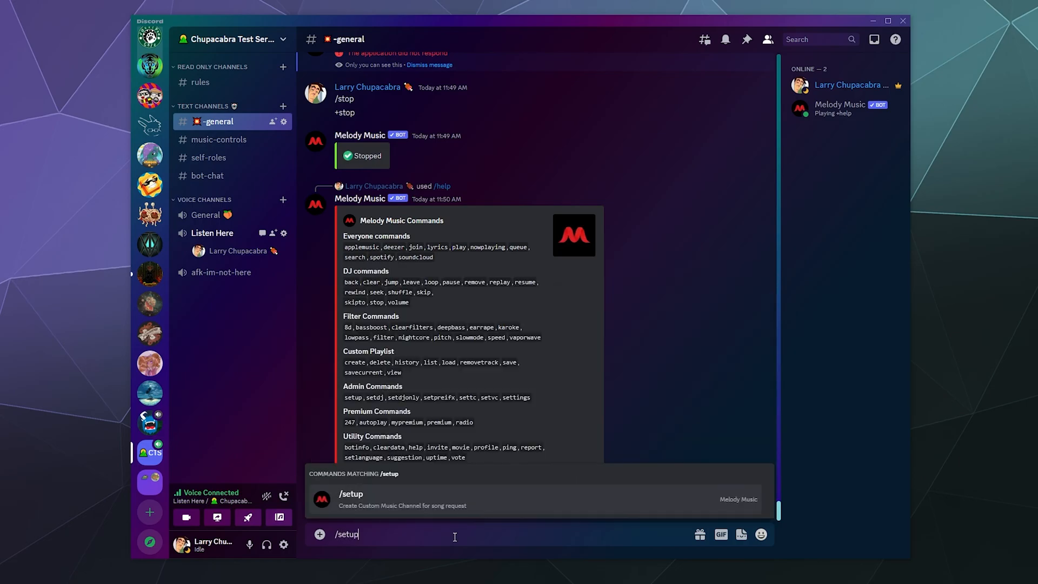
pyautogui.press('Enter')
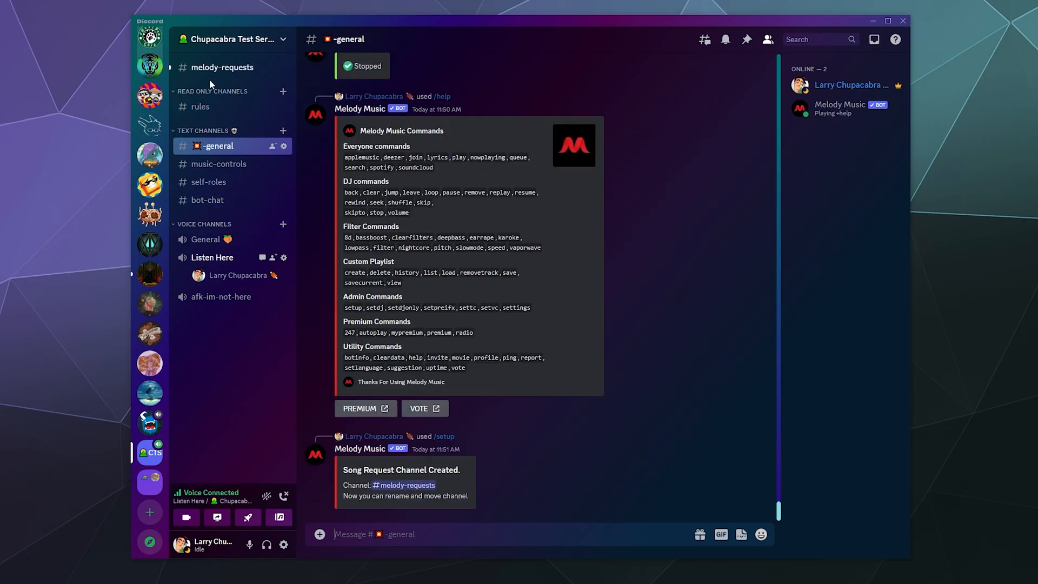
# Step: View the new melody-requests channel's queue panel, then return to general
pyautogui.click(222, 67)
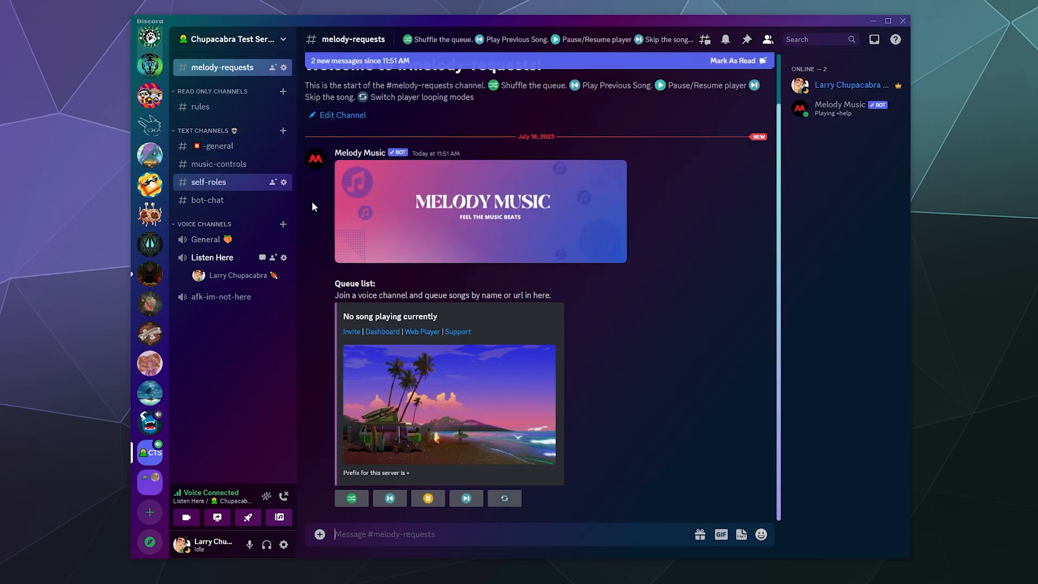
pyautogui.moveTo(598, 320)
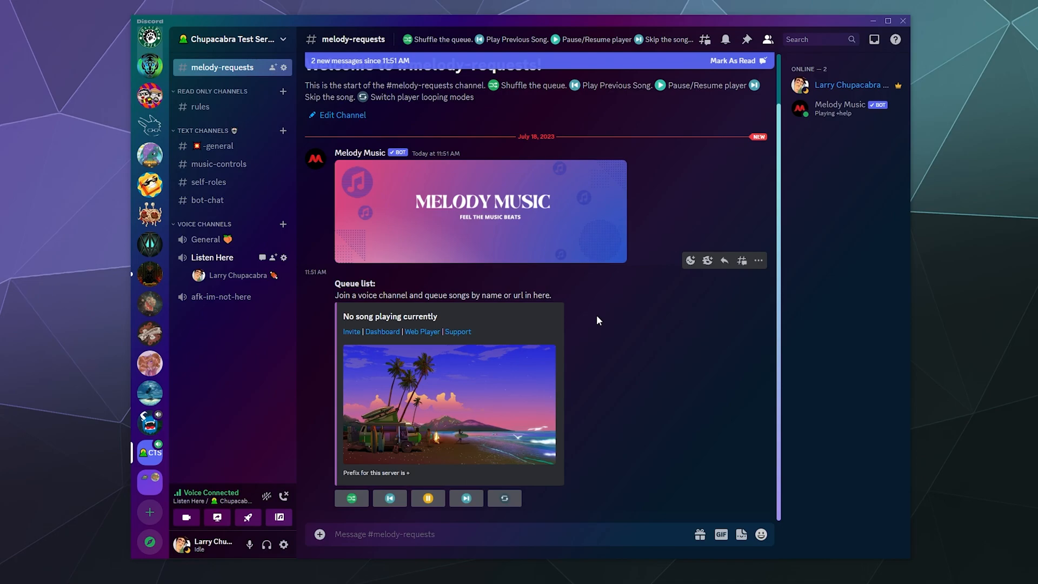
pyautogui.moveTo(599, 329)
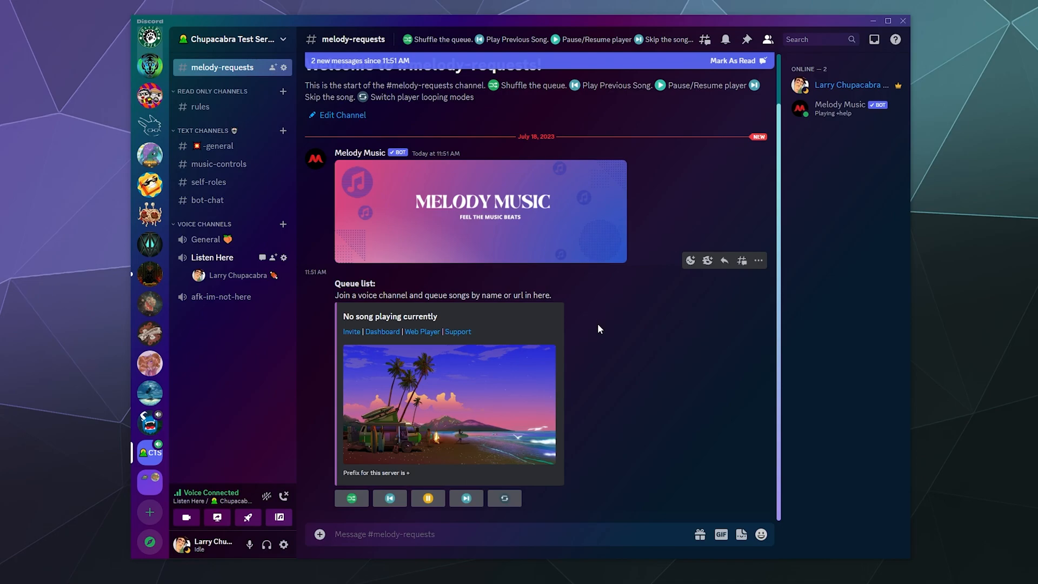
pyautogui.moveTo(620, 373)
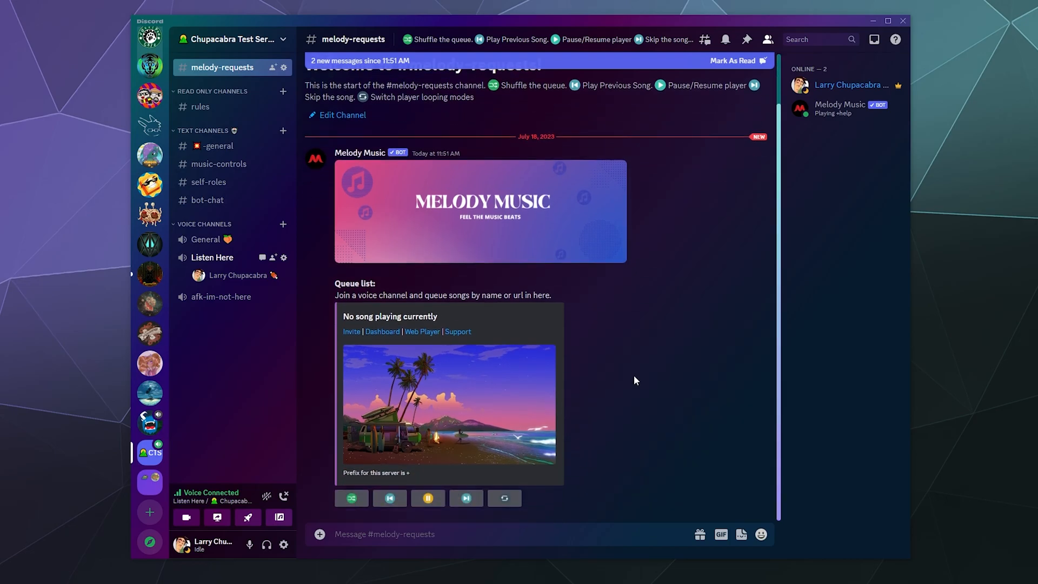
pyautogui.moveTo(635, 381)
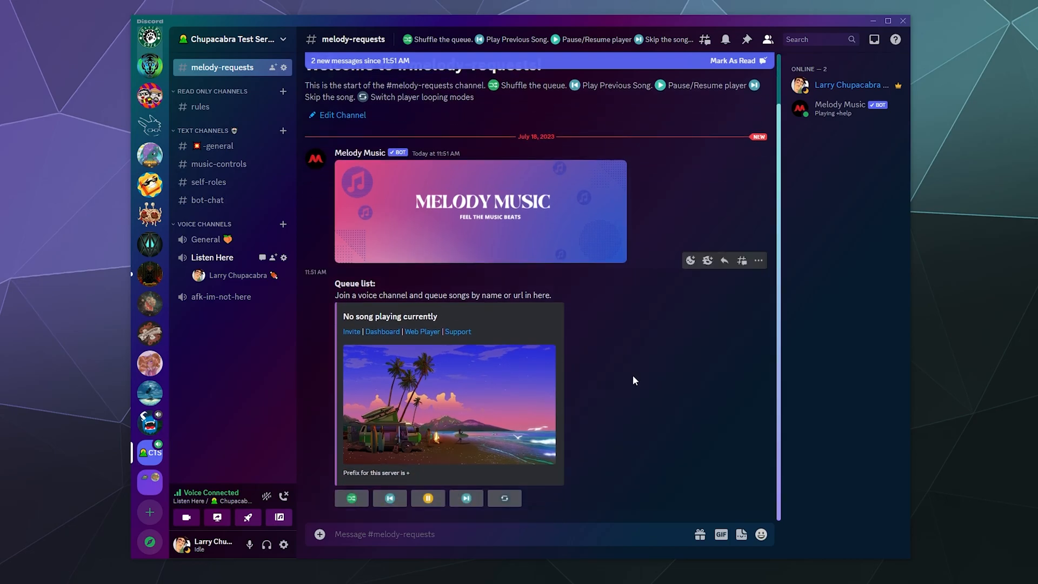
pyautogui.moveTo(238, 77)
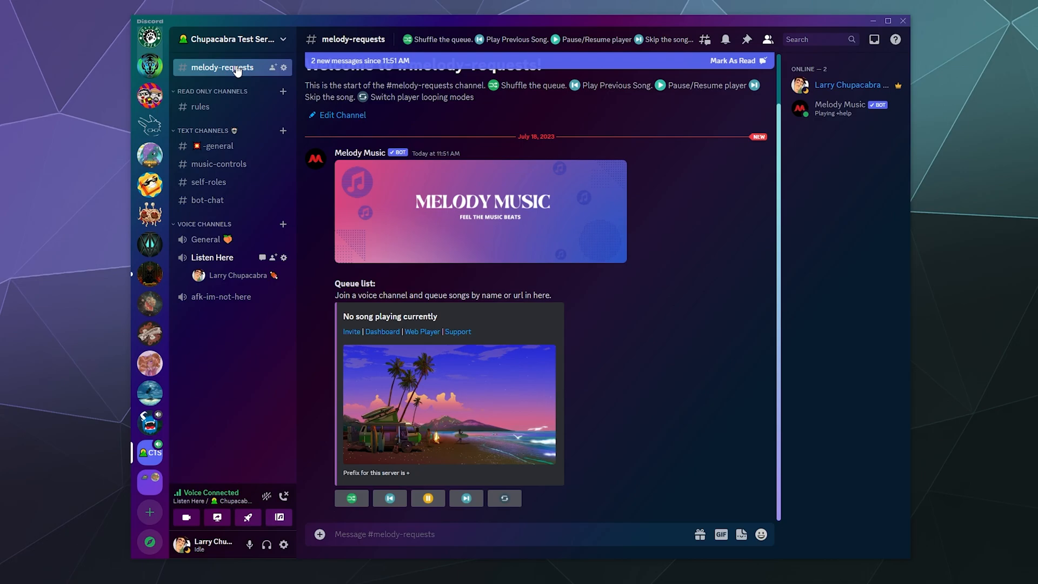
pyautogui.moveTo(237, 79)
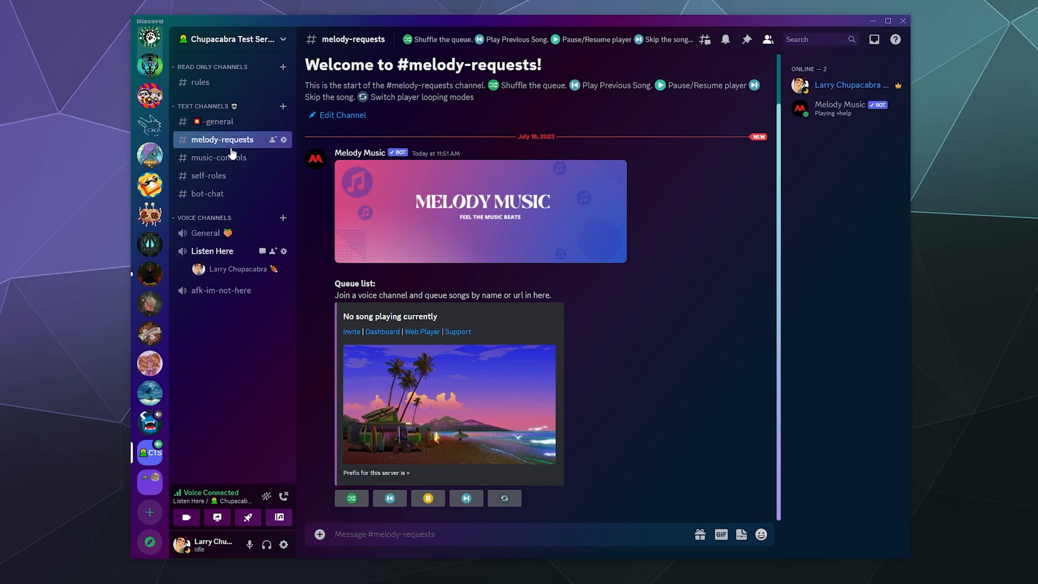
pyautogui.moveTo(231, 146)
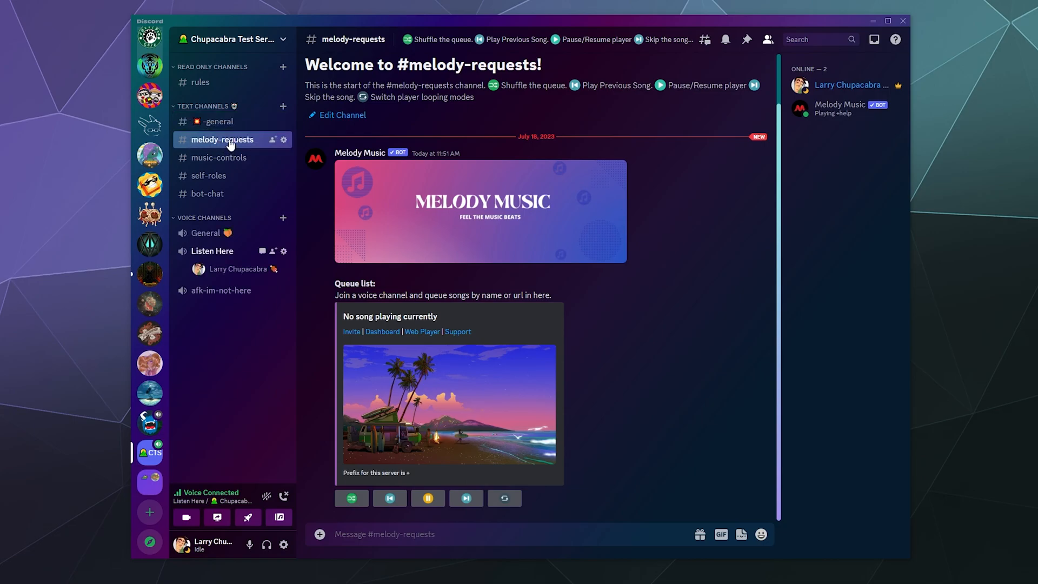
pyautogui.moveTo(472, 558)
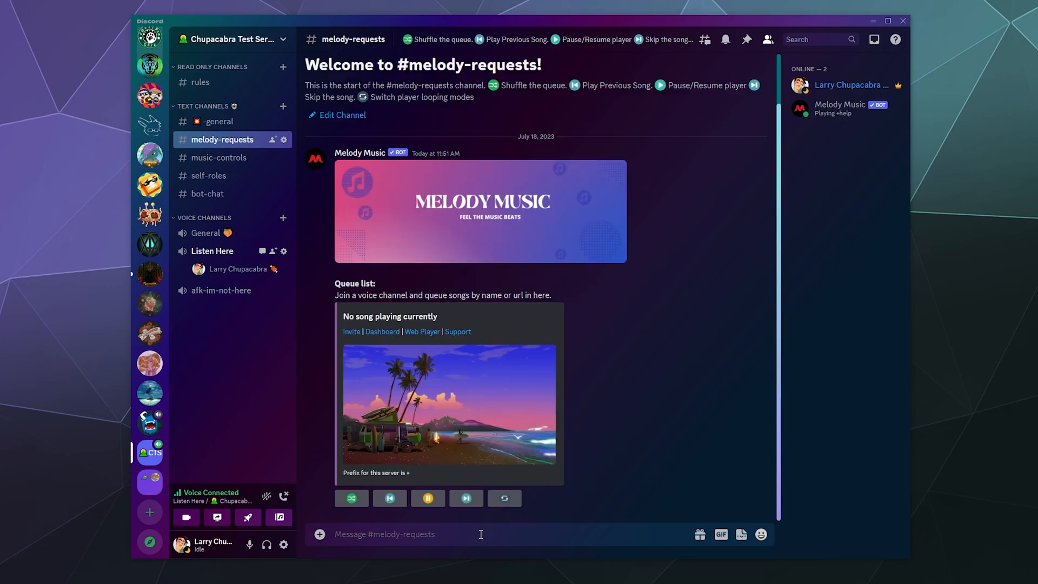
pyautogui.moveTo(457, 265)
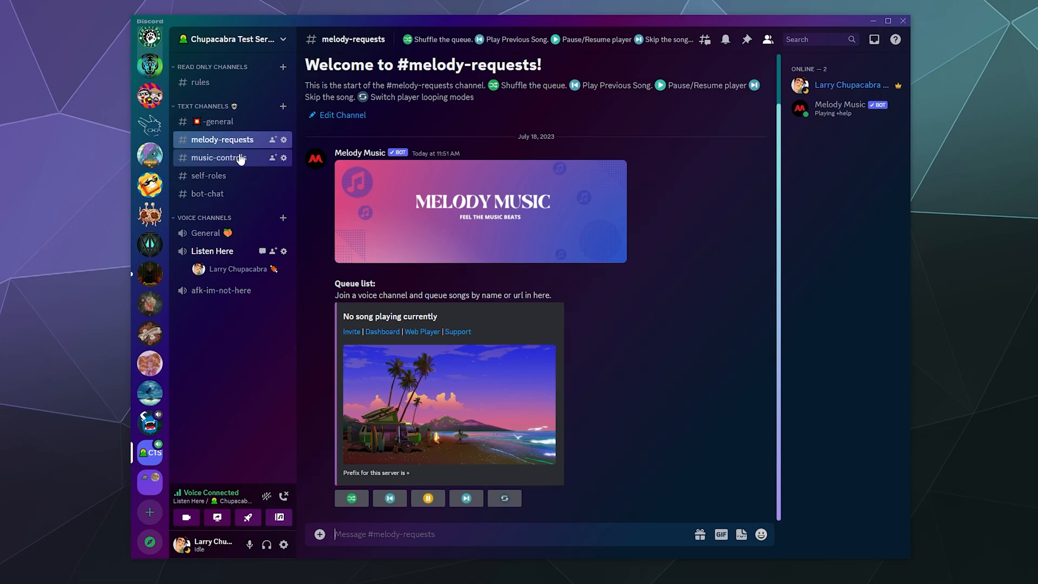
pyautogui.click(217, 121)
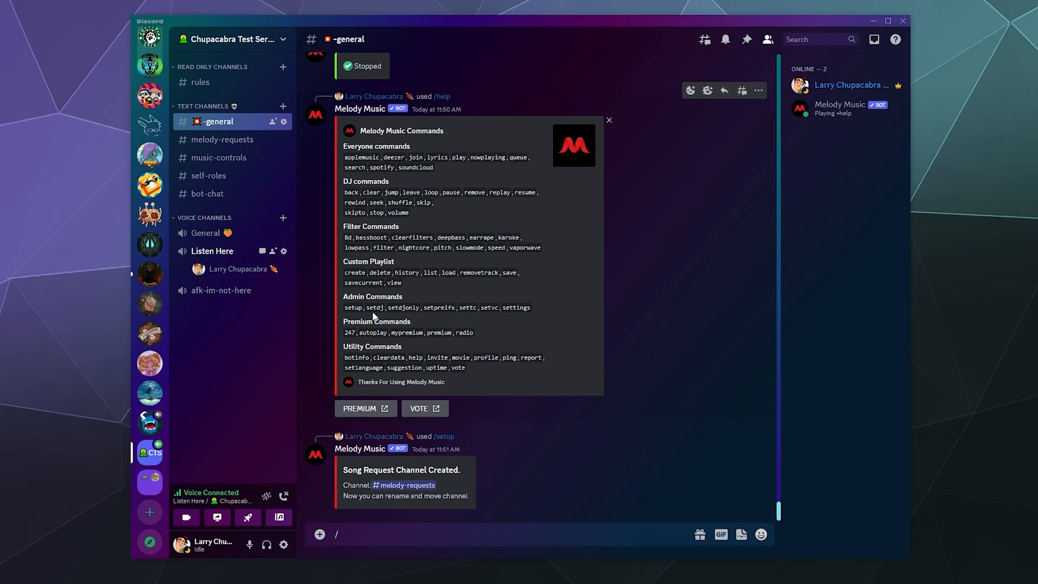
# Step: Run /setdj and open the Melody Music web dashboard from the bot's reply
pyautogui.write('/setdj')
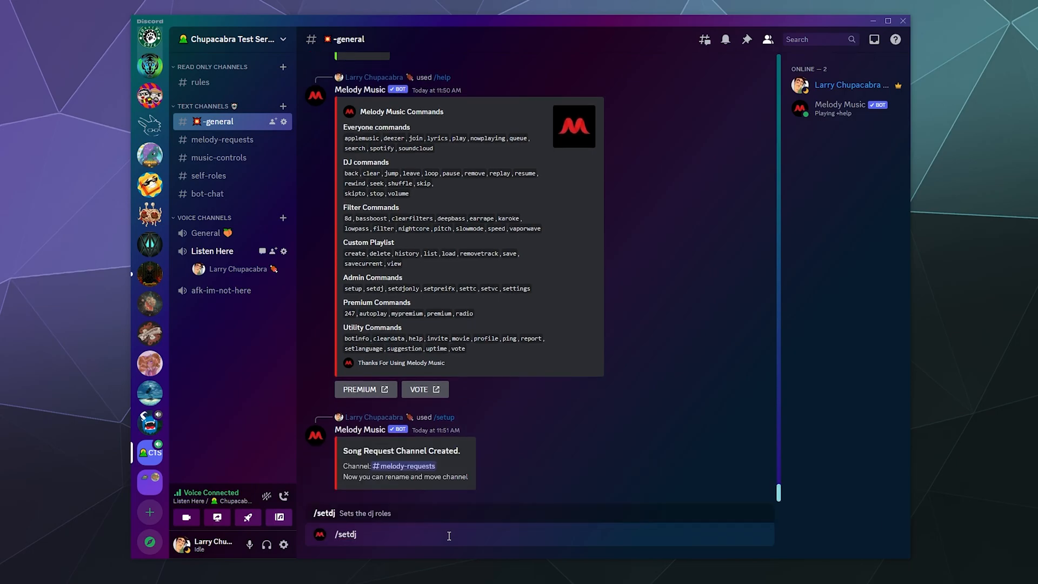
pyautogui.press('Enter')
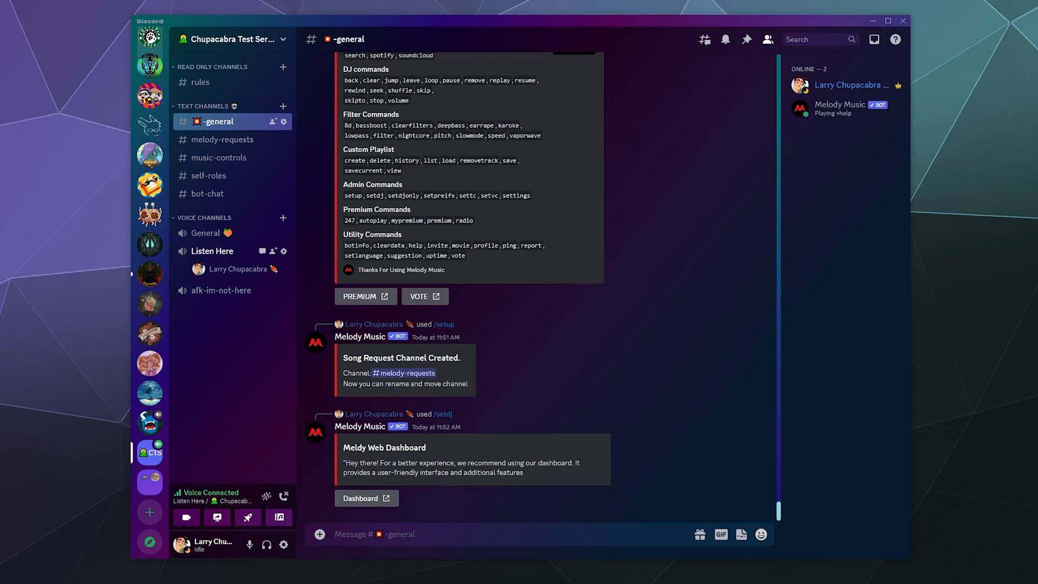
pyautogui.moveTo(356, 423)
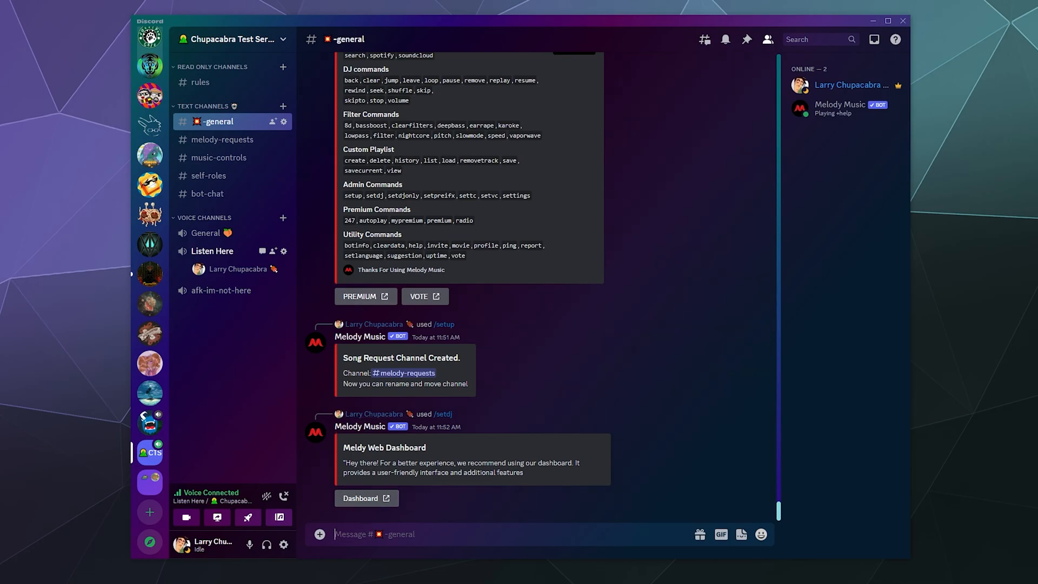
pyautogui.click(366, 498)
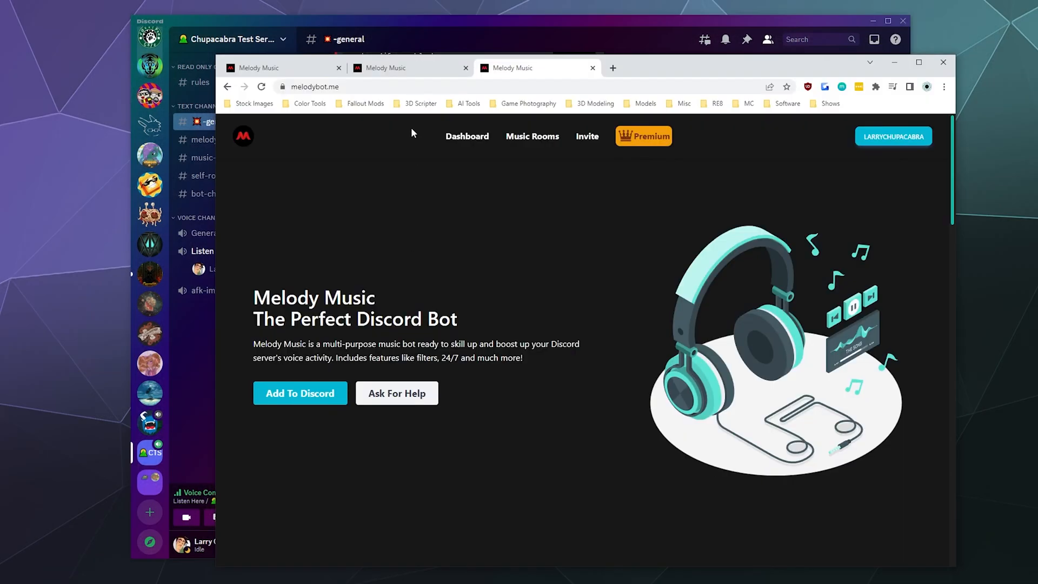
# Step: Set the test server's bot voice channel to Listen Here and save
pyautogui.click(467, 136)
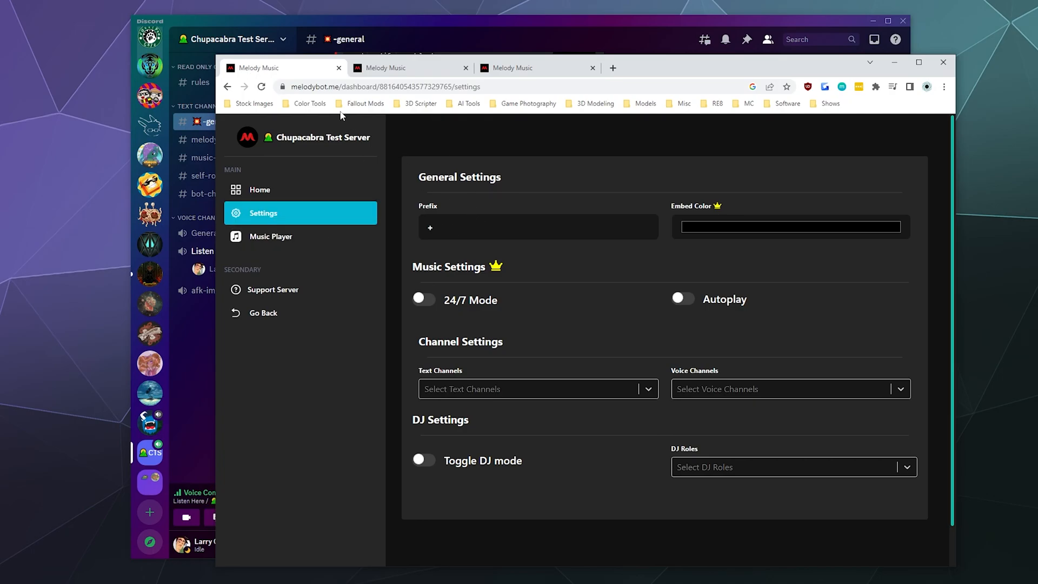
pyautogui.moveTo(512, 218)
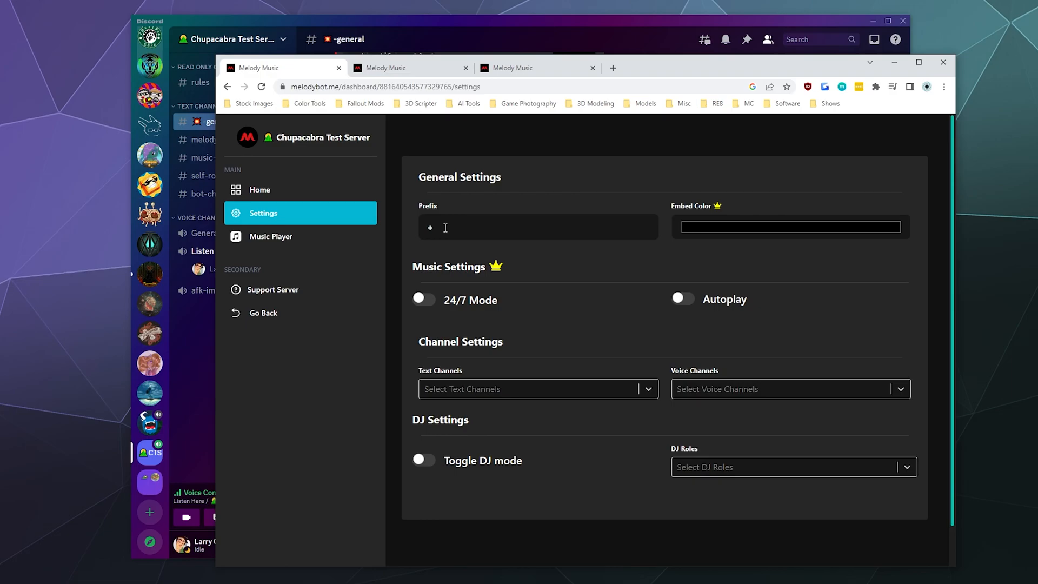
pyautogui.moveTo(498, 283)
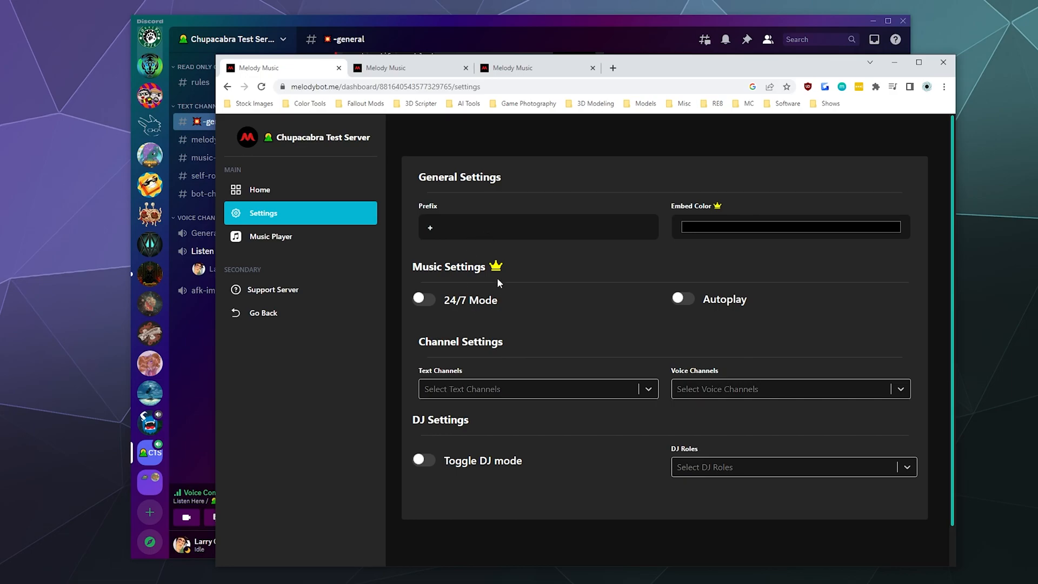
pyautogui.moveTo(490, 317)
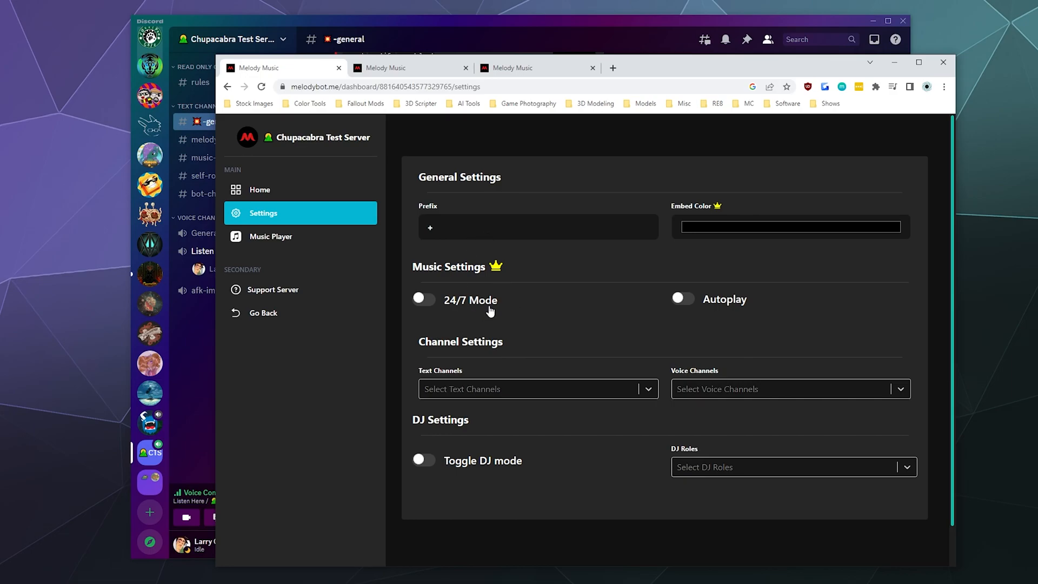
pyautogui.moveTo(724, 313)
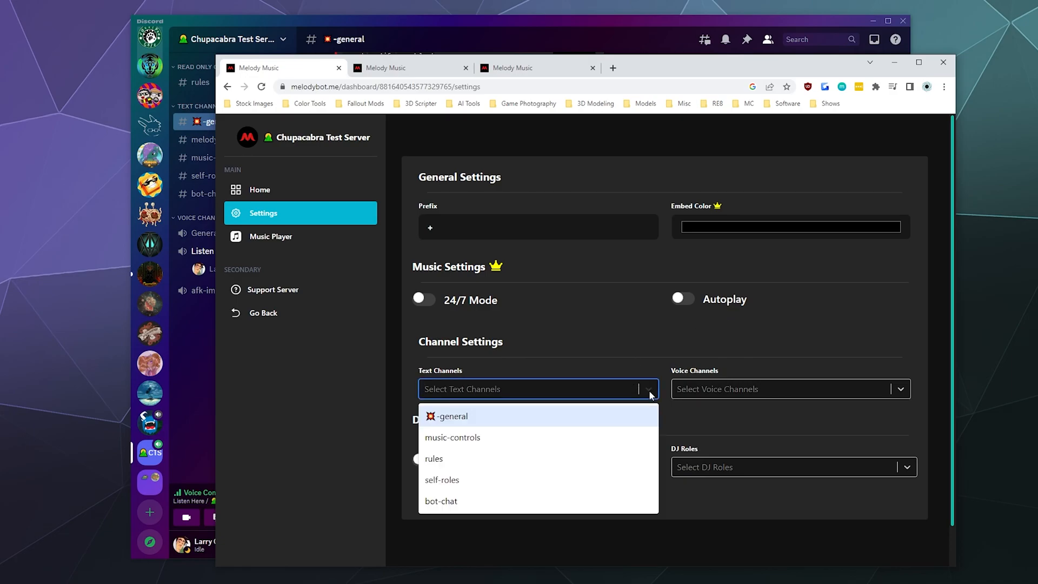
pyautogui.moveTo(660, 339)
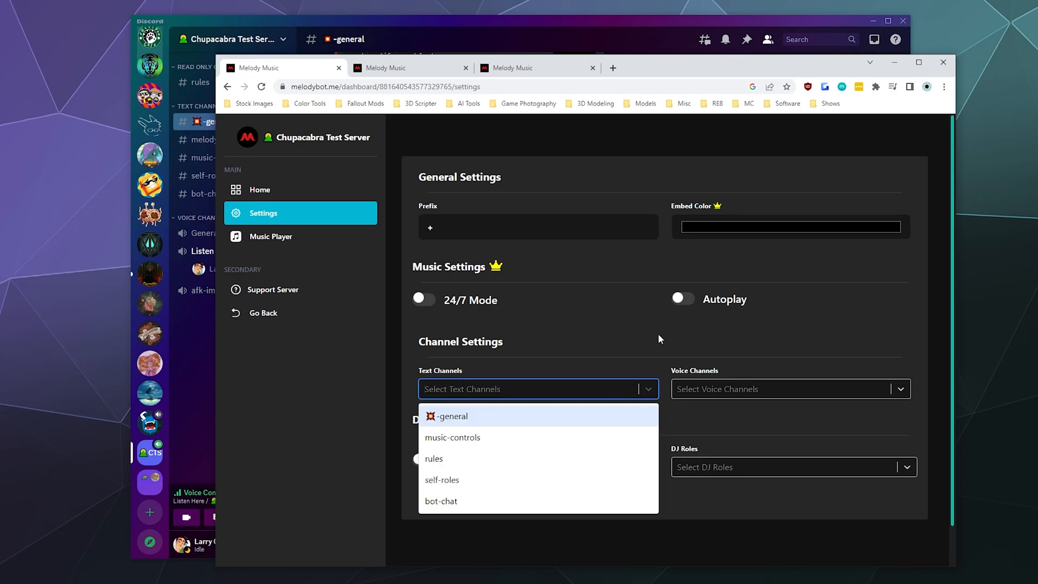
pyautogui.moveTo(603, 355)
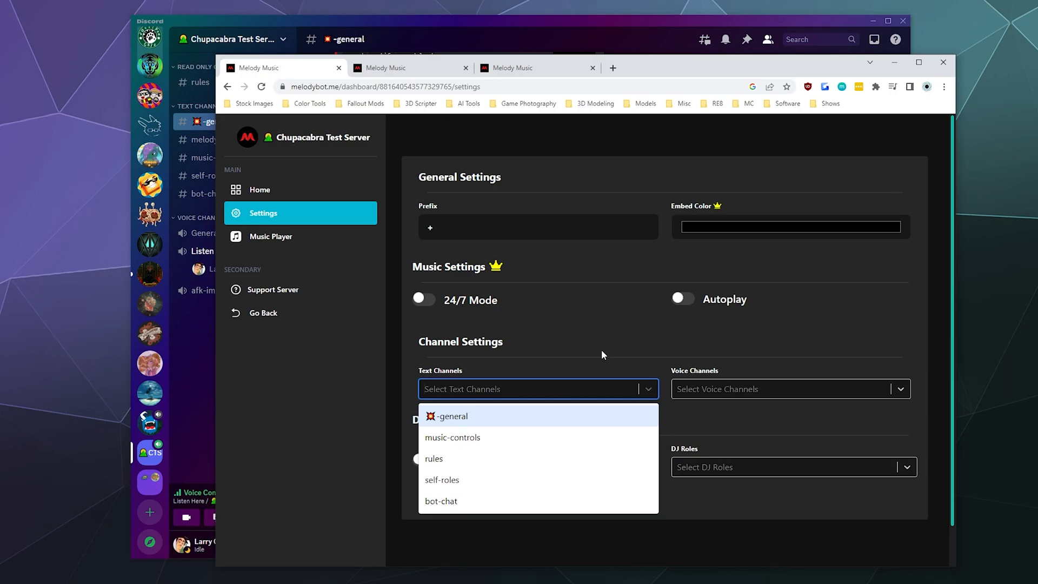
pyautogui.click(791, 388)
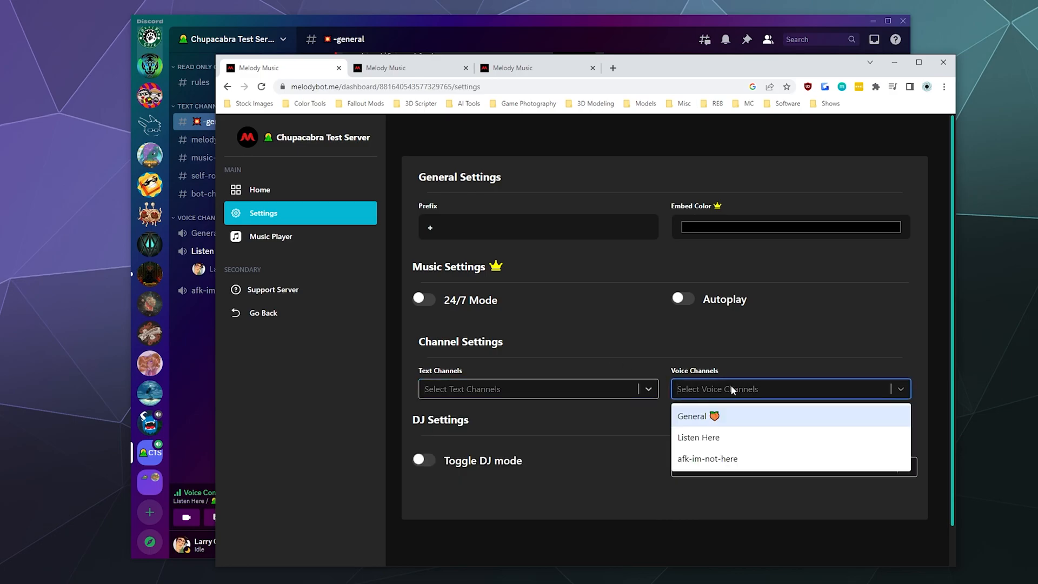
pyautogui.moveTo(737, 442)
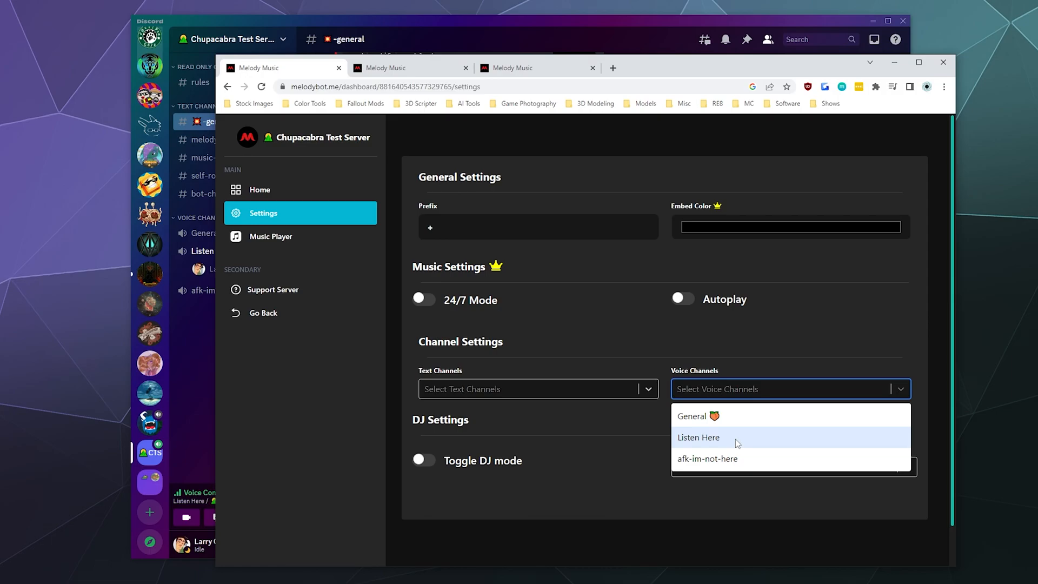
pyautogui.click(698, 437)
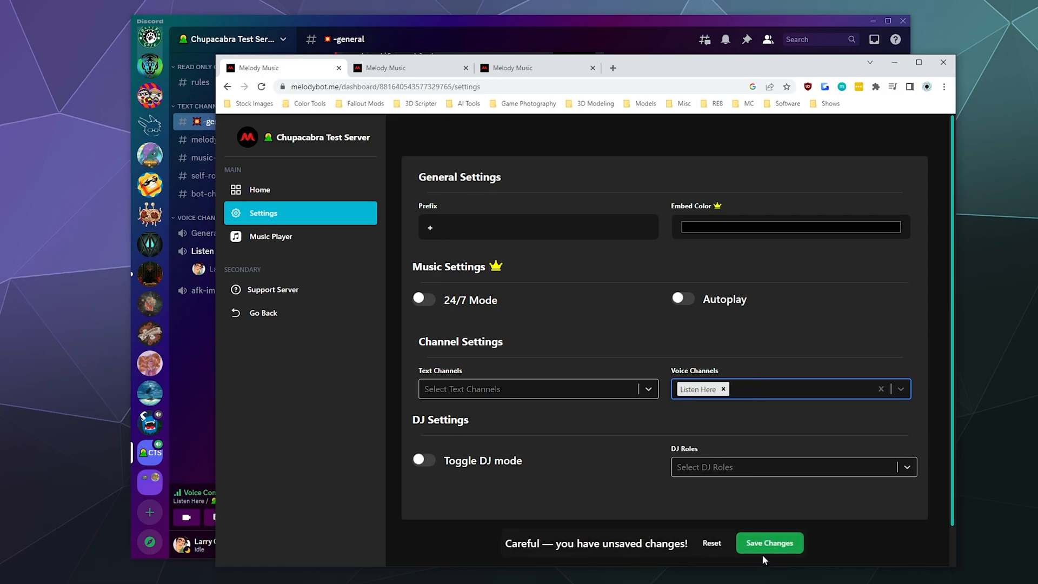
pyautogui.click(769, 543)
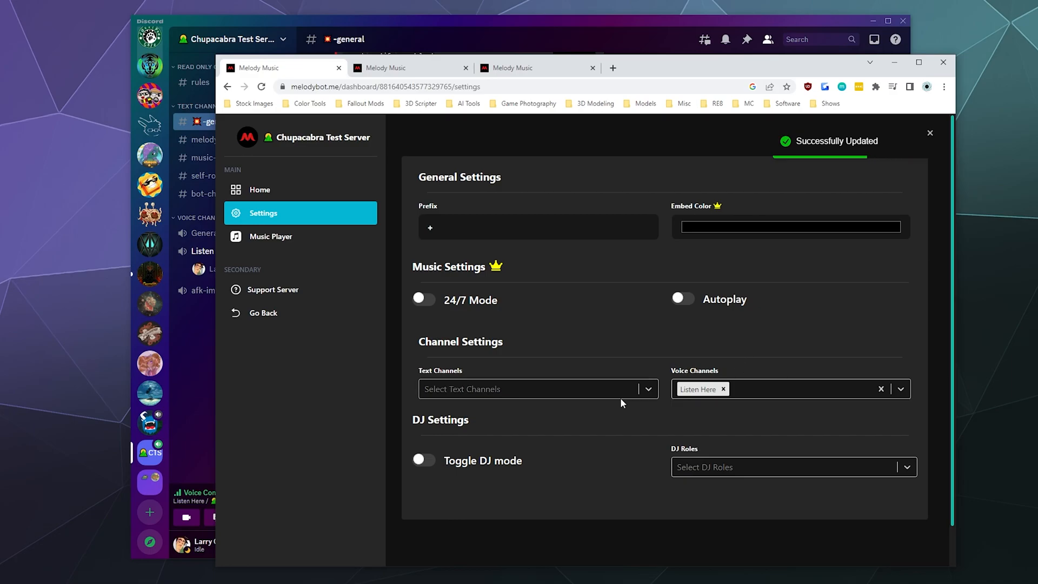
# Step: Set the bot text channel to melody-requests, save, and switch on DJ mode
pyautogui.click(537, 389)
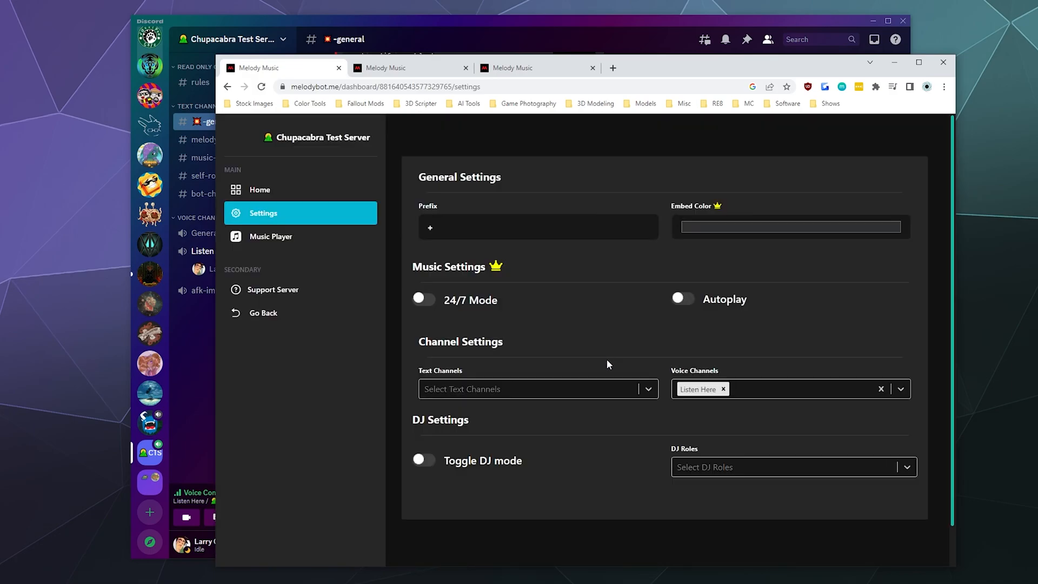
pyautogui.click(532, 388)
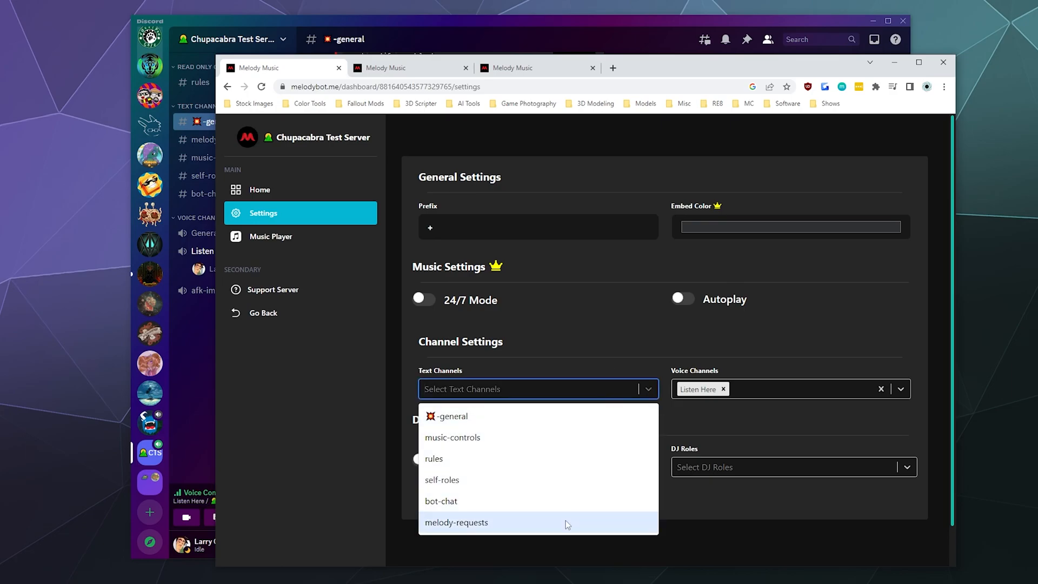
pyautogui.click(456, 522)
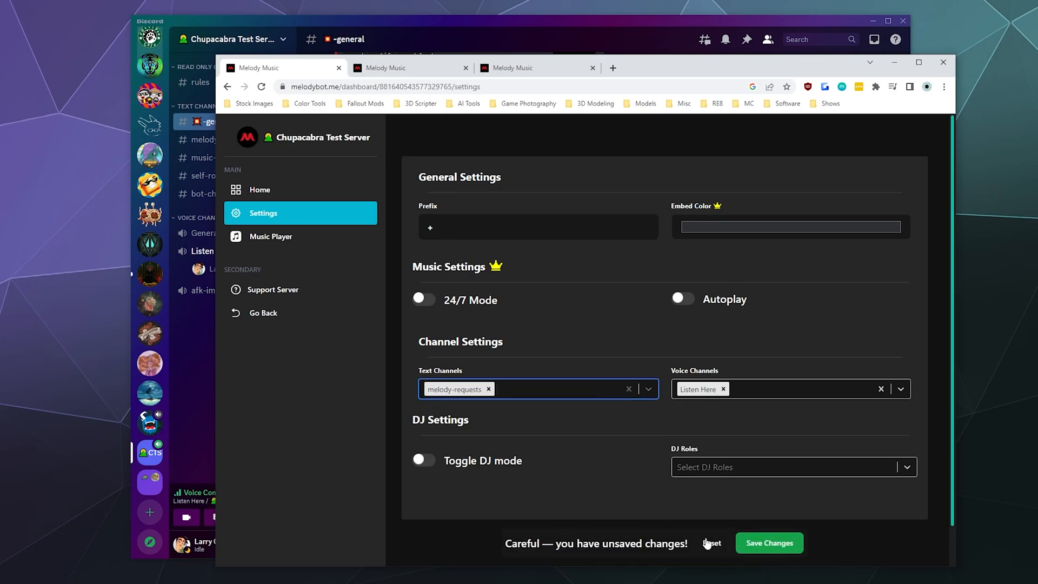
pyautogui.click(769, 543)
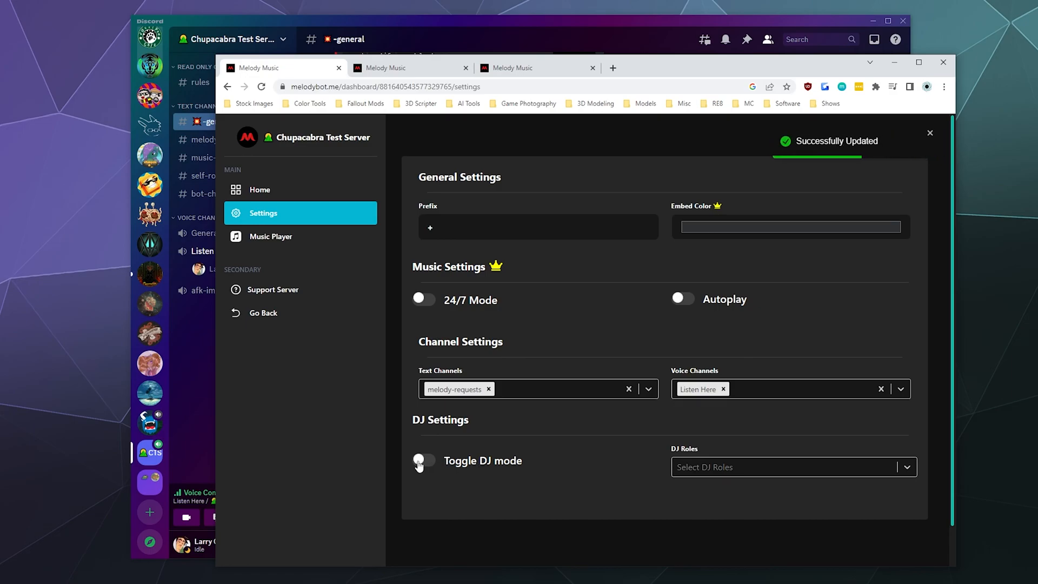
pyautogui.click(423, 461)
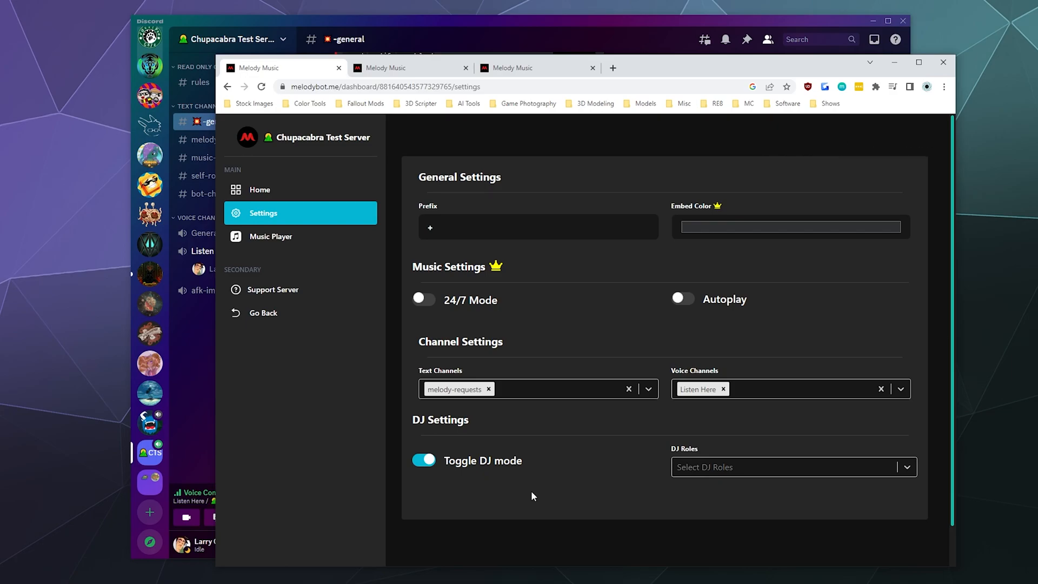
pyautogui.moveTo(612, 481)
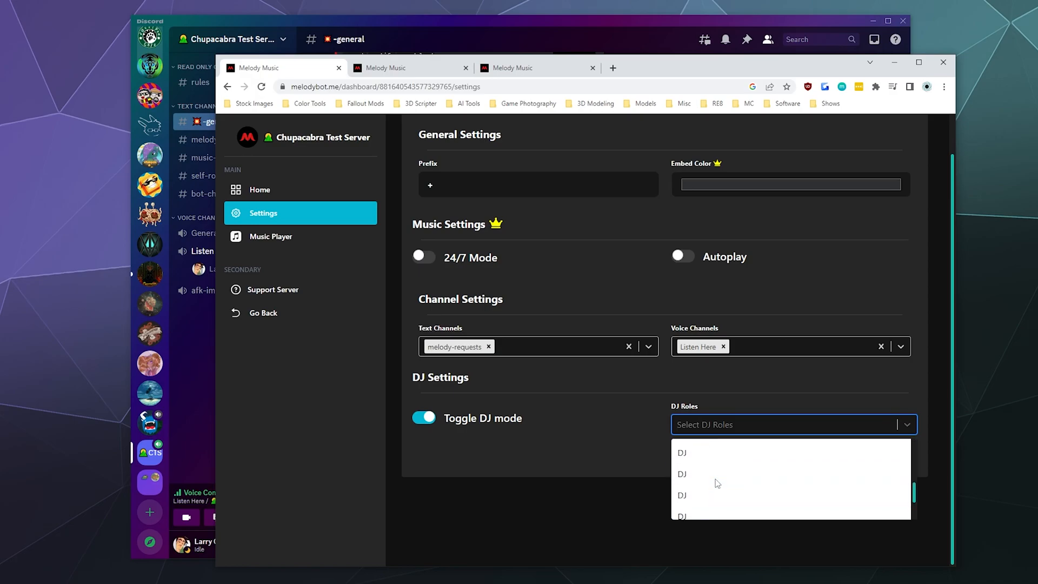
# Step: Choose DJ as the DJ mode role and save the dashboard settings
pyautogui.click(682, 452)
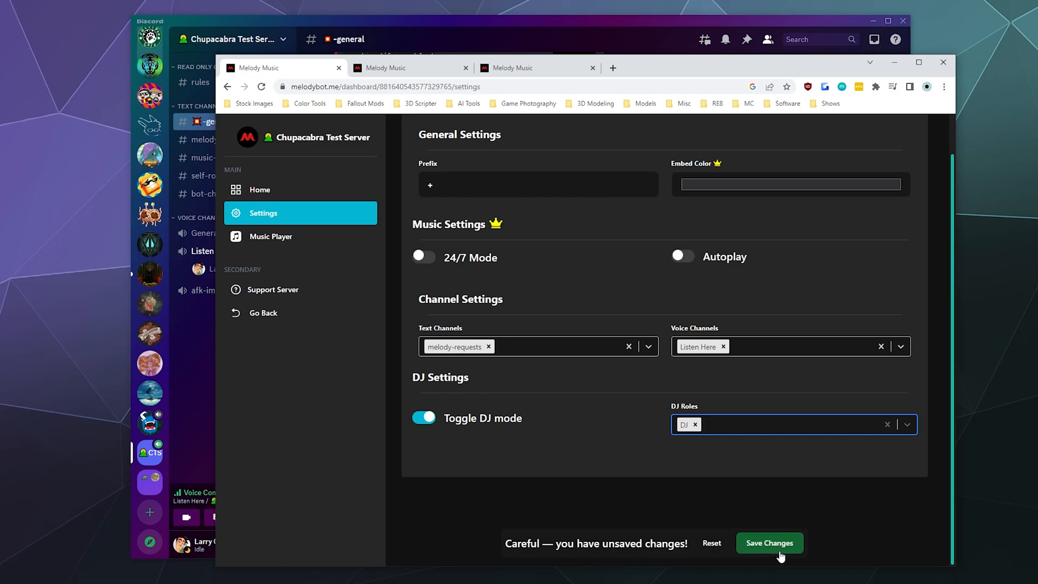
pyautogui.click(770, 542)
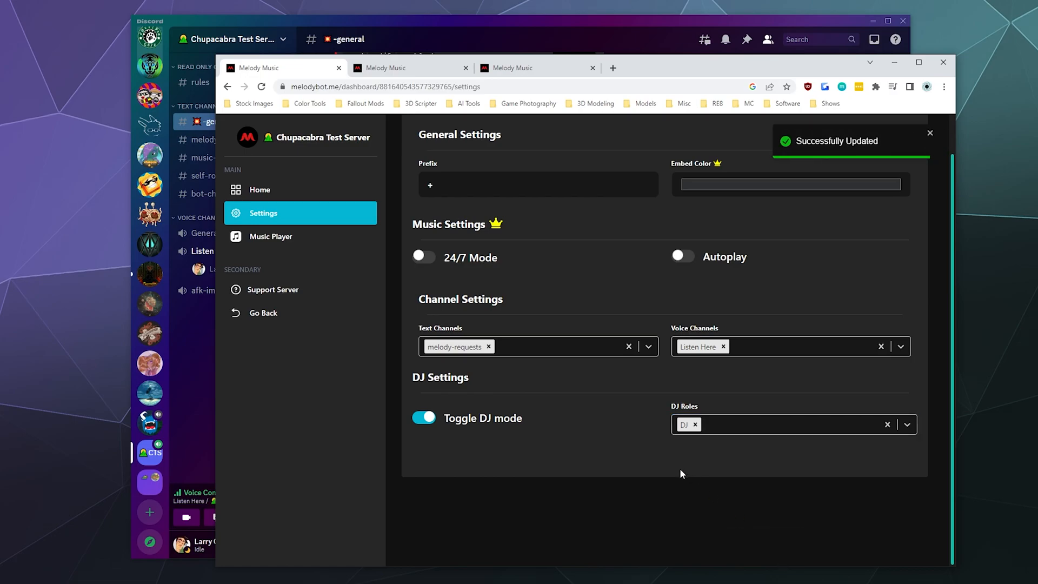
pyautogui.moveTo(465, 428)
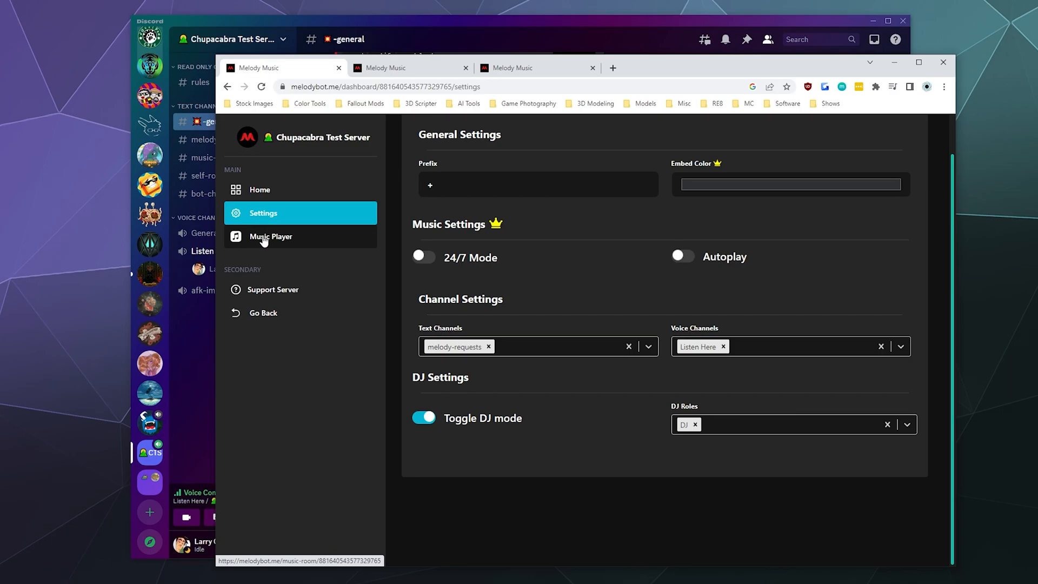
# Step: Check the premium-only Music Player page, return to dashboard Home, then switch to Discord
pyautogui.click(271, 236)
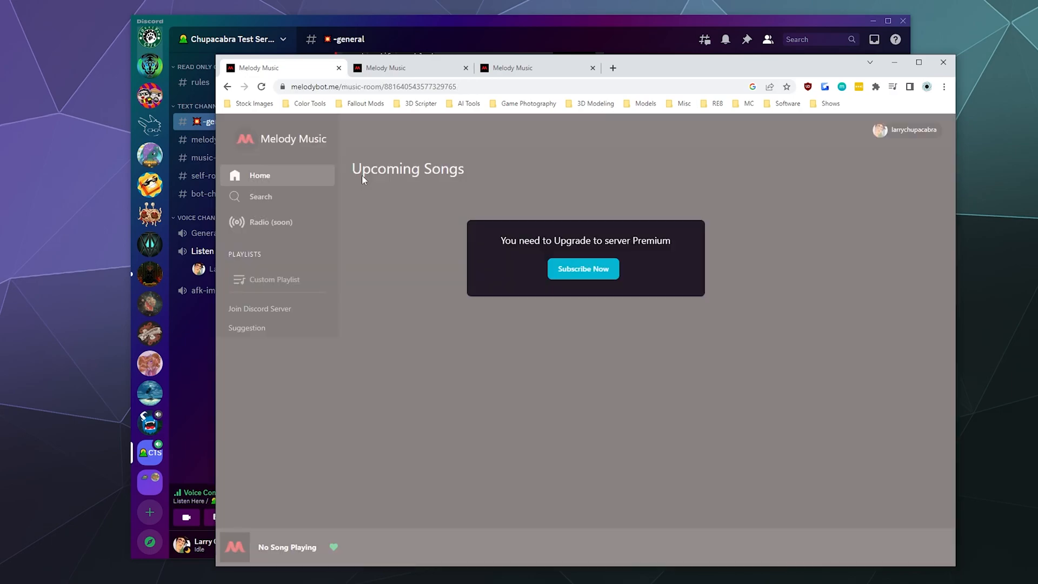
pyautogui.moveTo(347, 166)
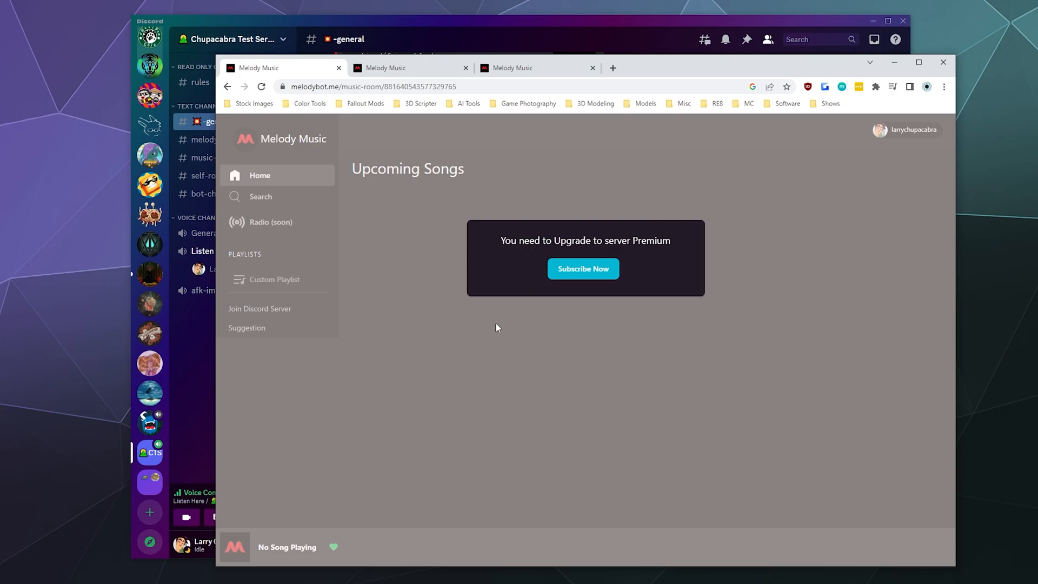
pyautogui.moveTo(497, 144)
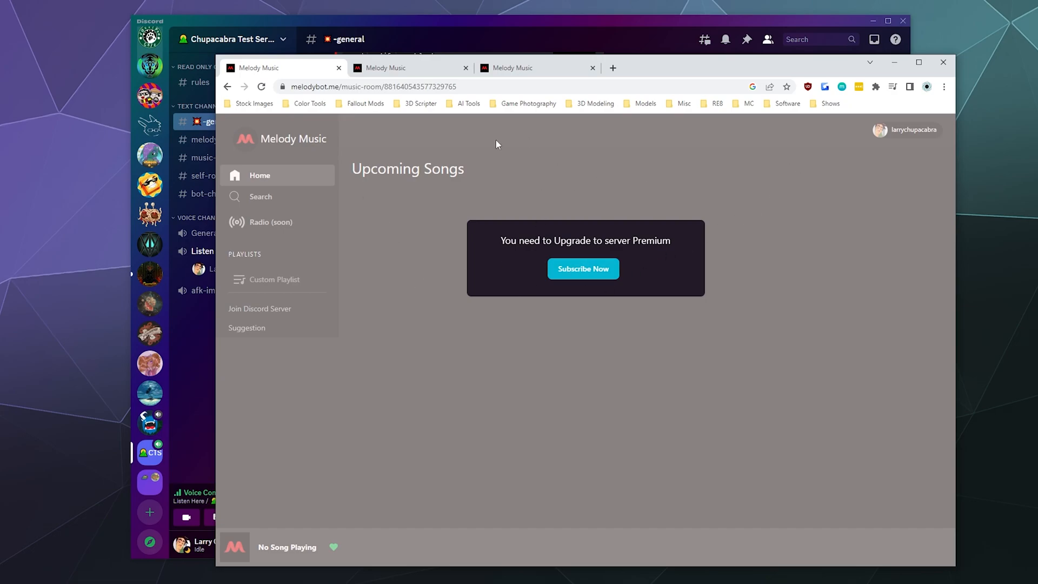
pyautogui.moveTo(258, 151)
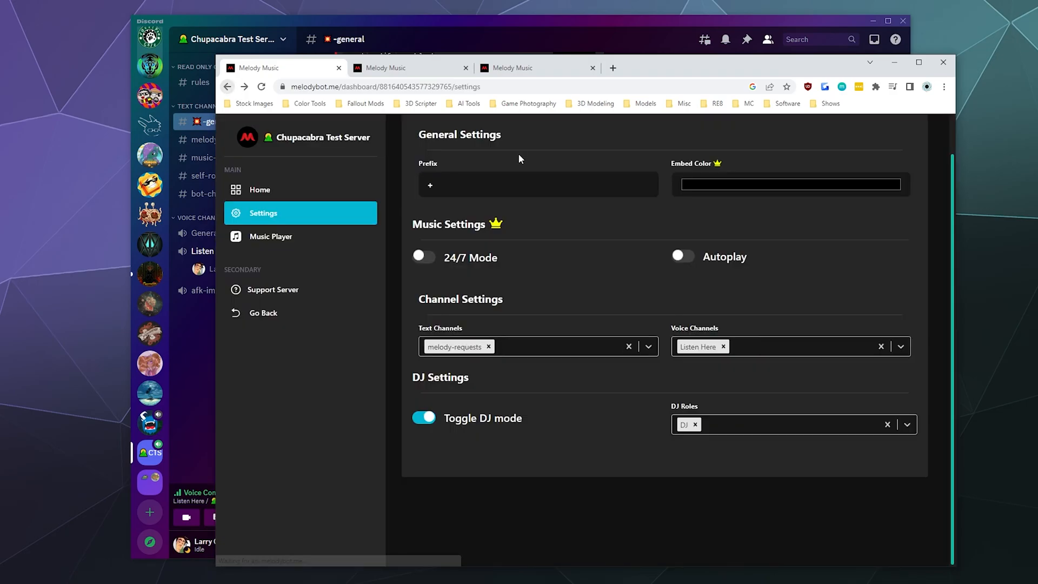
pyautogui.moveTo(289, 240)
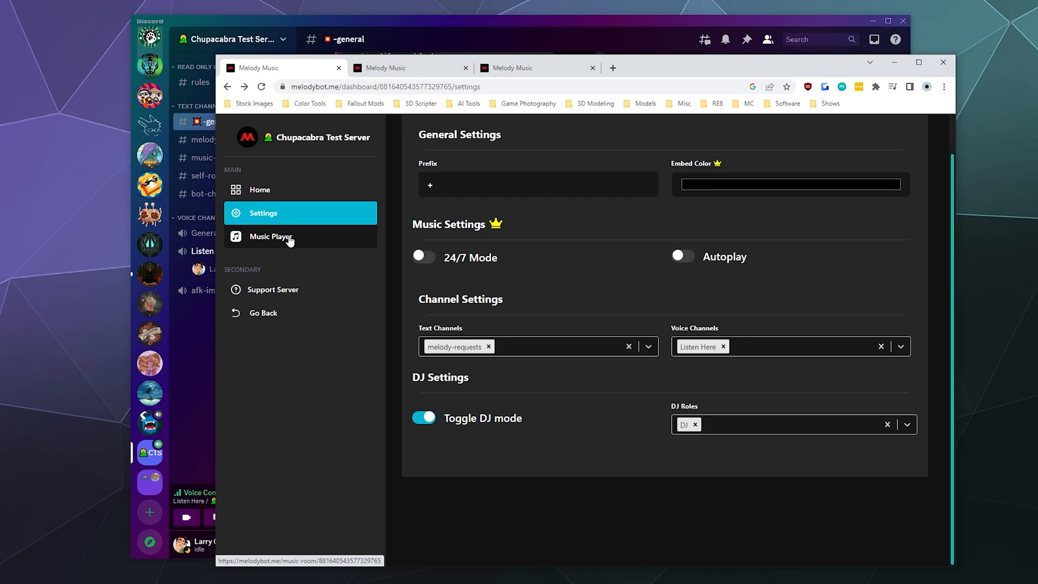
pyautogui.click(260, 189)
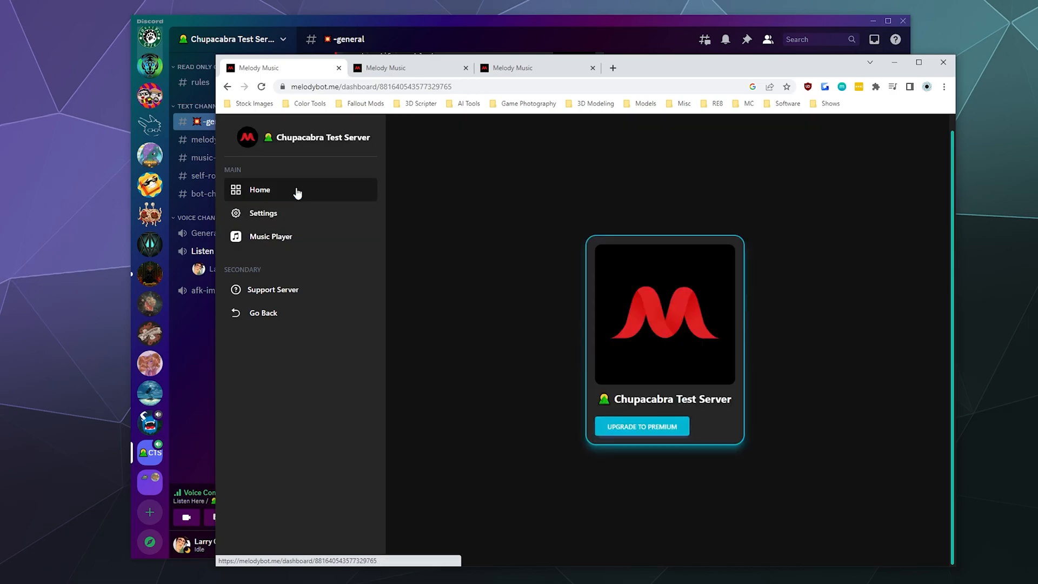
pyautogui.moveTo(294, 202)
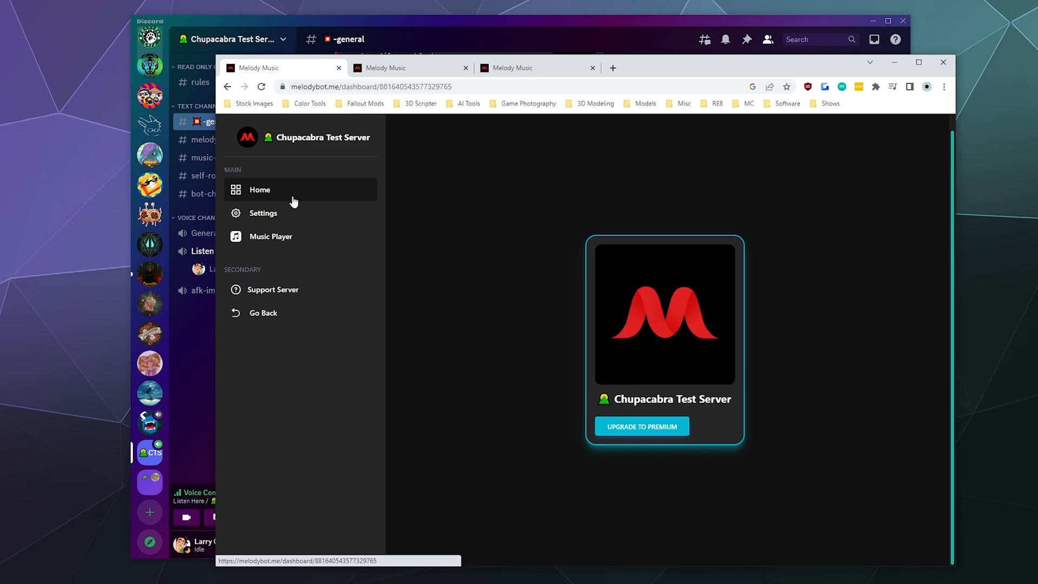
pyautogui.click(260, 189)
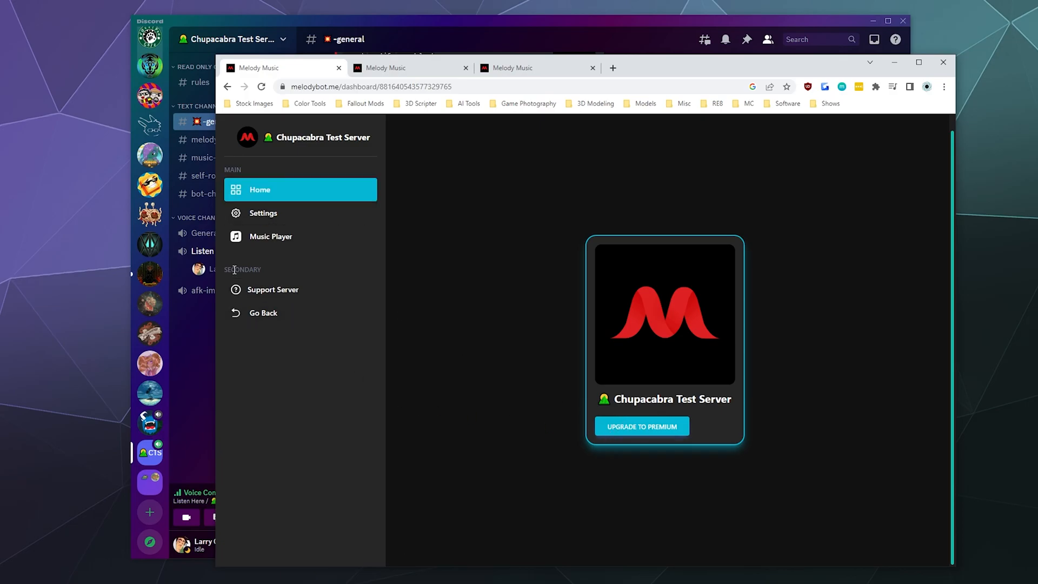
pyautogui.click(262, 213)
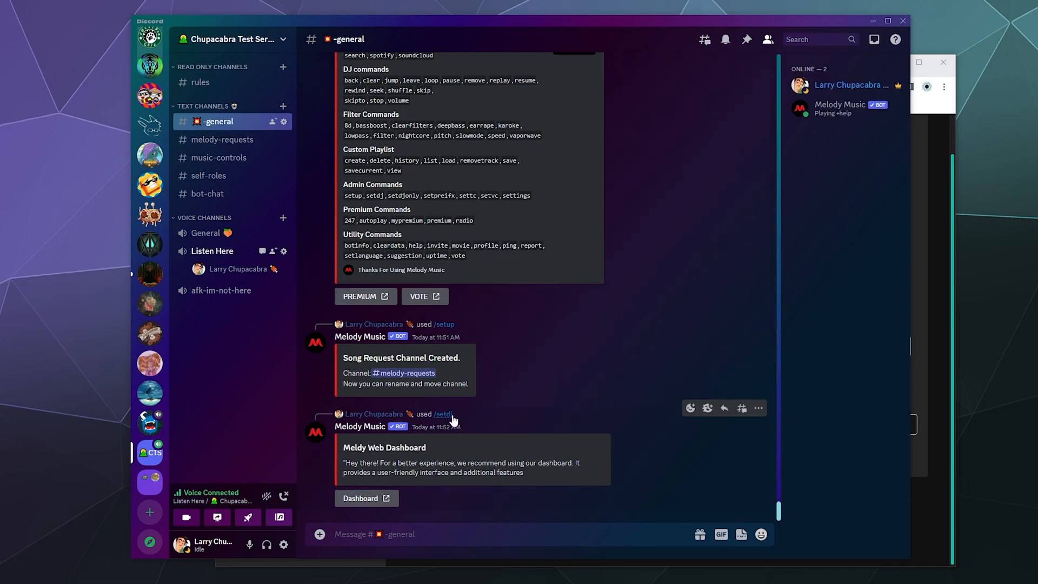
pyautogui.moveTo(838, 93)
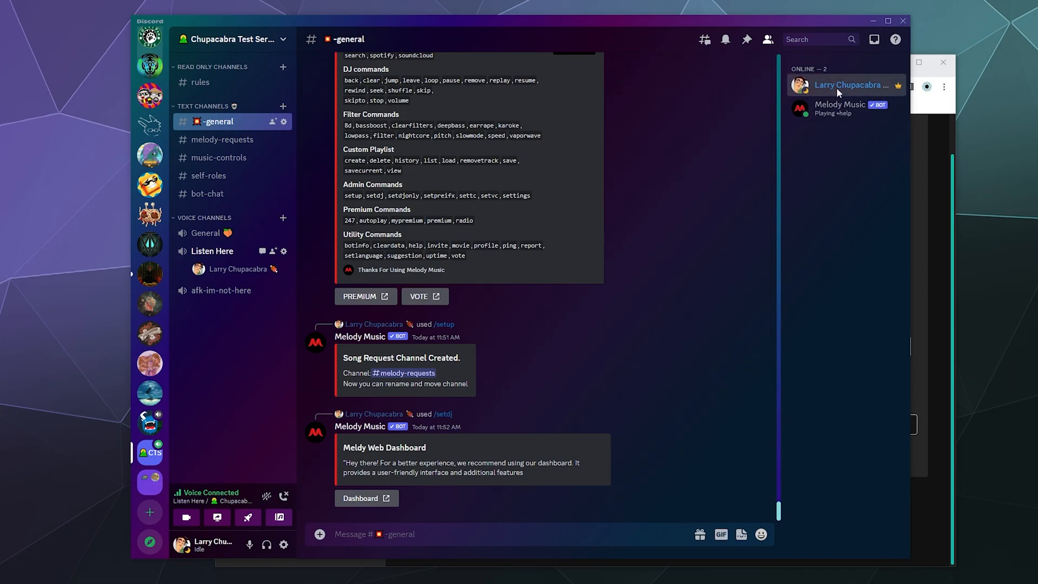
pyautogui.click(849, 85)
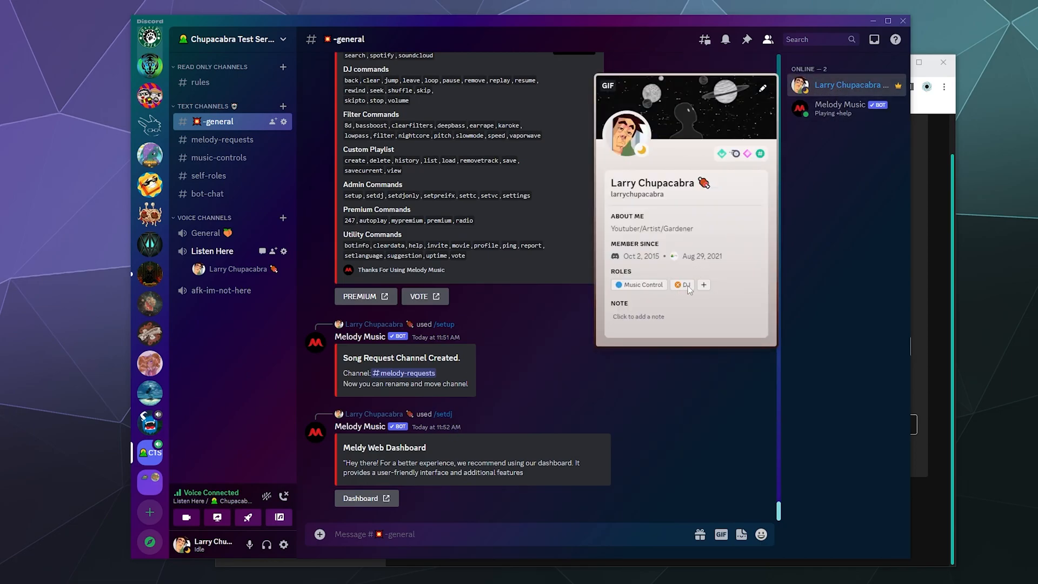
pyautogui.click(677, 284)
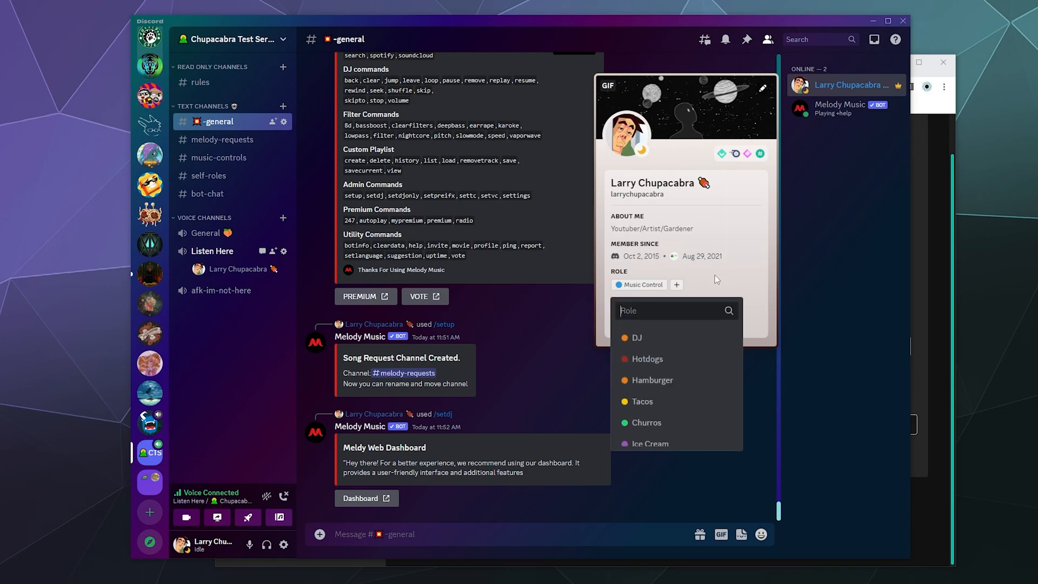
pyautogui.click(636, 338)
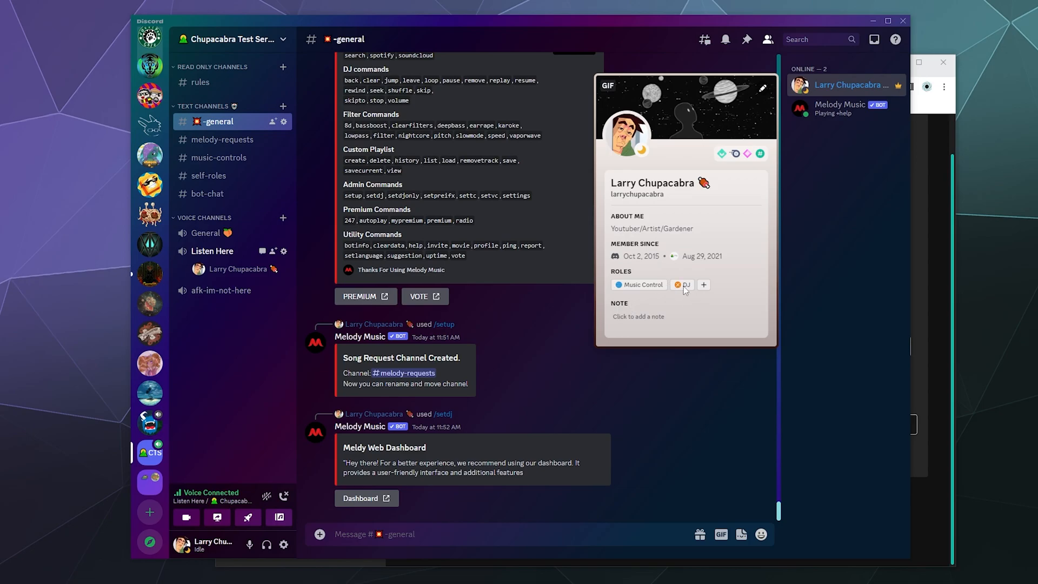
pyautogui.click(868, 271)
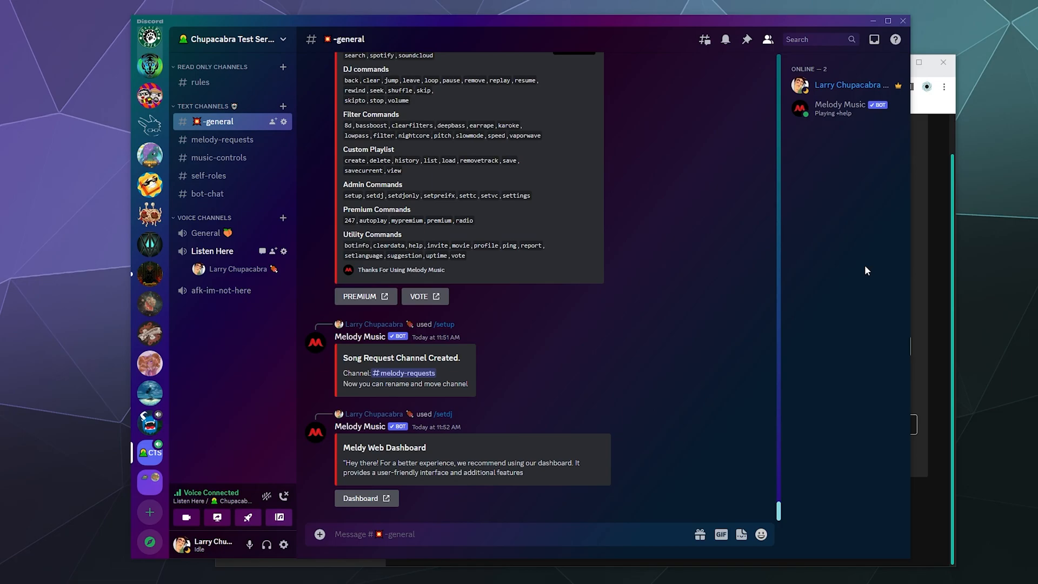
pyautogui.moveTo(865, 268)
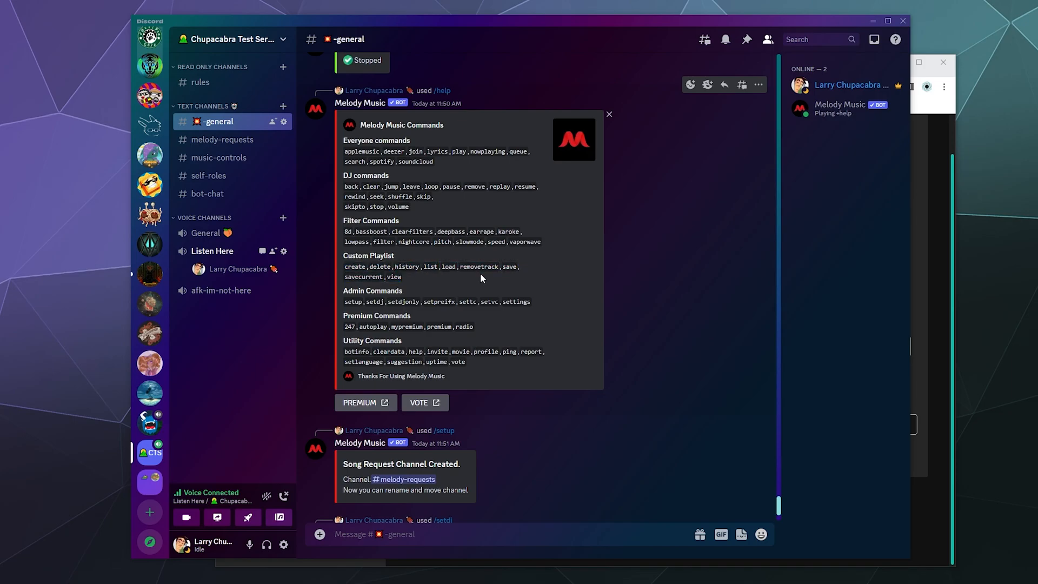
# Step: Create the custom playlist 'Chupa Playlist' in general, then move to melody-requests
pyautogui.scroll(-3)
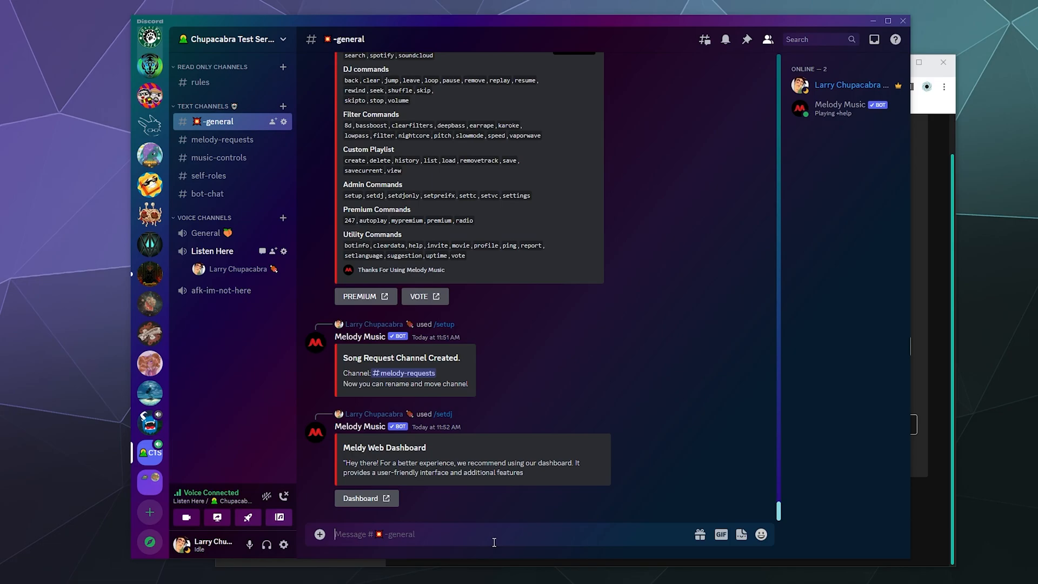
pyautogui.write('/create')
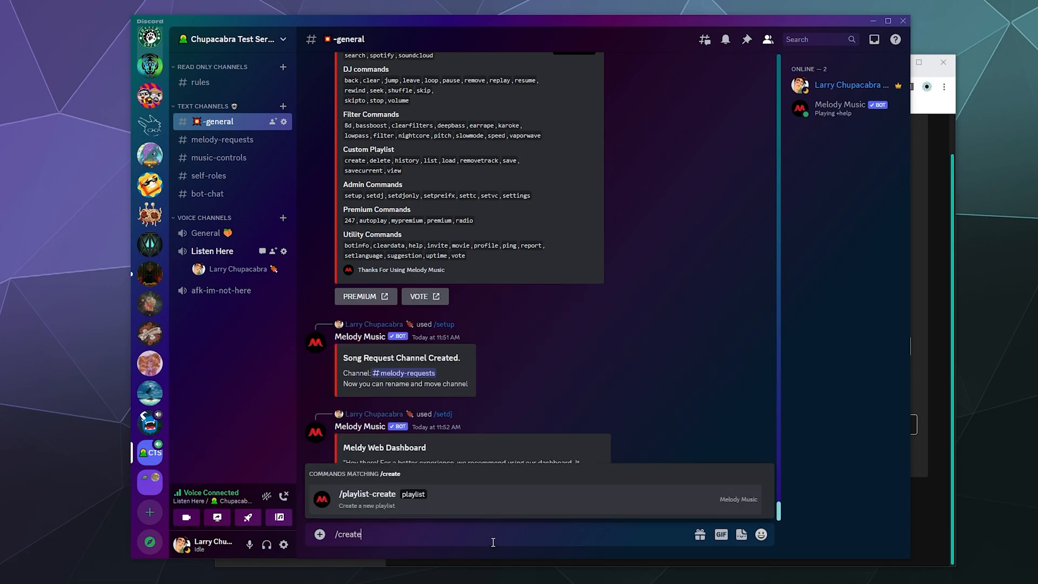
pyautogui.click(367, 493)
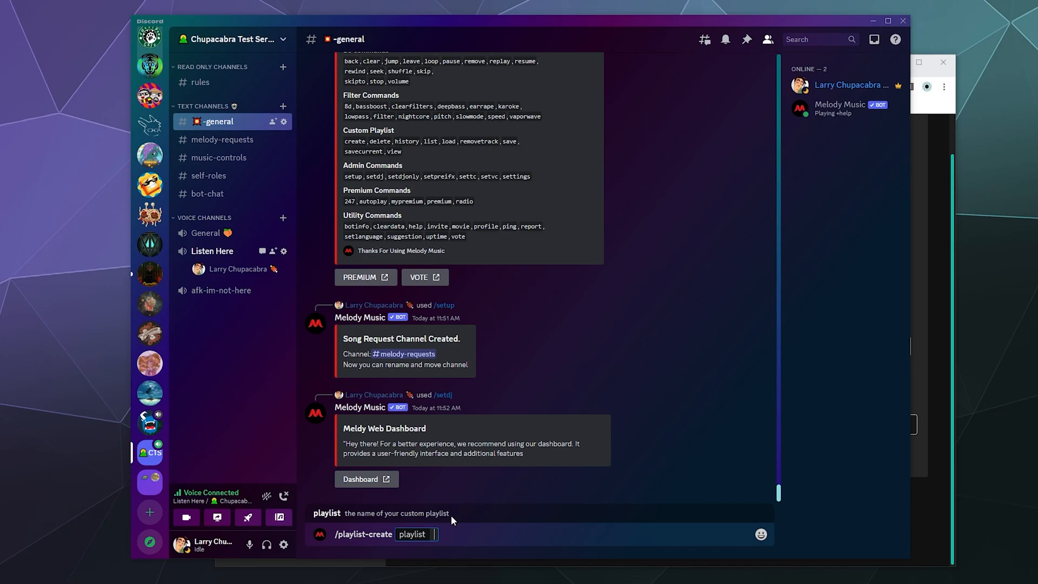
pyautogui.write('Chupa')
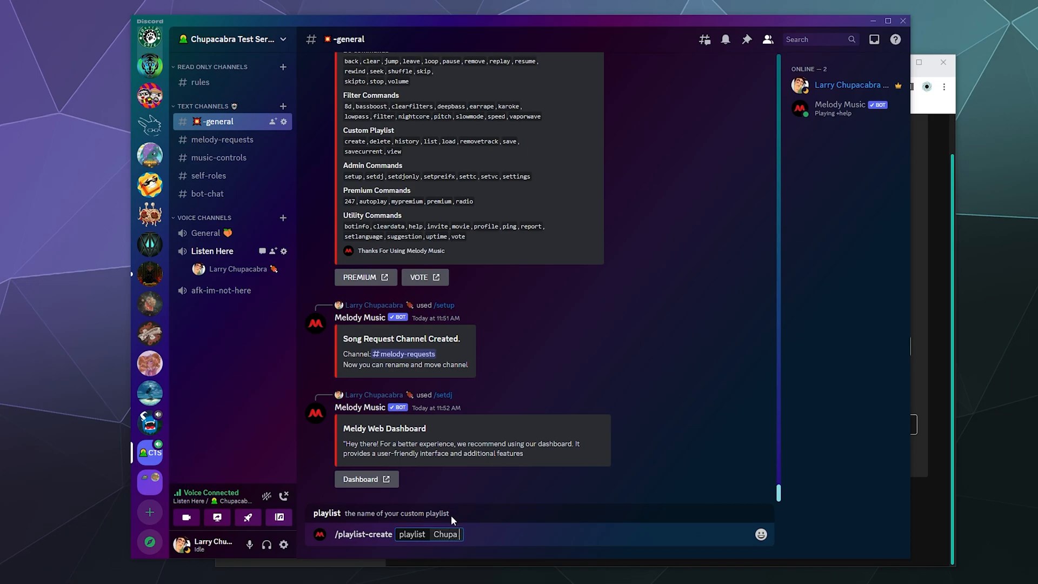
pyautogui.write('Playlist')
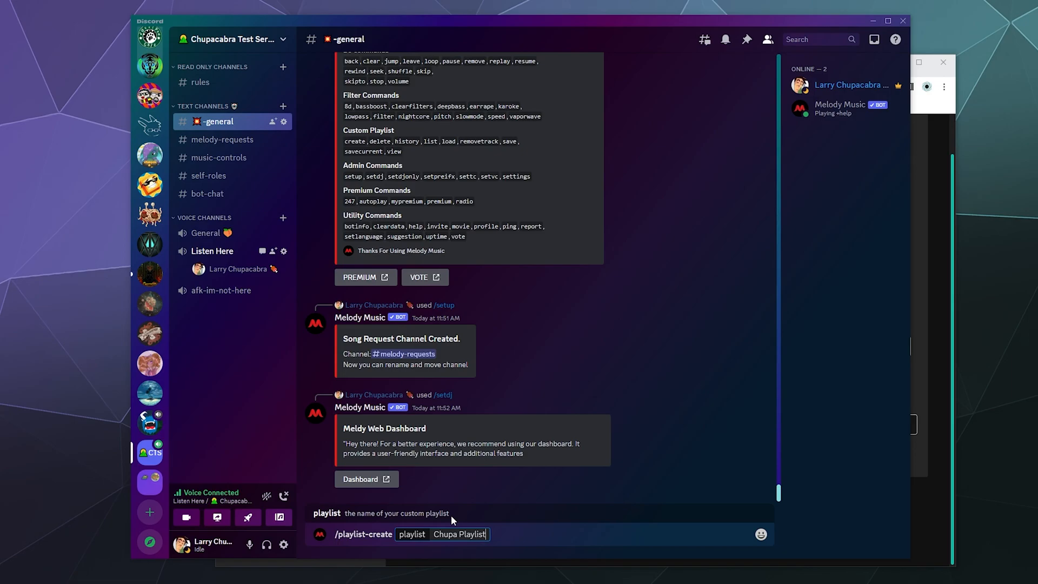
pyautogui.press('Enter')
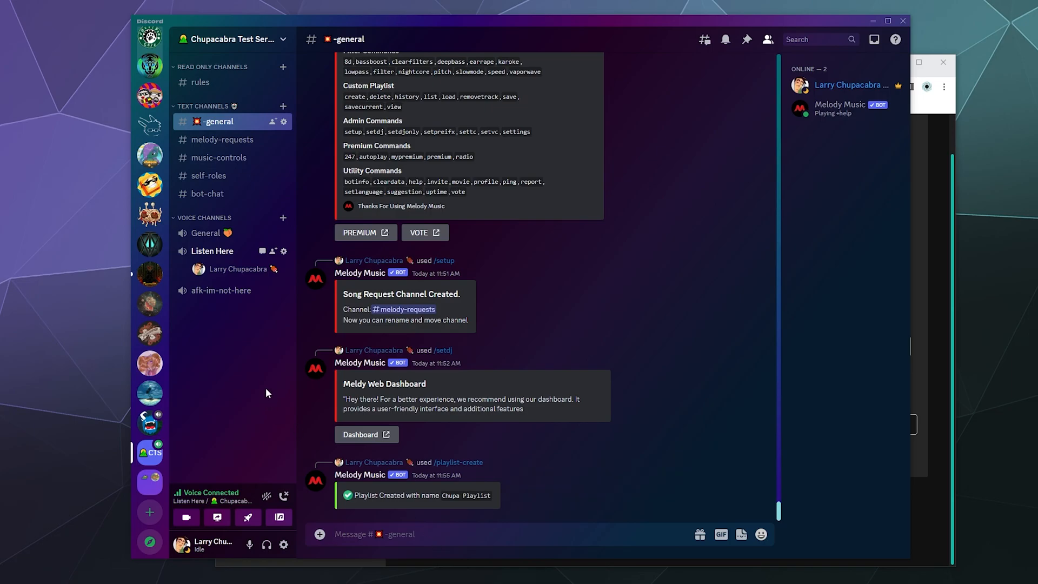
pyautogui.click(436, 534)
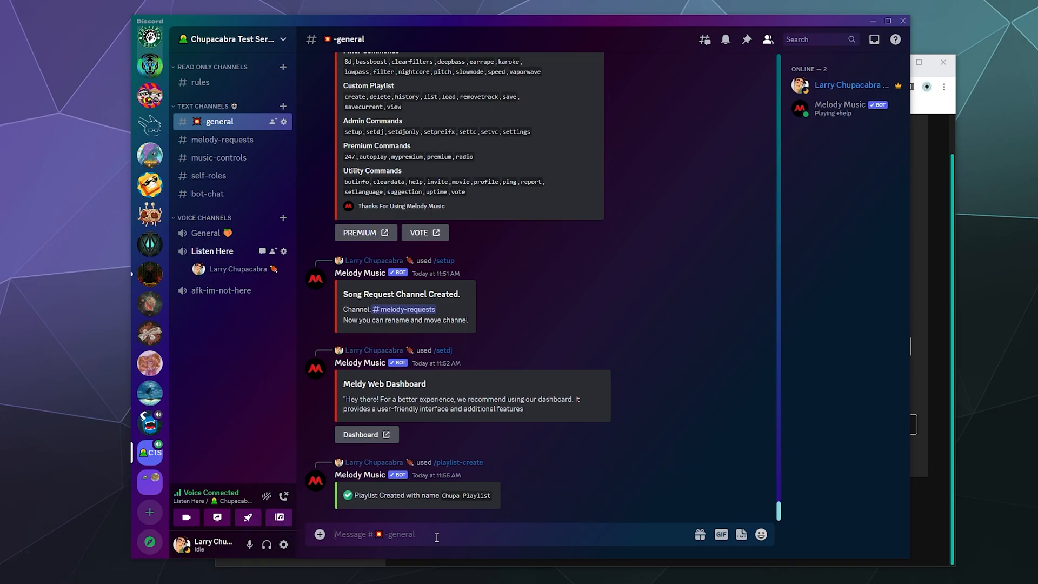
pyautogui.moveTo(474, 511)
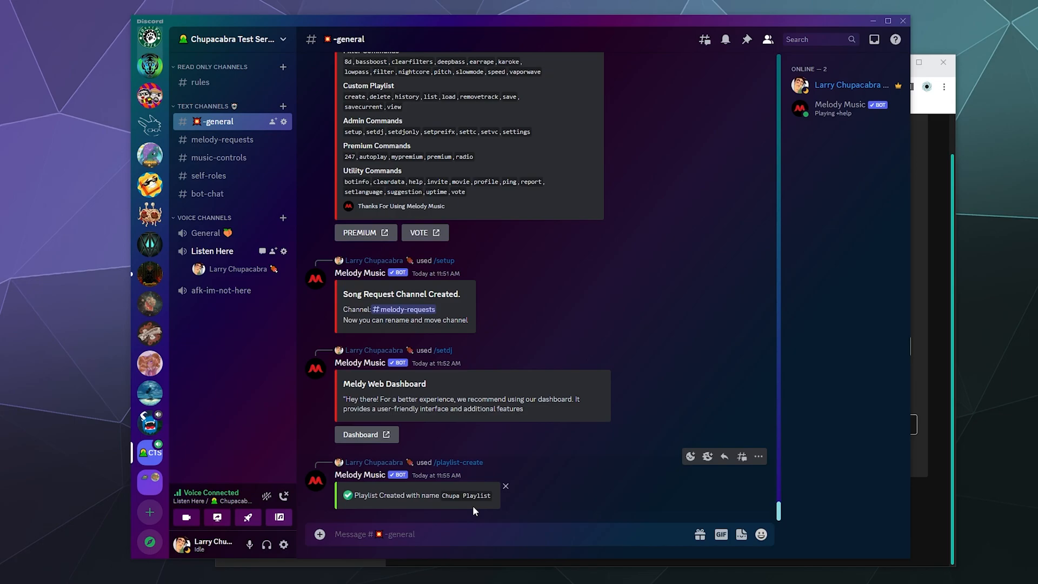
pyautogui.click(222, 140)
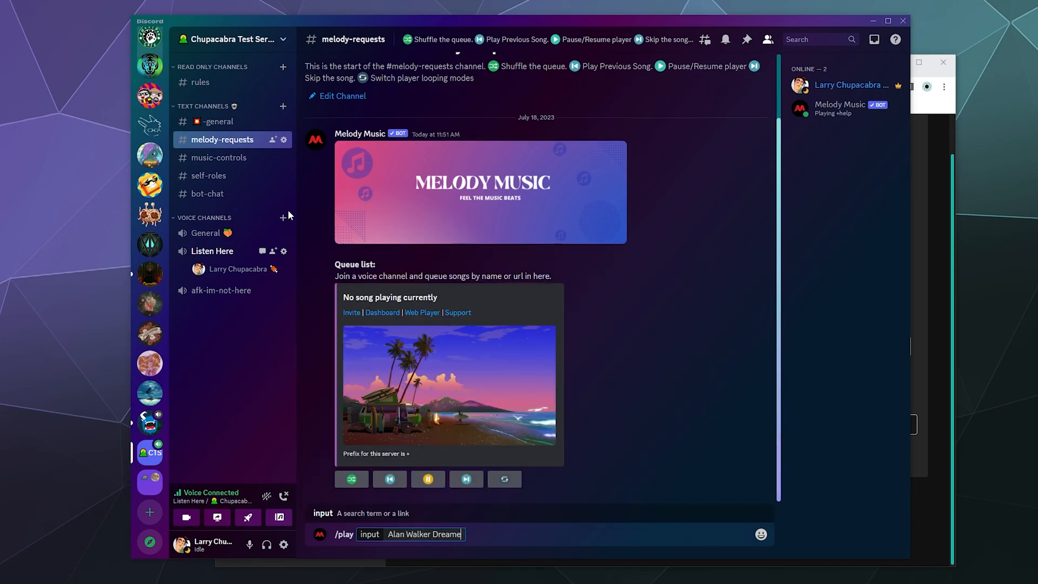
# Step: Play Alan Walker's Dreamer and queue ITTY BITTY and Reflect with /play
pyautogui.press('Enter')
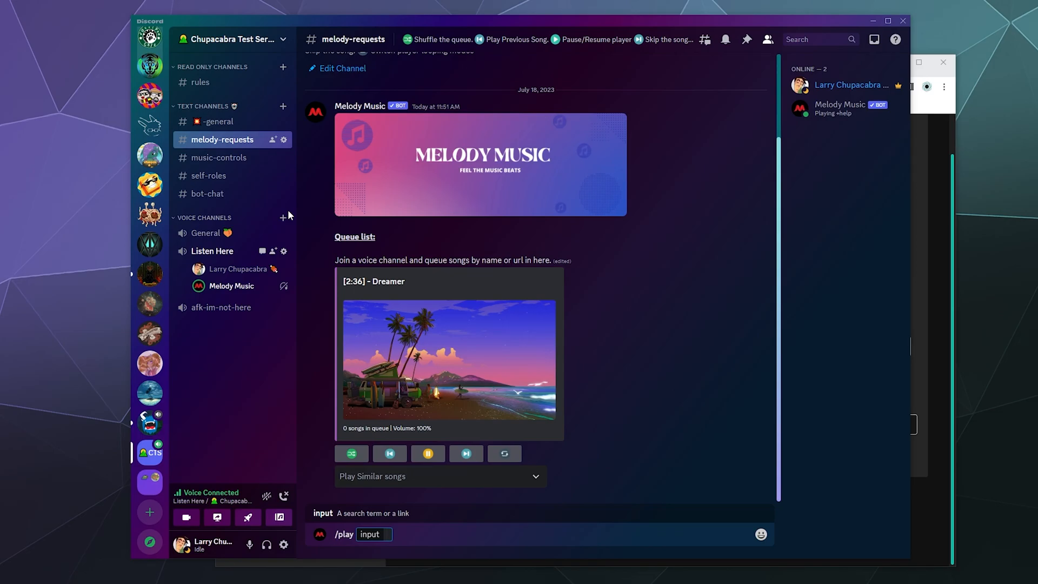
pyautogui.write('Voj')
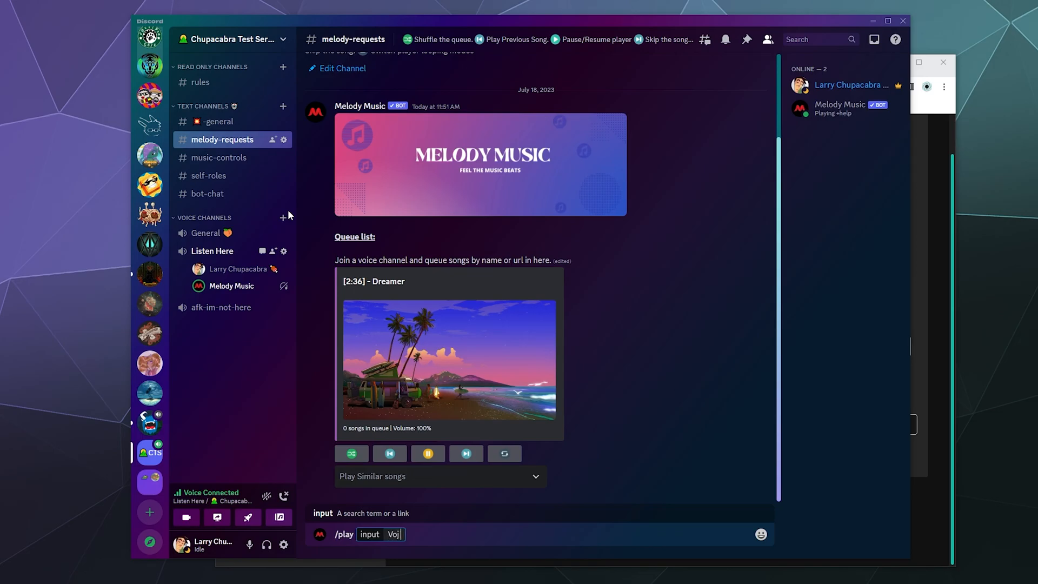
pyautogui.write('blade f')
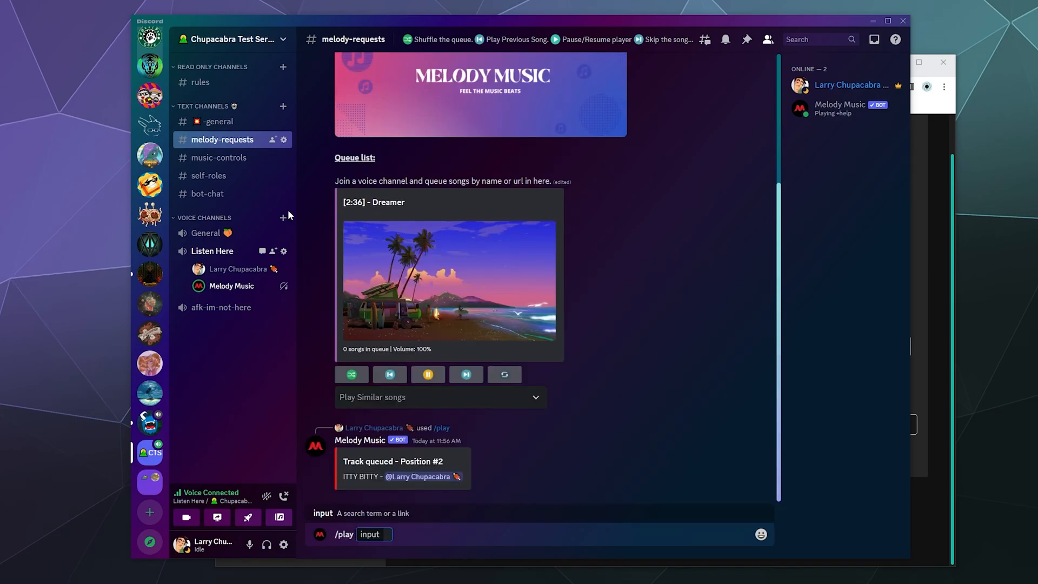
pyautogui.write('syn co')
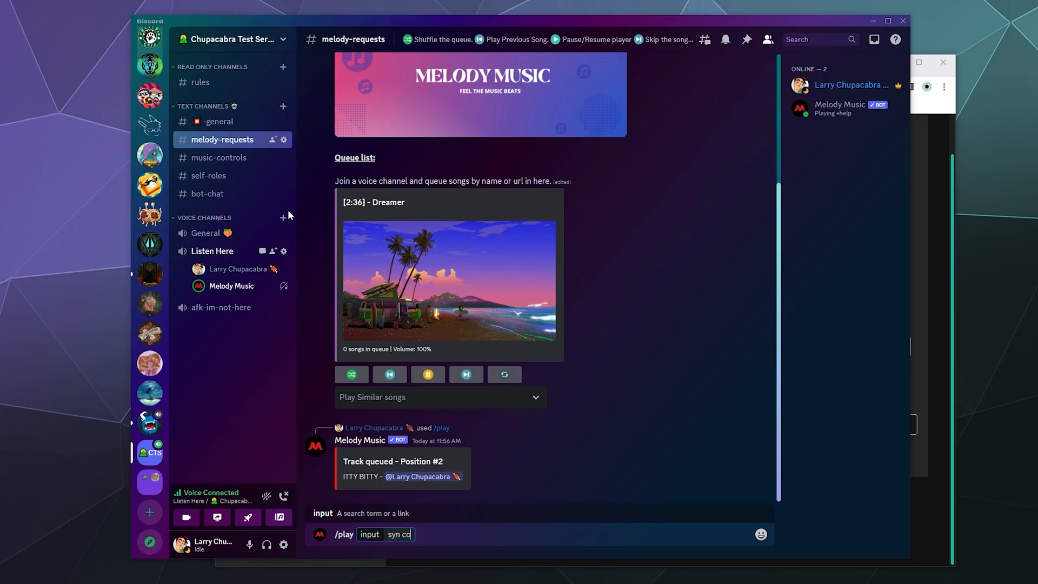
pyautogui.press('Enter')
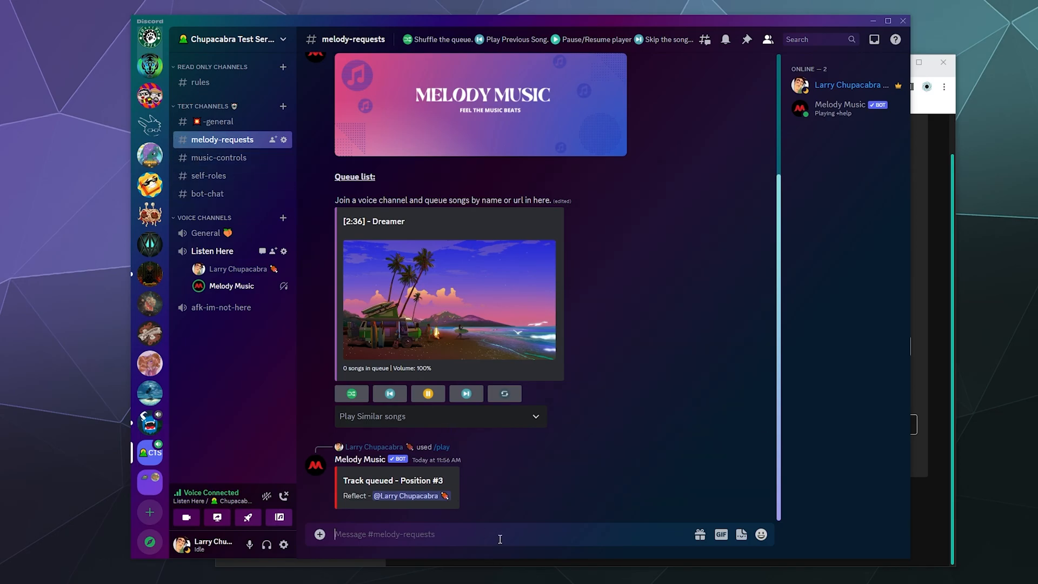
pyautogui.moveTo(257, 302)
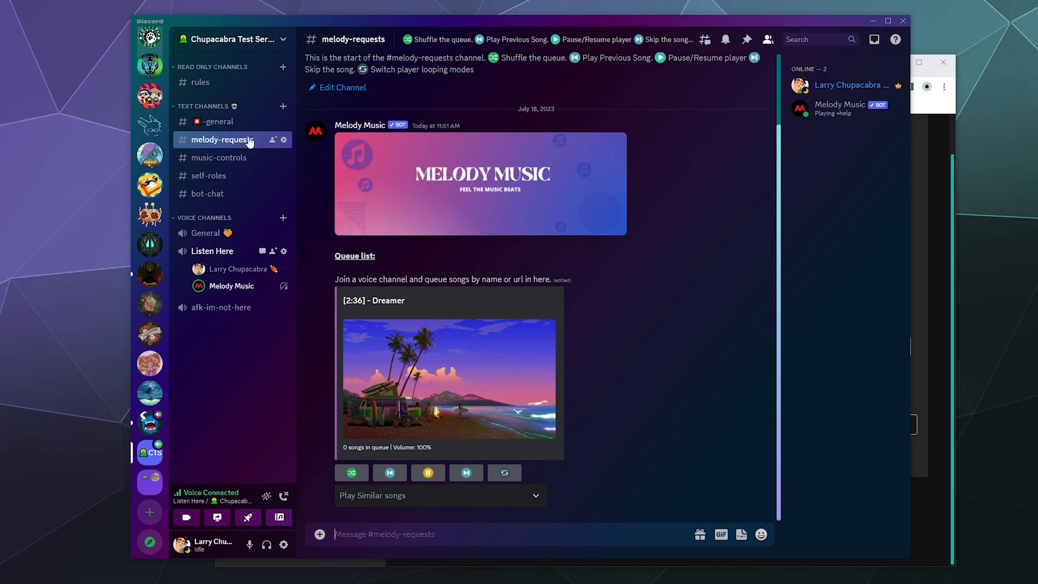
pyautogui.moveTo(464, 395)
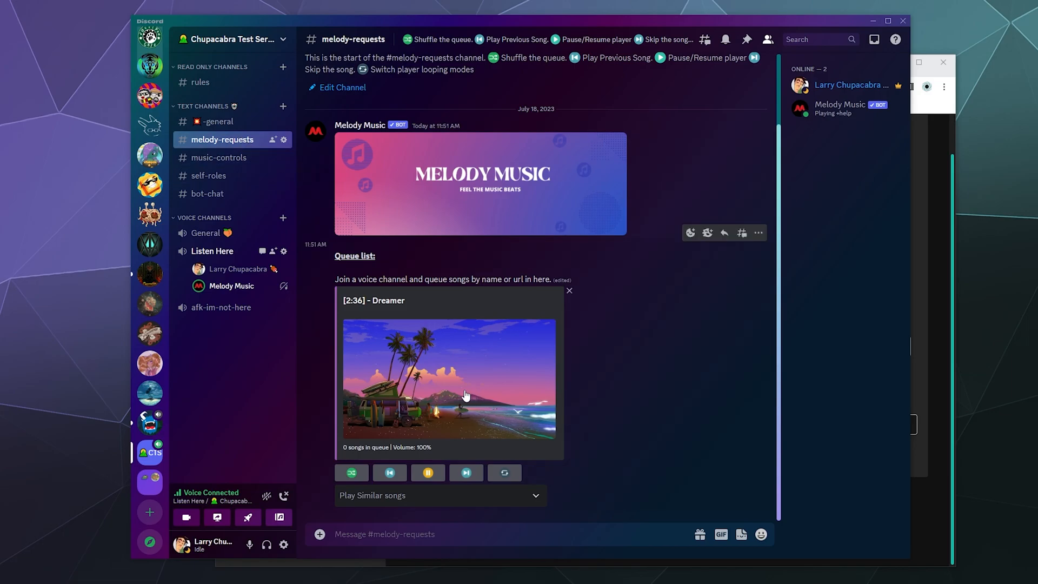
pyautogui.moveTo(417, 403)
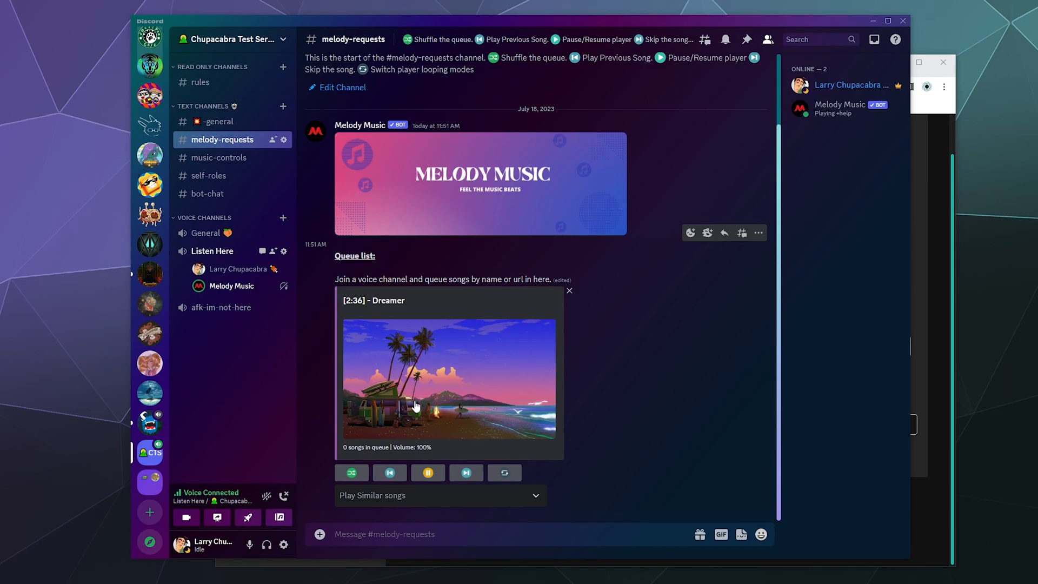
pyautogui.moveTo(453, 506)
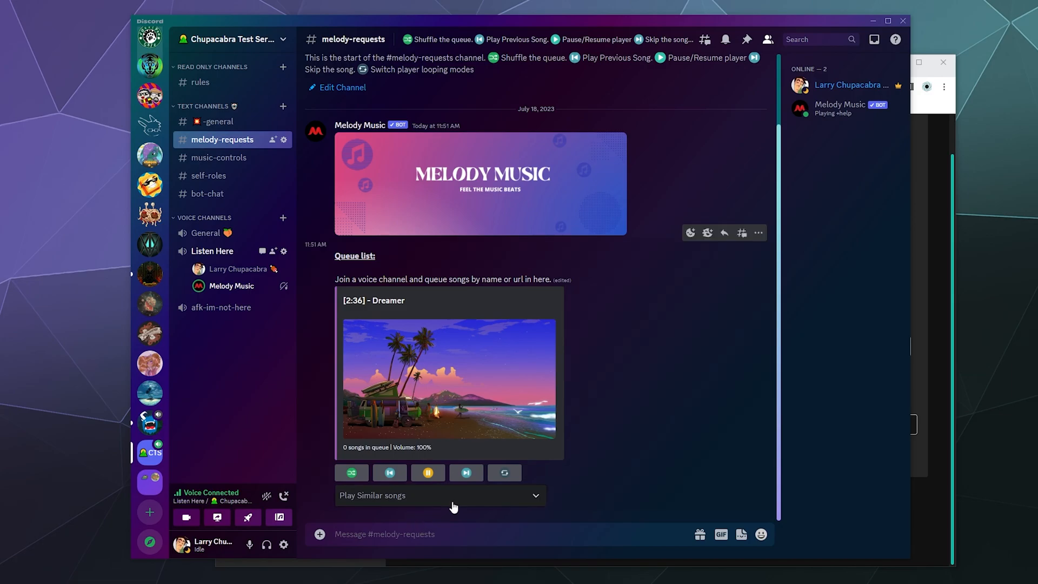
# Step: Queue Alone and Close Your Eyes from Play Similar songs, then return to general
pyautogui.click(440, 495)
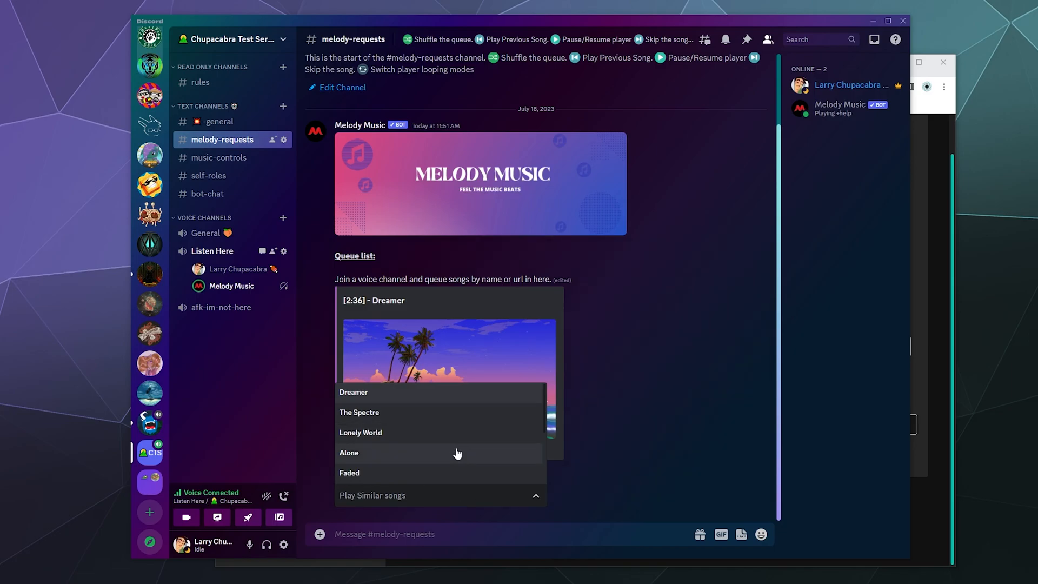
pyautogui.scroll(-3)
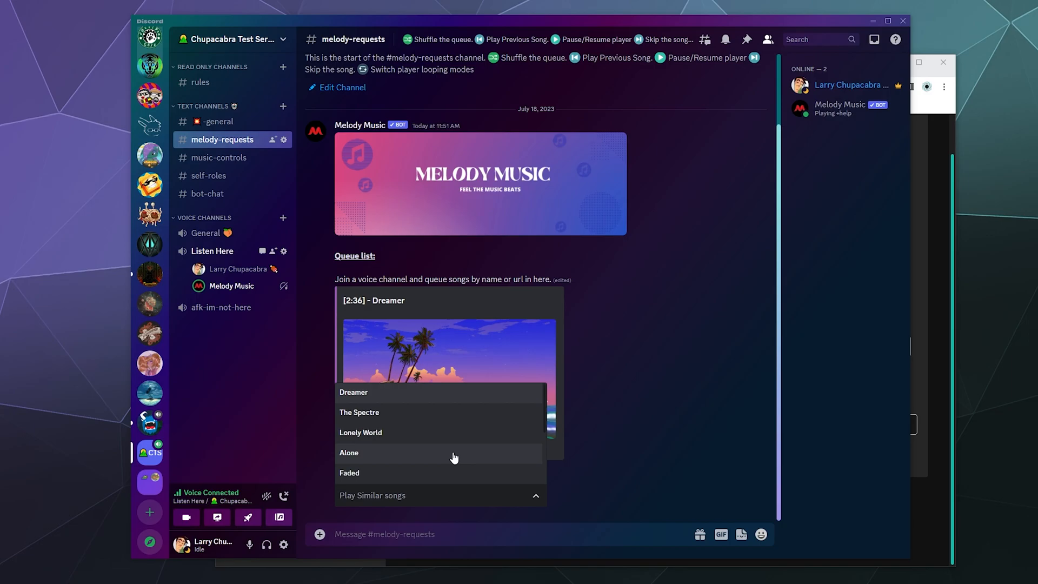
pyautogui.click(349, 452)
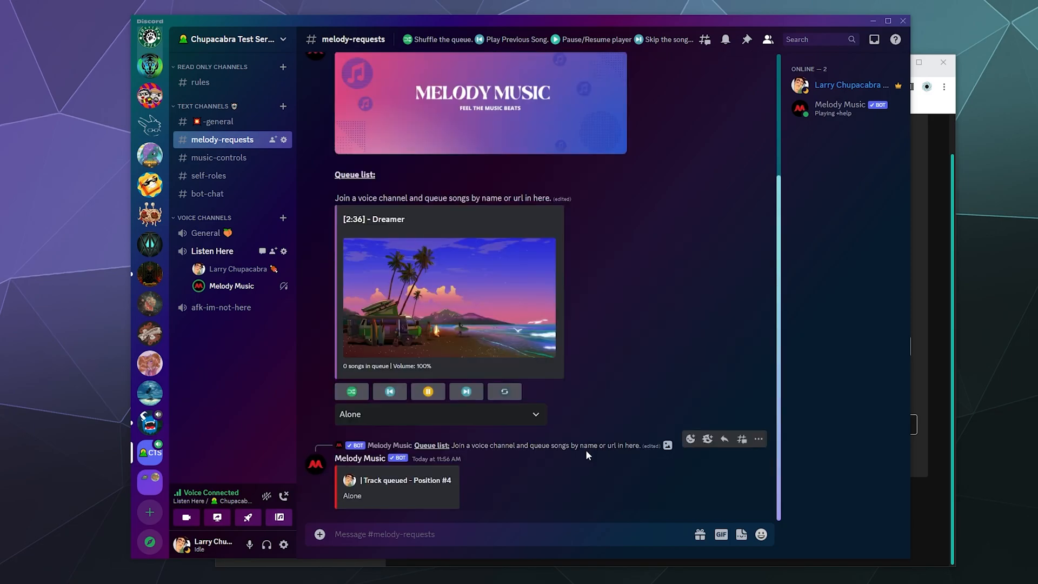
pyautogui.click(440, 414)
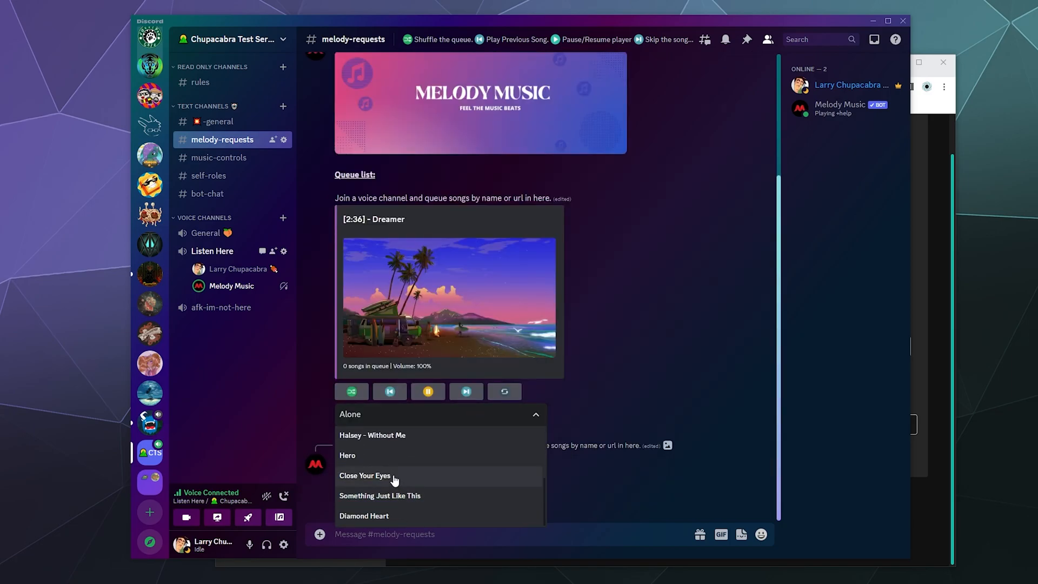
pyautogui.click(365, 476)
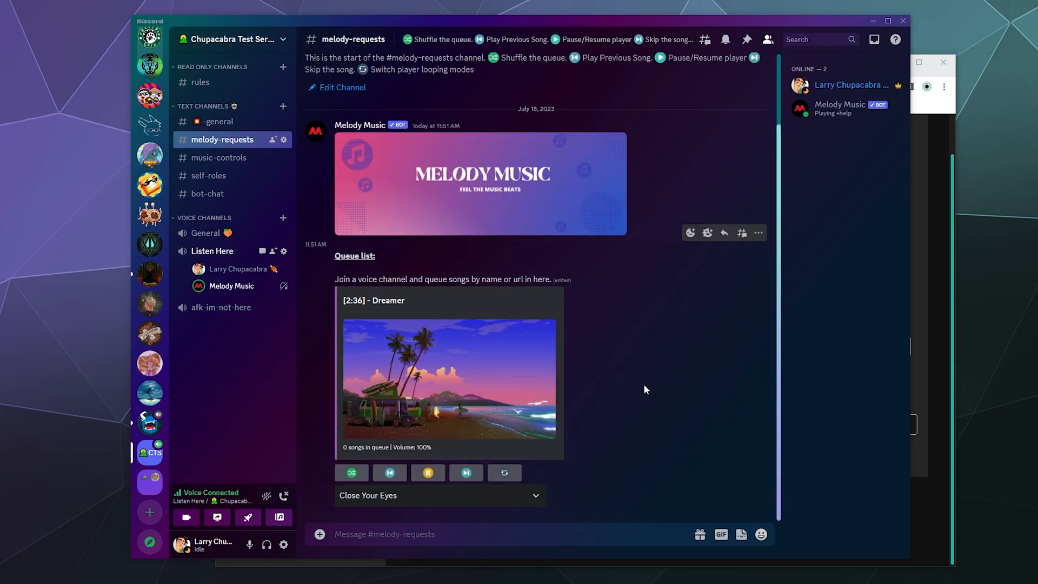
pyautogui.moveTo(643, 387)
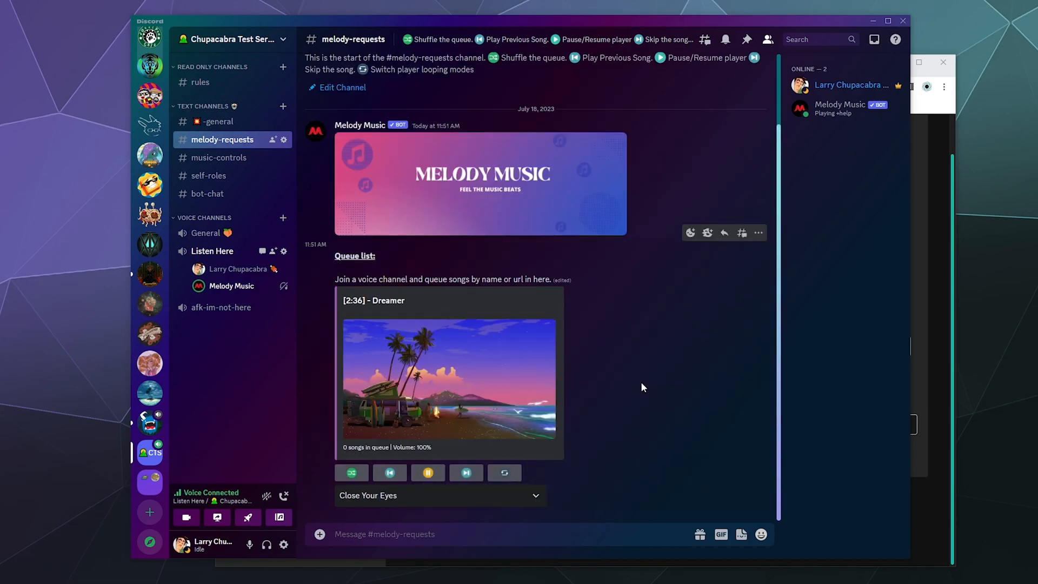
pyautogui.moveTo(640, 386)
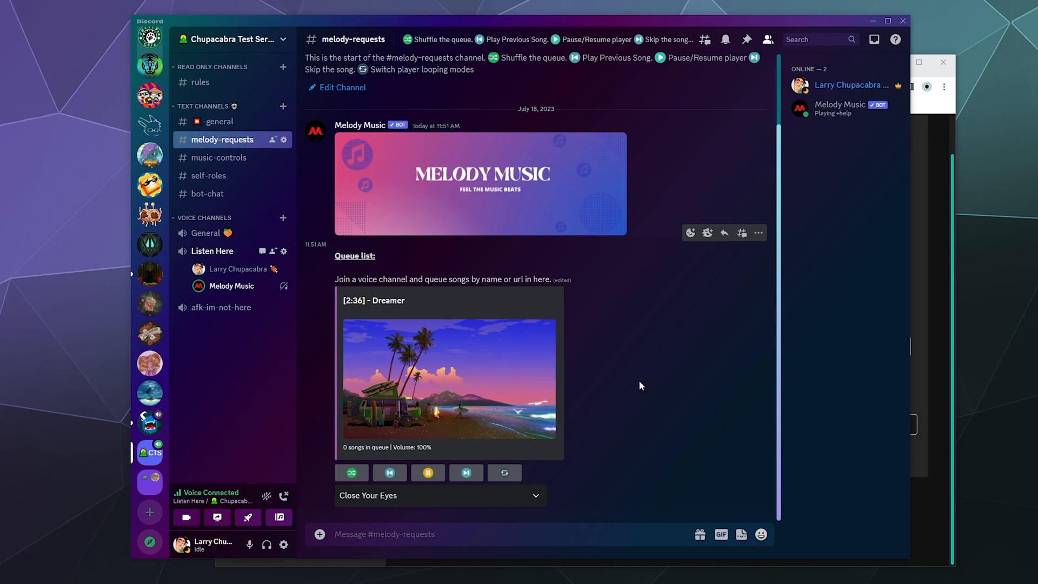
pyautogui.moveTo(597, 466)
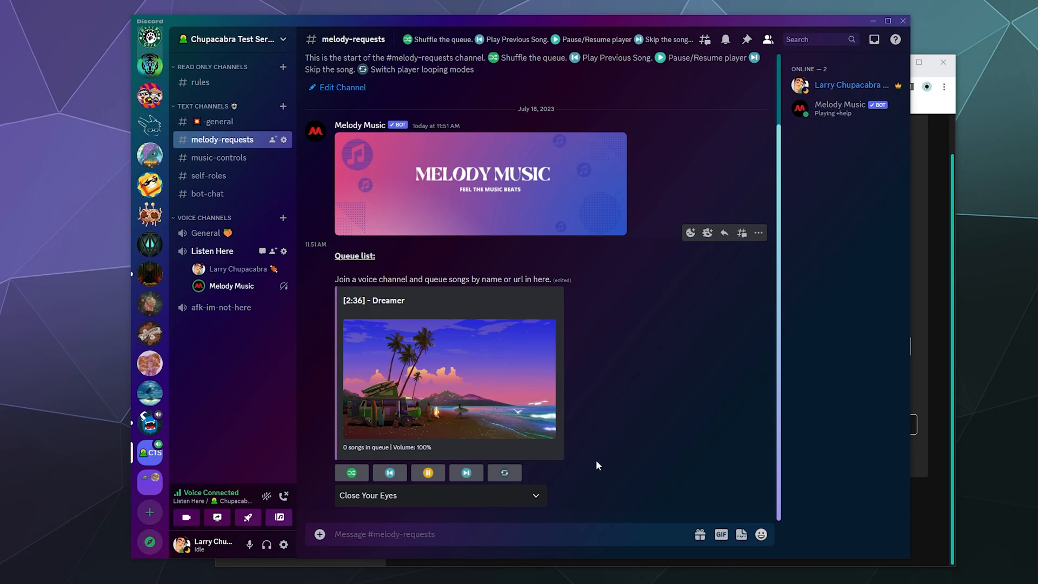
pyautogui.moveTo(274, 249)
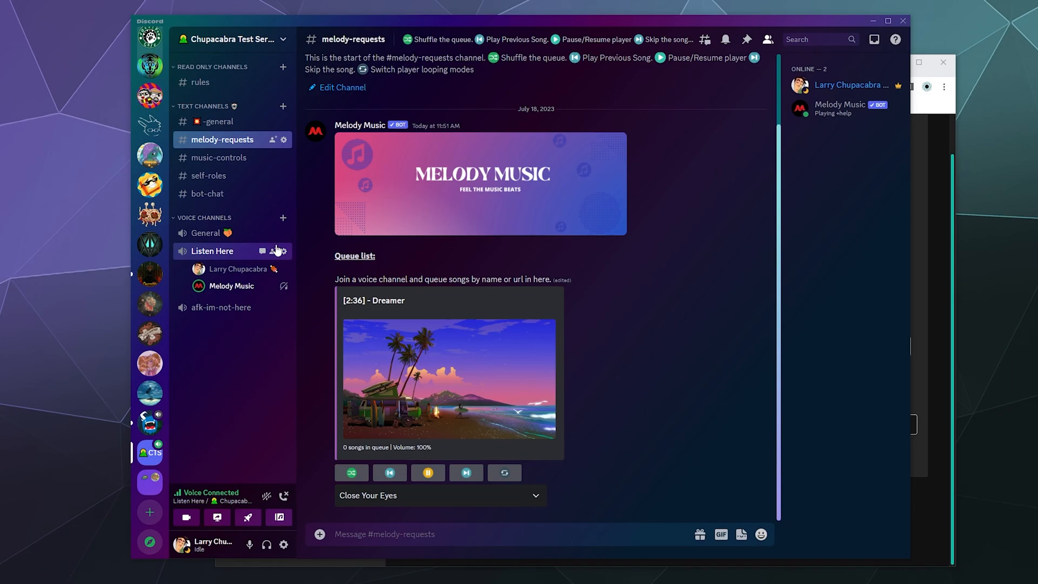
pyautogui.click(218, 122)
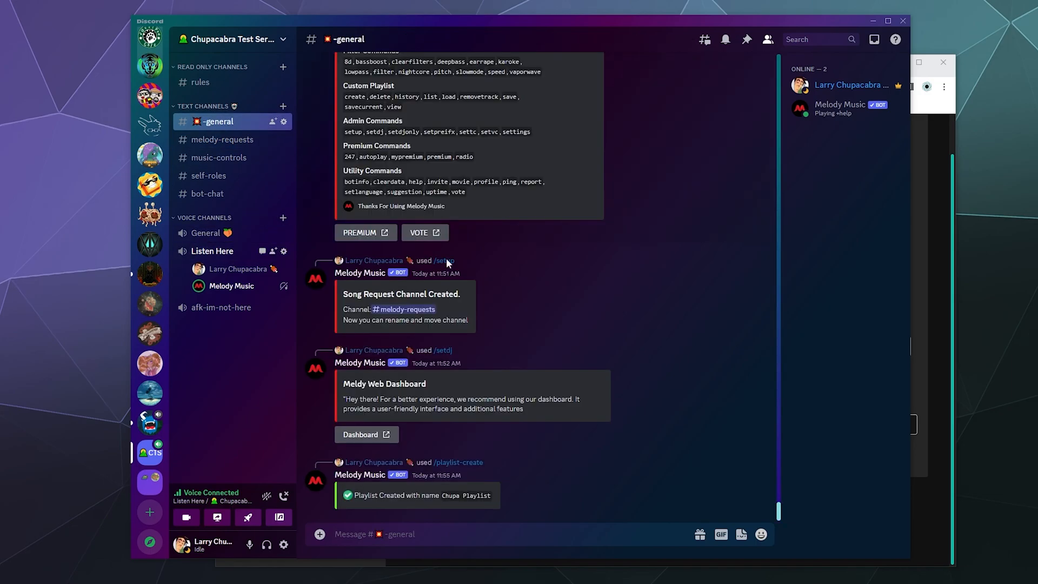
pyautogui.moveTo(587, 332)
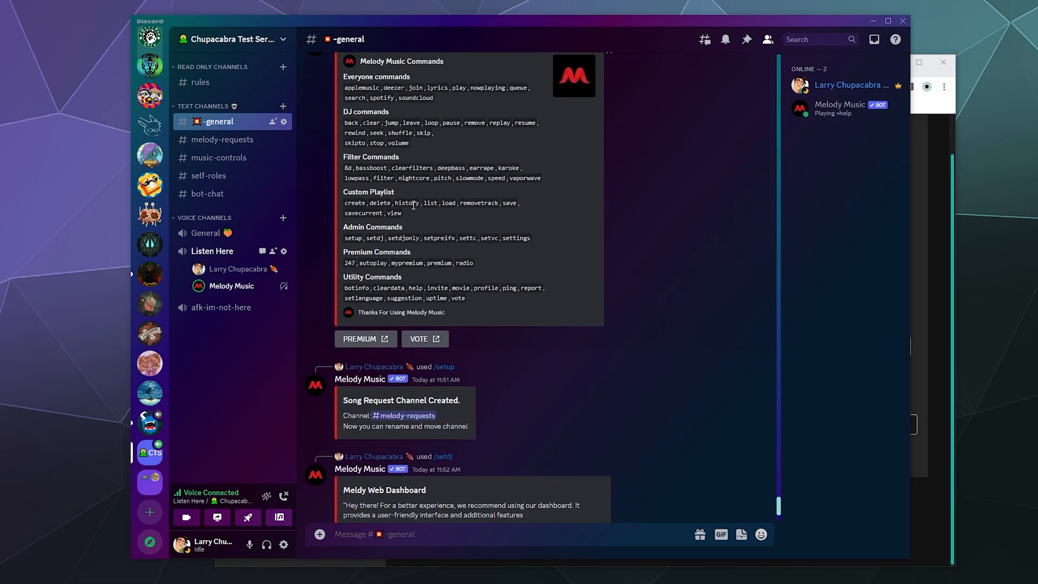
pyautogui.moveTo(393, 204)
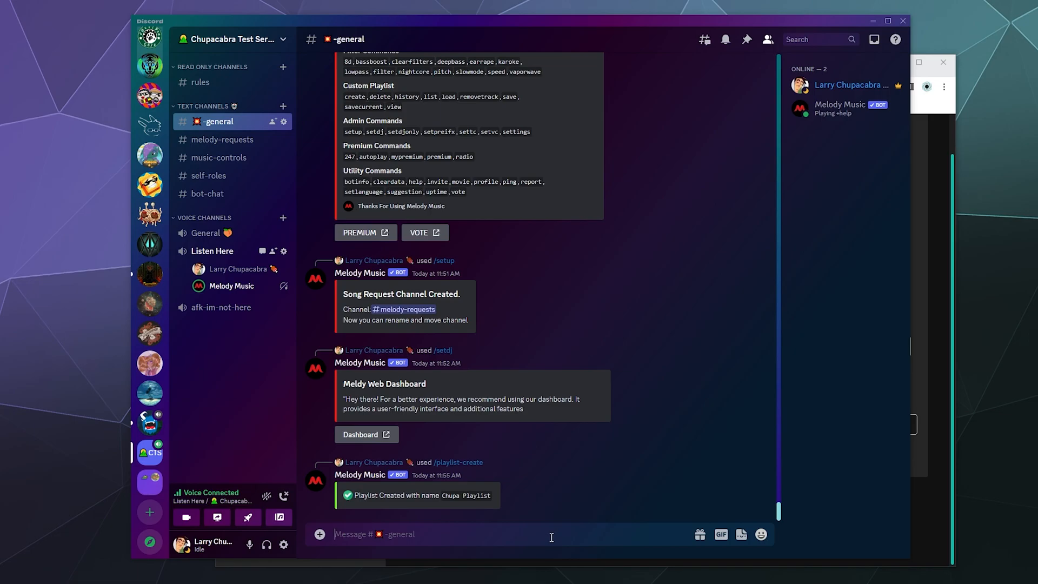
# Step: Send the save-queue command for Chupa Playlist; the bot reports the application did not respond
pyautogui.write('/save-queue playlist Chupa Playl')
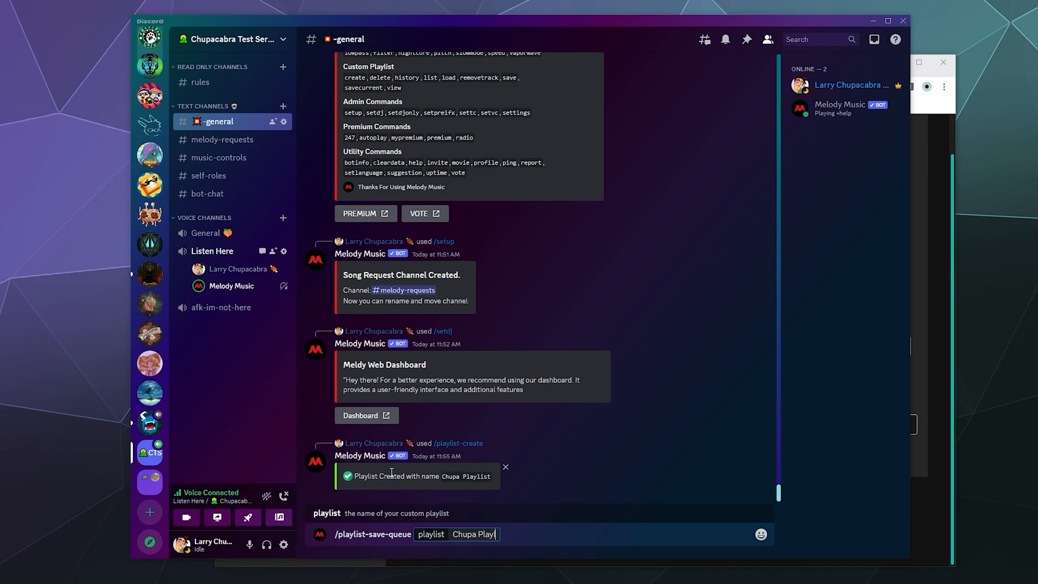
pyautogui.press('Enter')
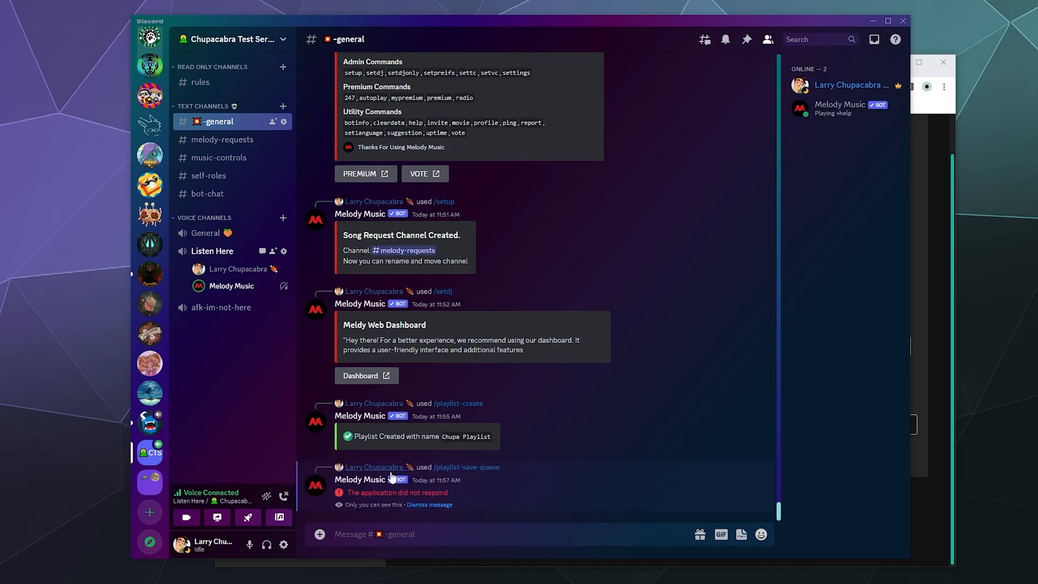
pyautogui.moveTo(517, 500)
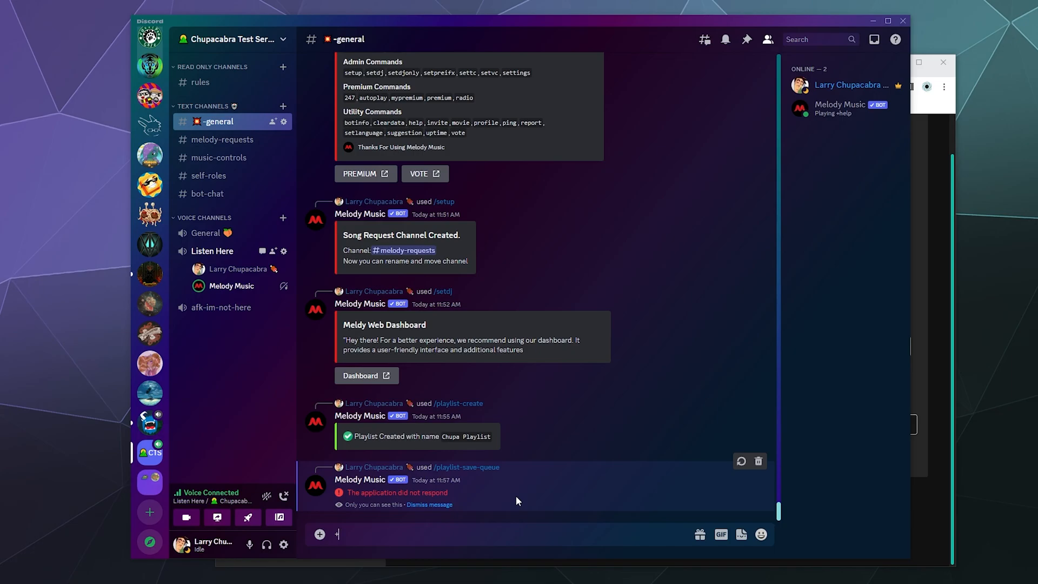
pyautogui.write('+save')
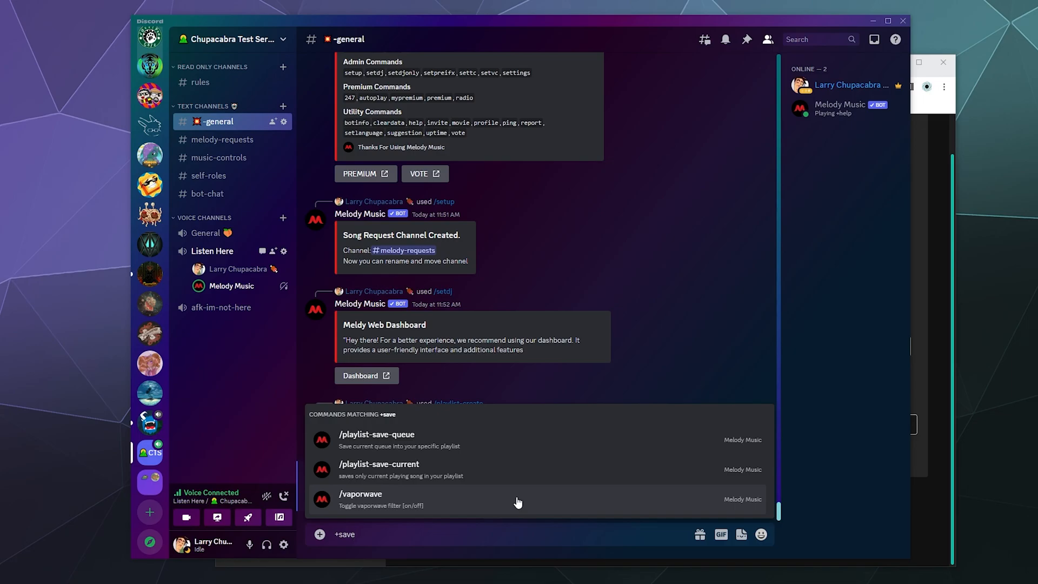
pyautogui.moveTo(513, 543)
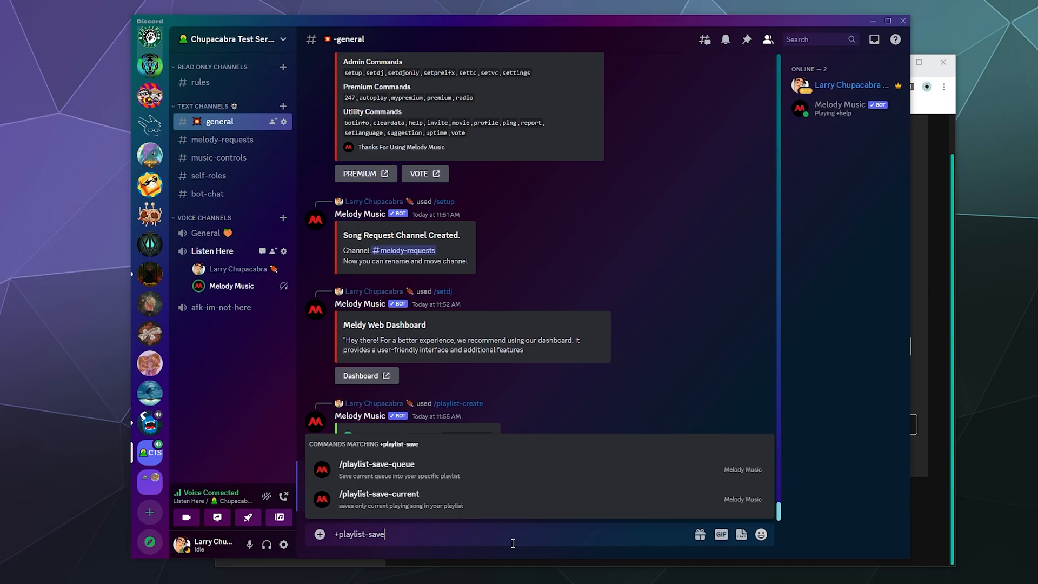
pyautogui.write('-que')
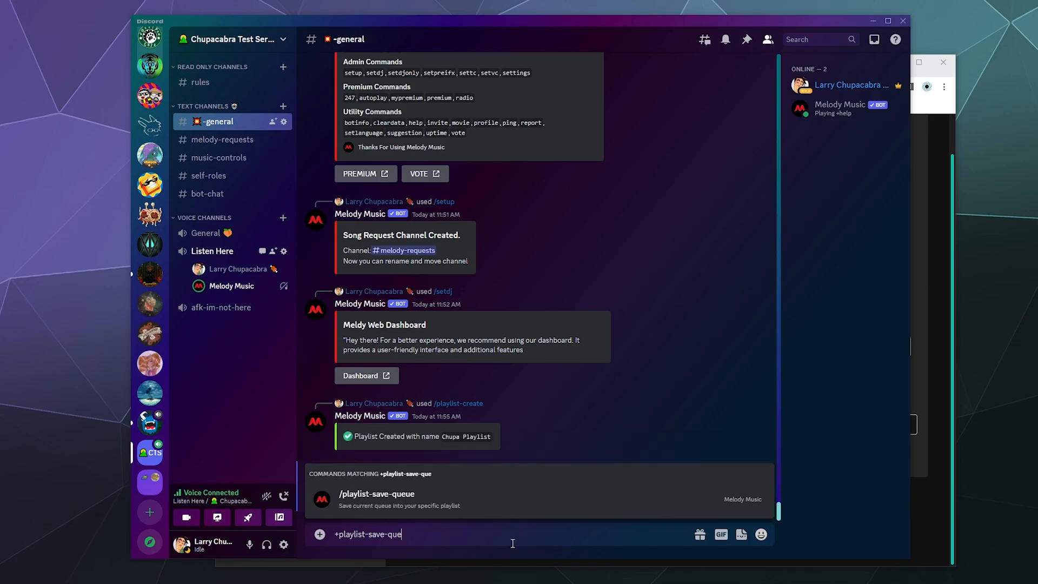
pyautogui.press('Enter')
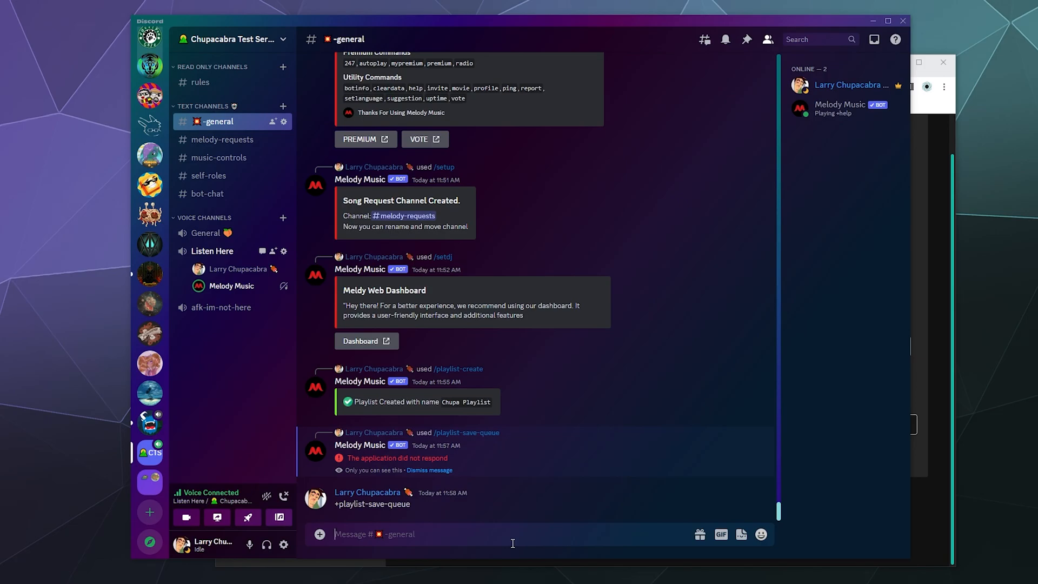
pyautogui.write('/')
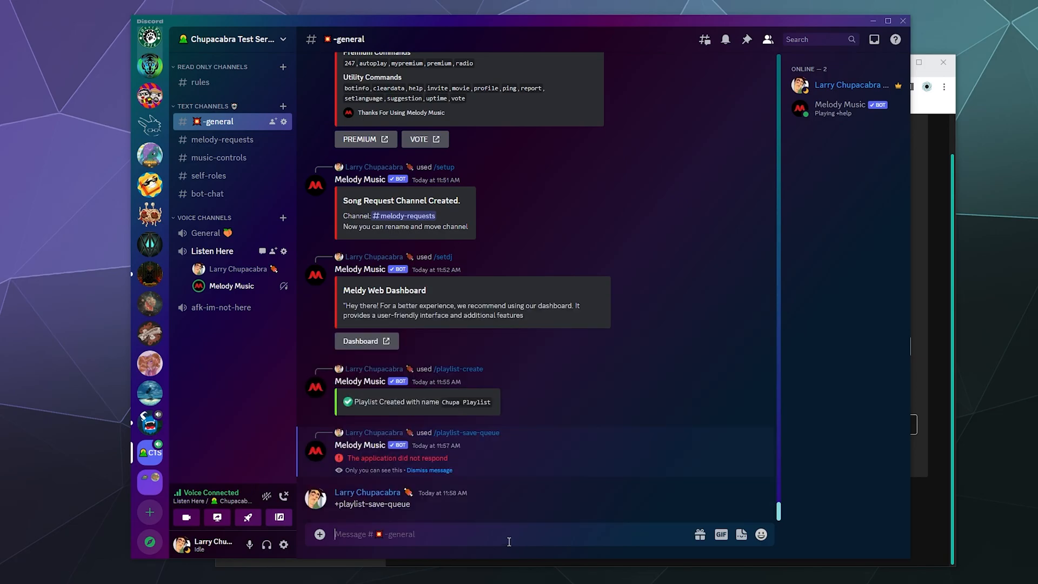
pyautogui.moveTo(245, 435)
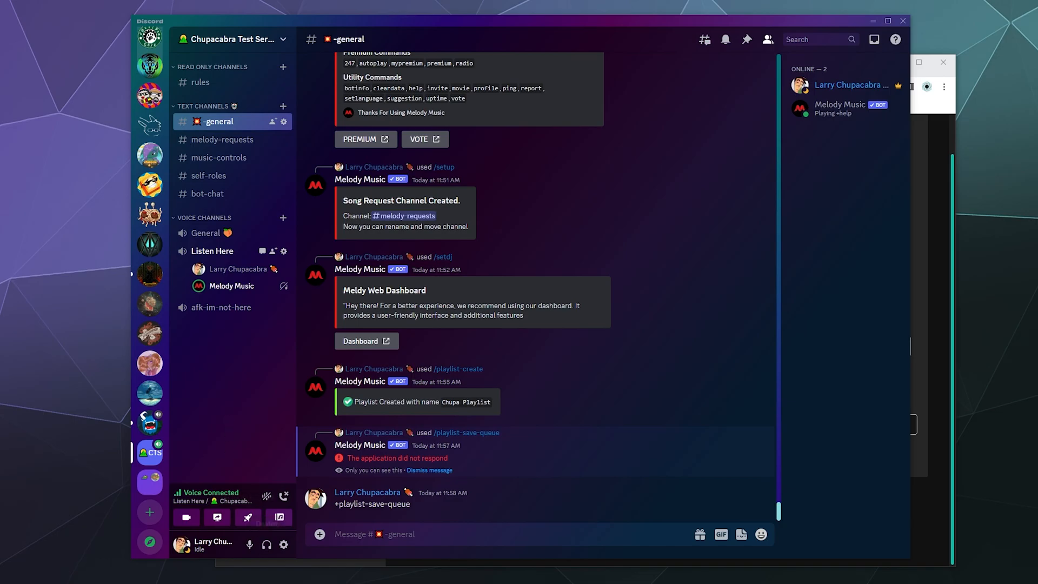
# Step: Run Melody Music's /help command so it posts the full command list in general
pyautogui.write('/help')
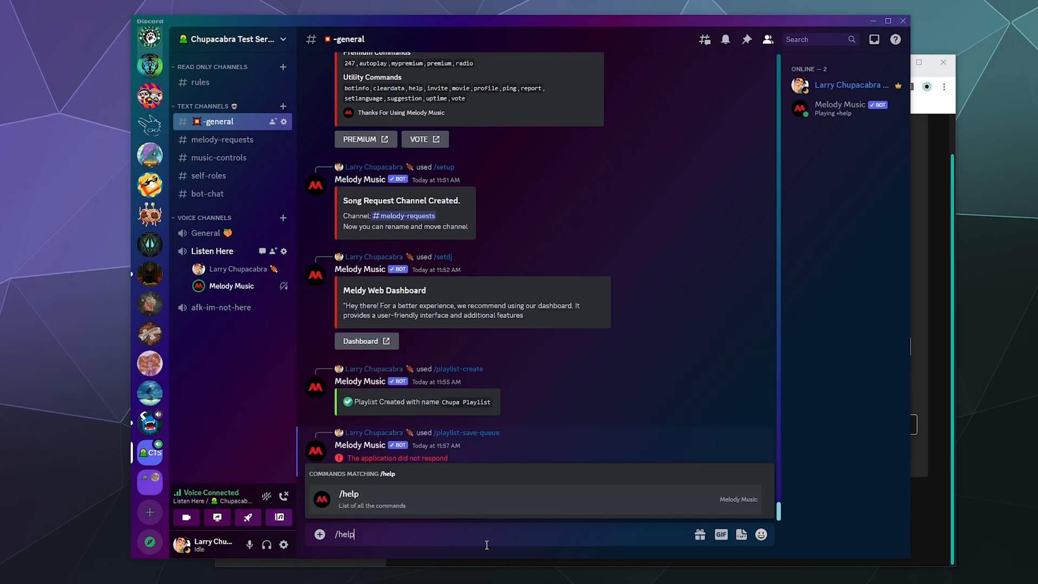
pyautogui.press('Enter')
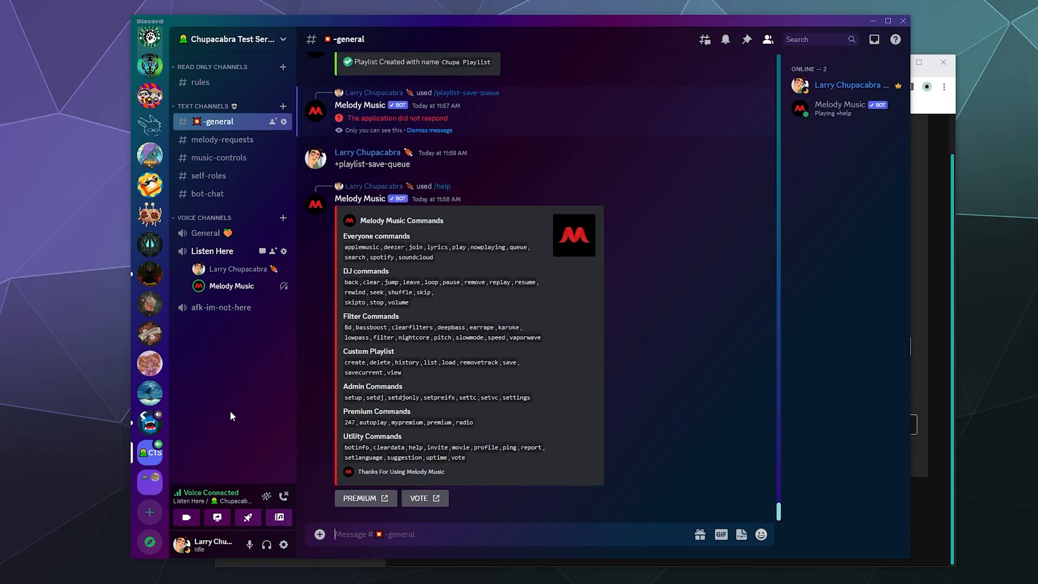
pyautogui.moveTo(232, 415)
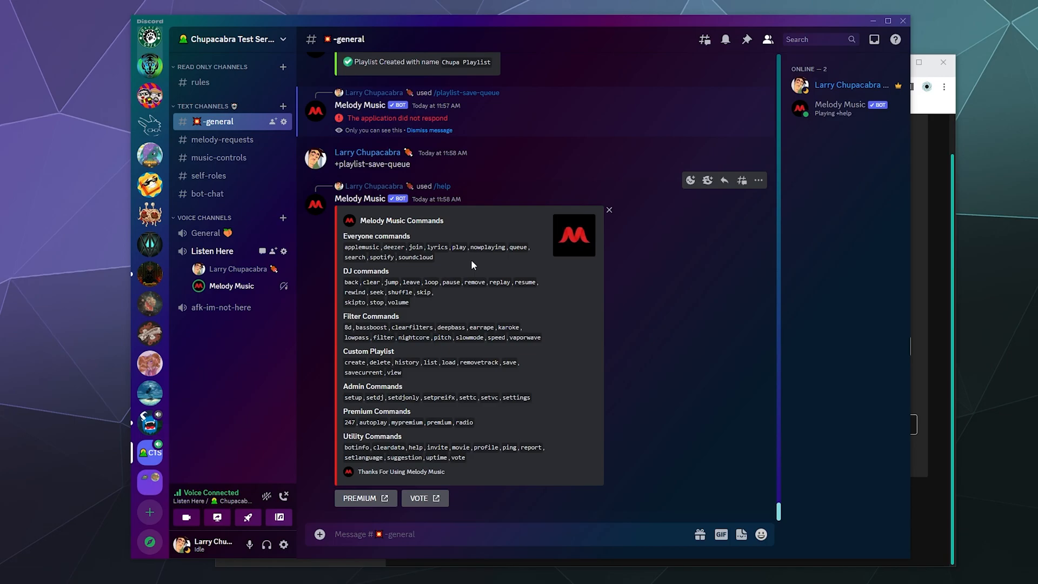
pyautogui.moveTo(416, 290)
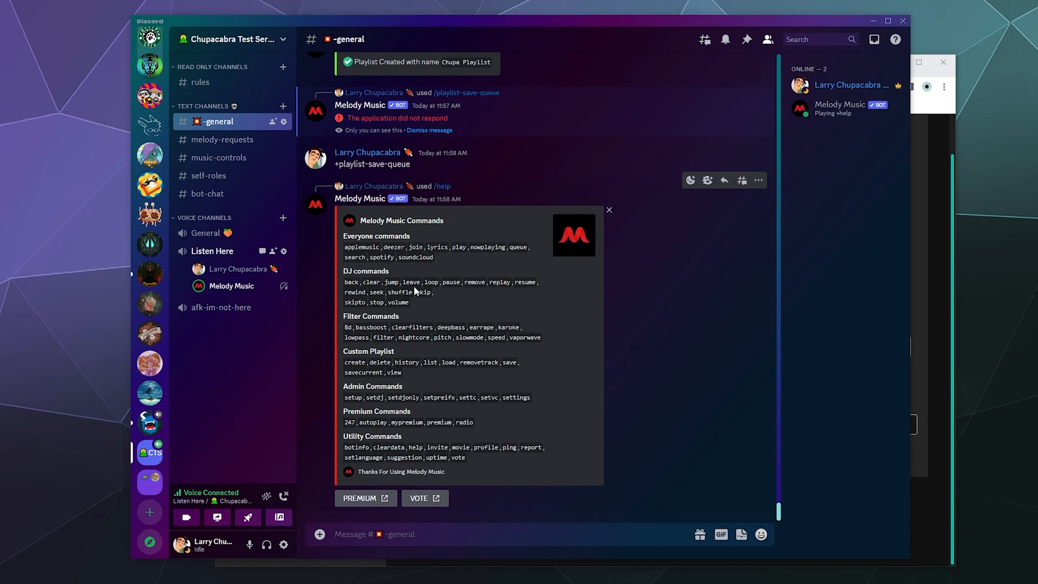
pyautogui.moveTo(487, 306)
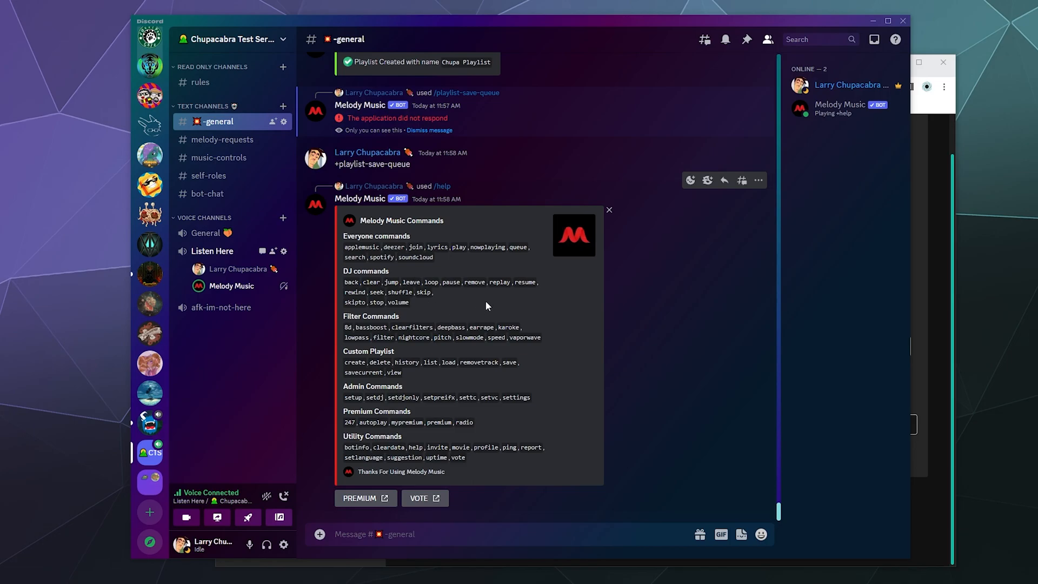
pyautogui.click(477, 533)
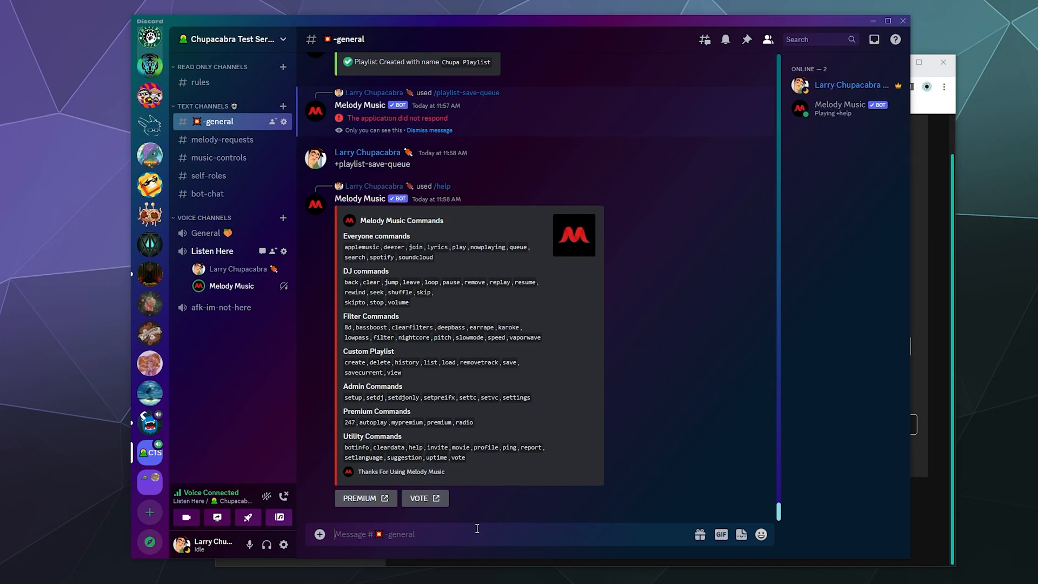
# Step: Request Melody Music's bot stats with /botinfo and the +botinfo prefix command
pyautogui.write('/botinfo')
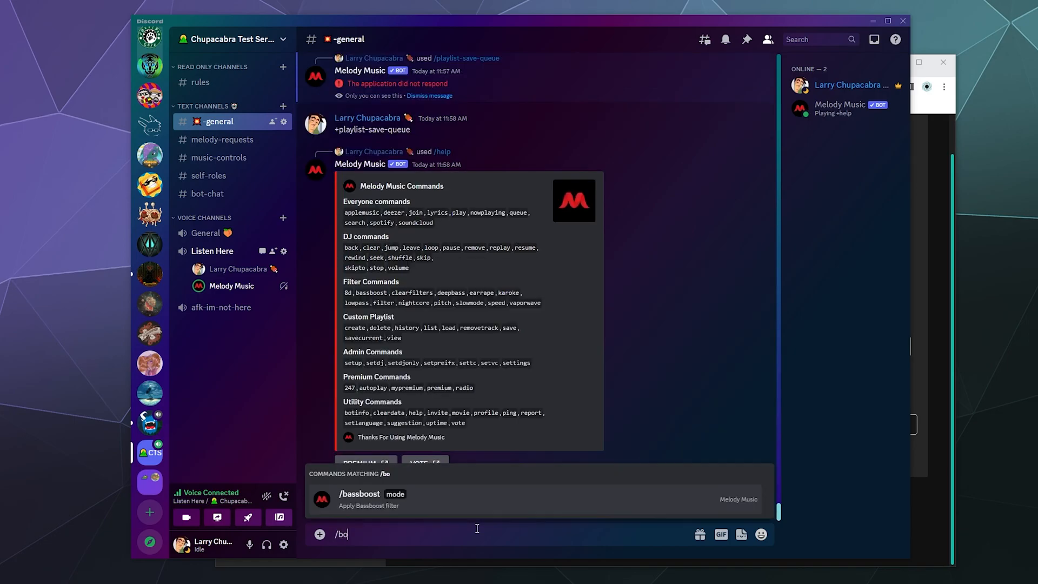
pyautogui.press('Enter')
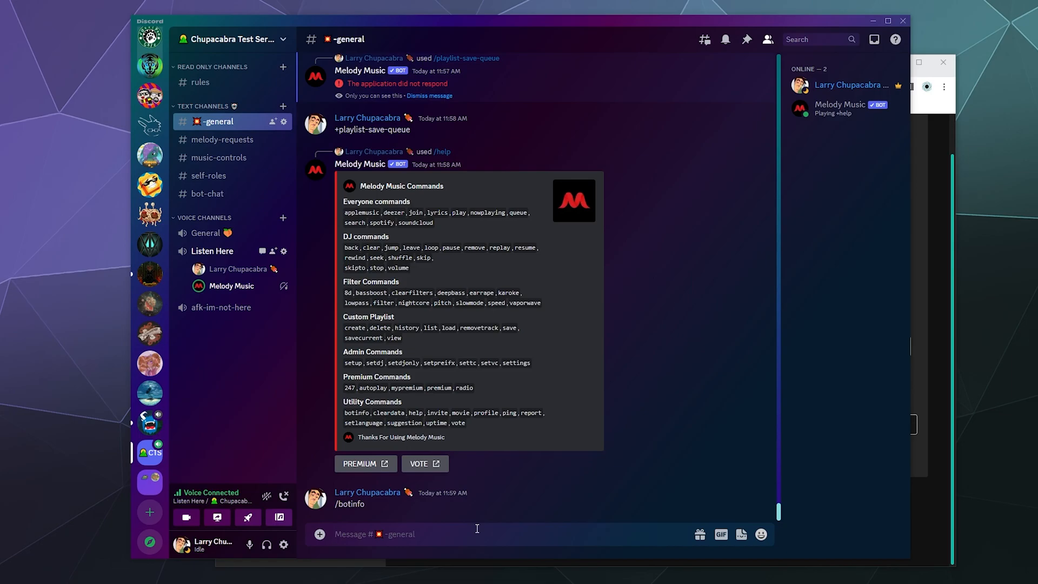
pyautogui.write('+boi')
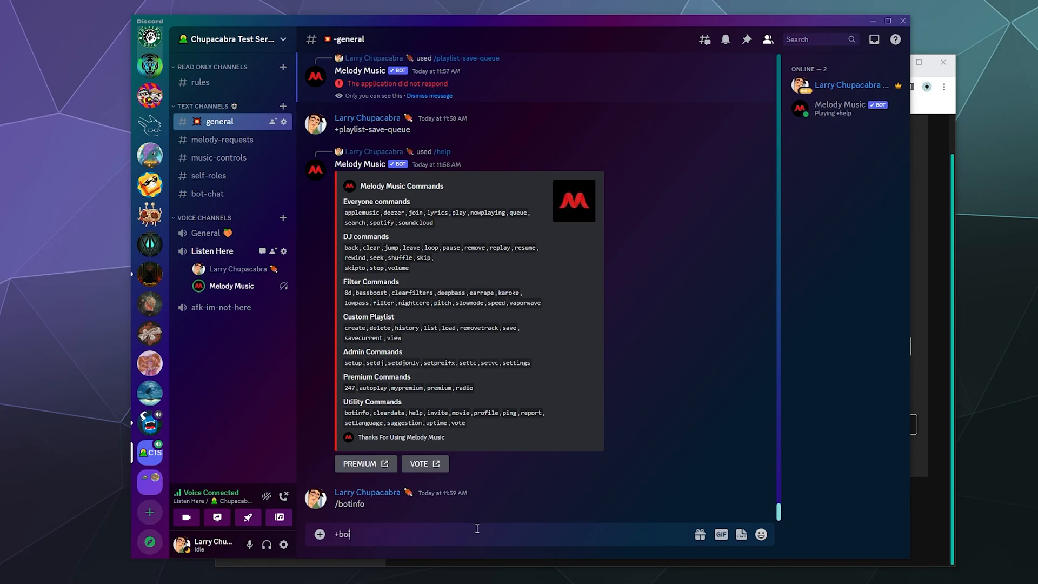
pyautogui.write('t')
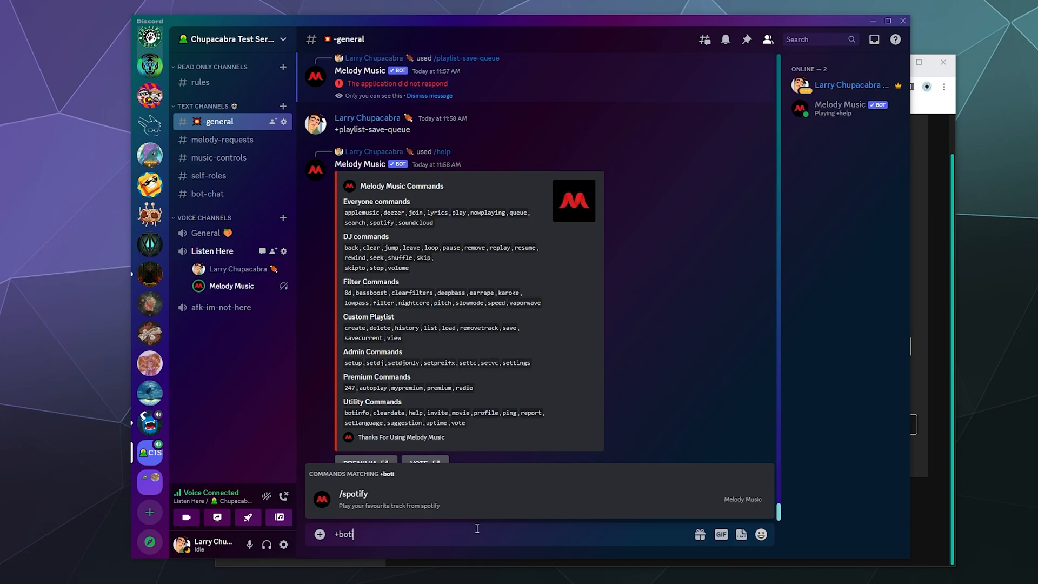
pyautogui.press('Enter')
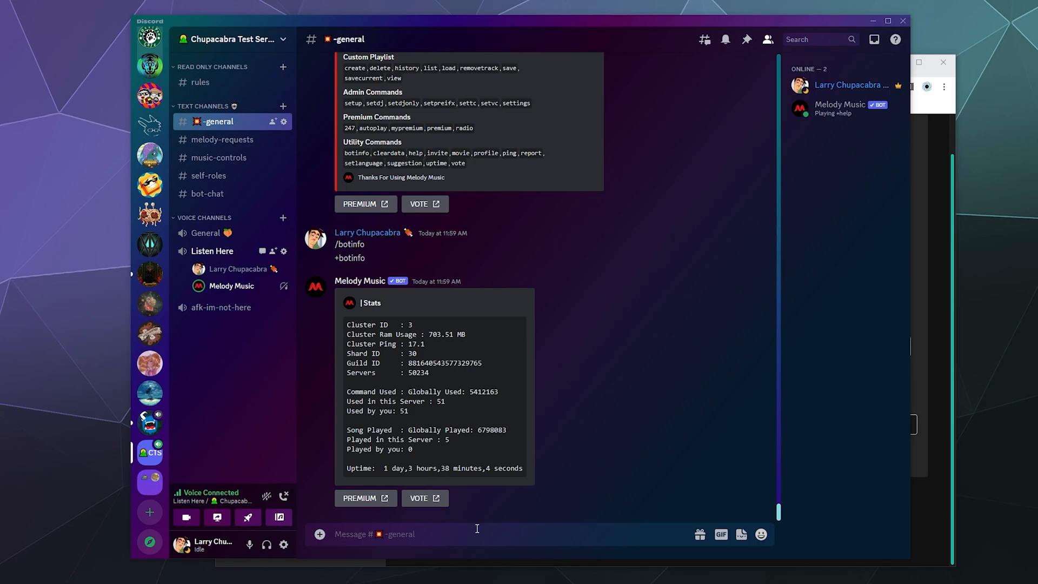
# Step: Check the bot's ping (363 ms), then send the /pause command to the player
pyautogui.write('/ping')
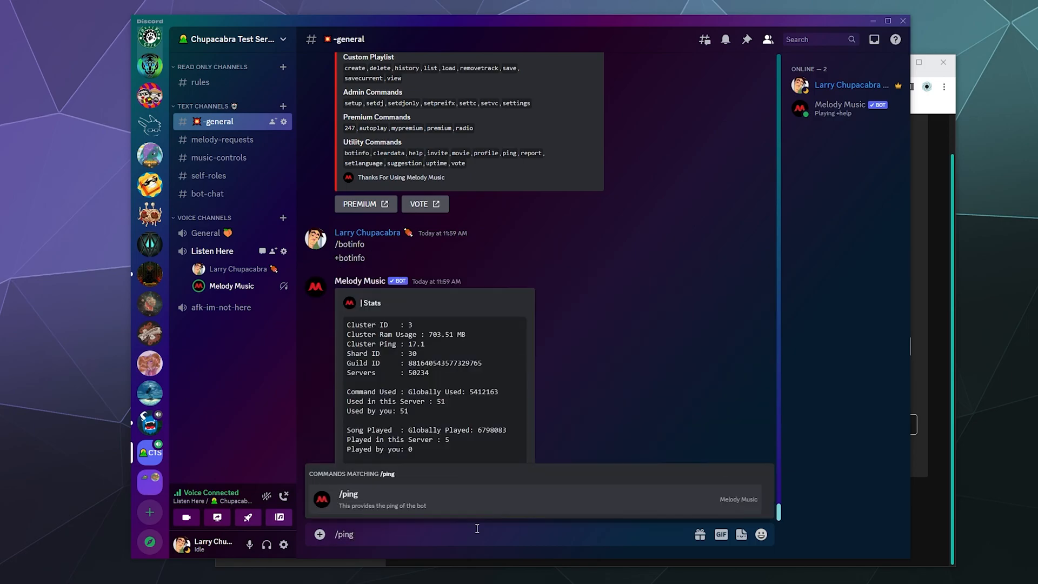
pyautogui.press('Enter')
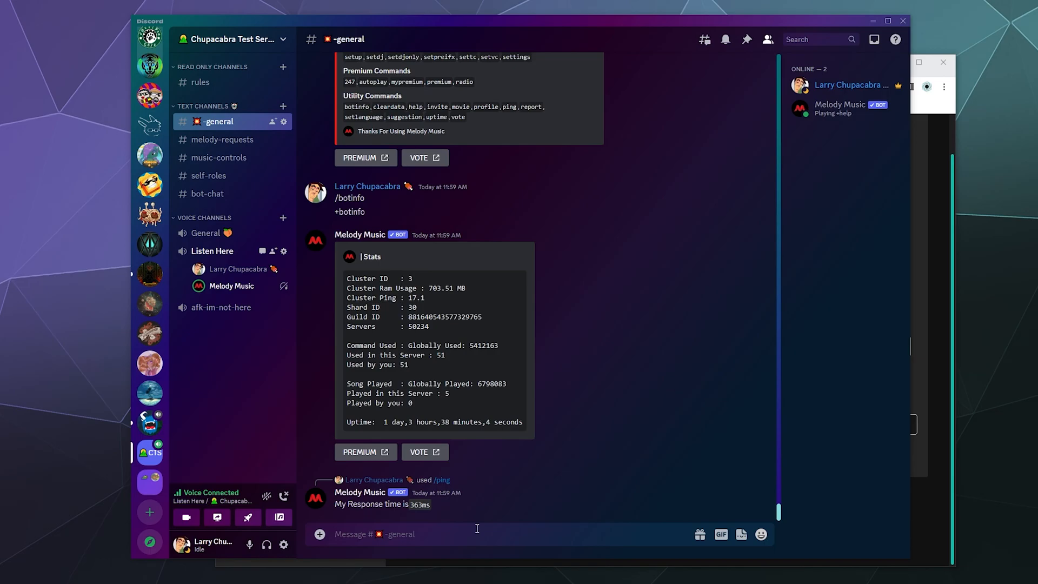
pyautogui.write('/pause')
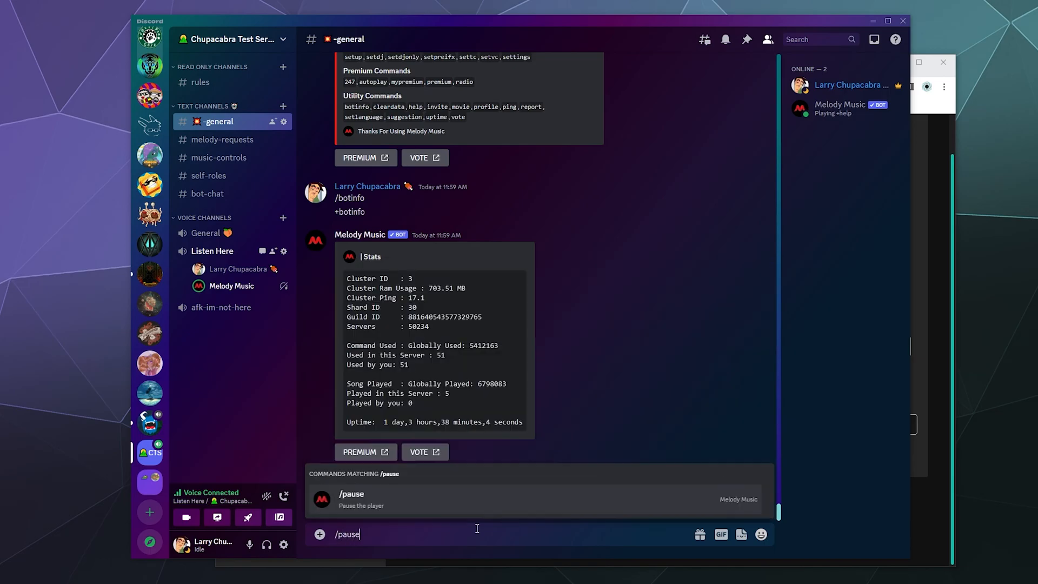
pyautogui.press('Enter')
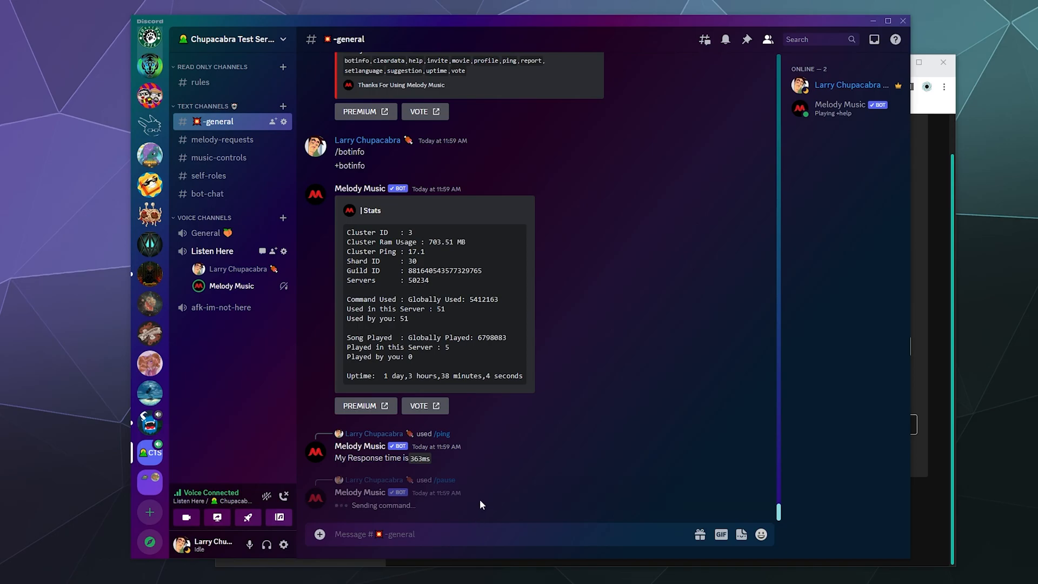
pyautogui.moveTo(206, 396)
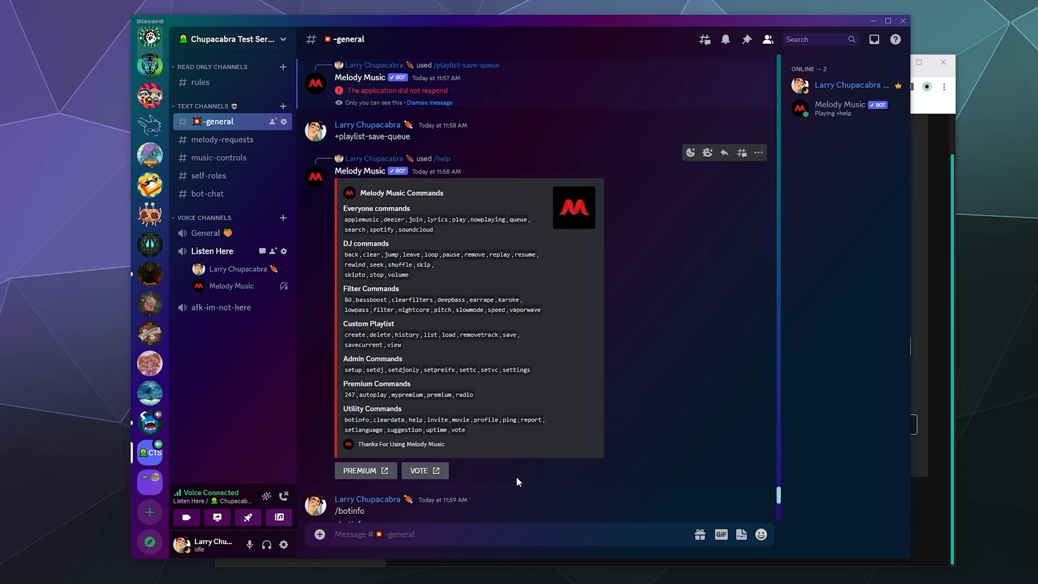
pyautogui.click(530, 535)
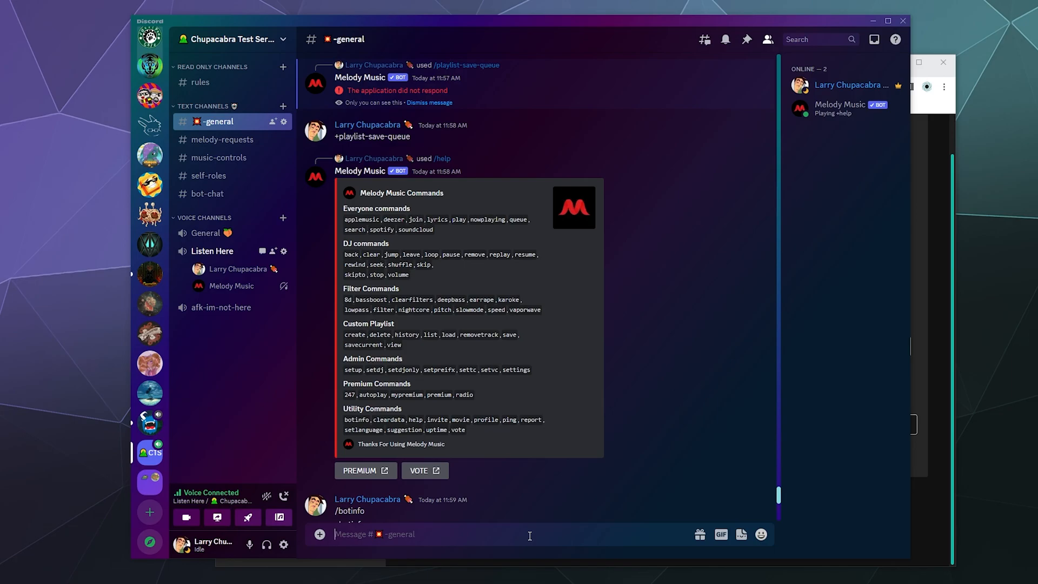
pyautogui.moveTo(466, 484)
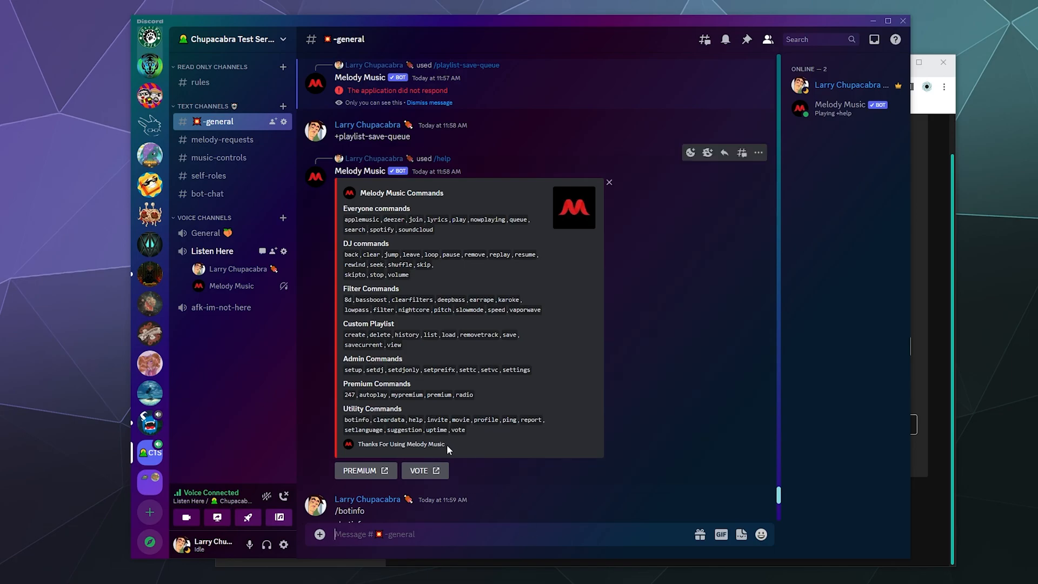
pyautogui.moveTo(466, 459)
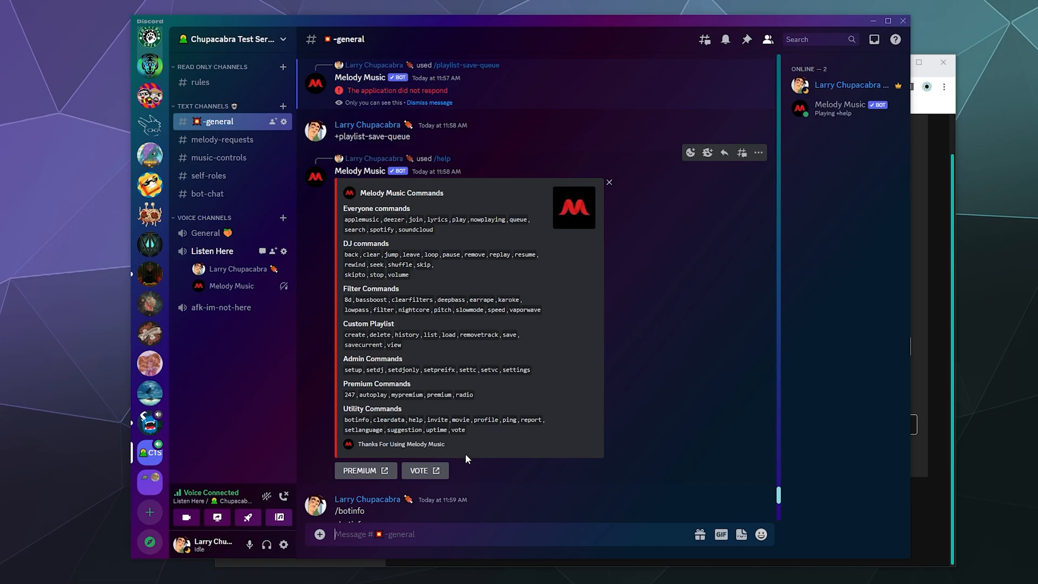
pyautogui.moveTo(471, 460)
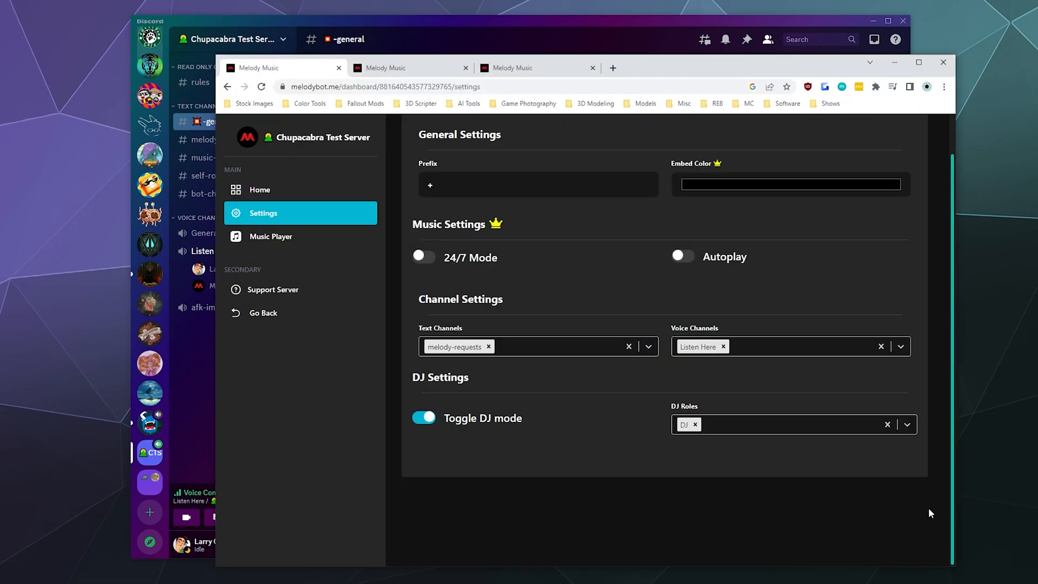
pyautogui.moveTo(691, 458)
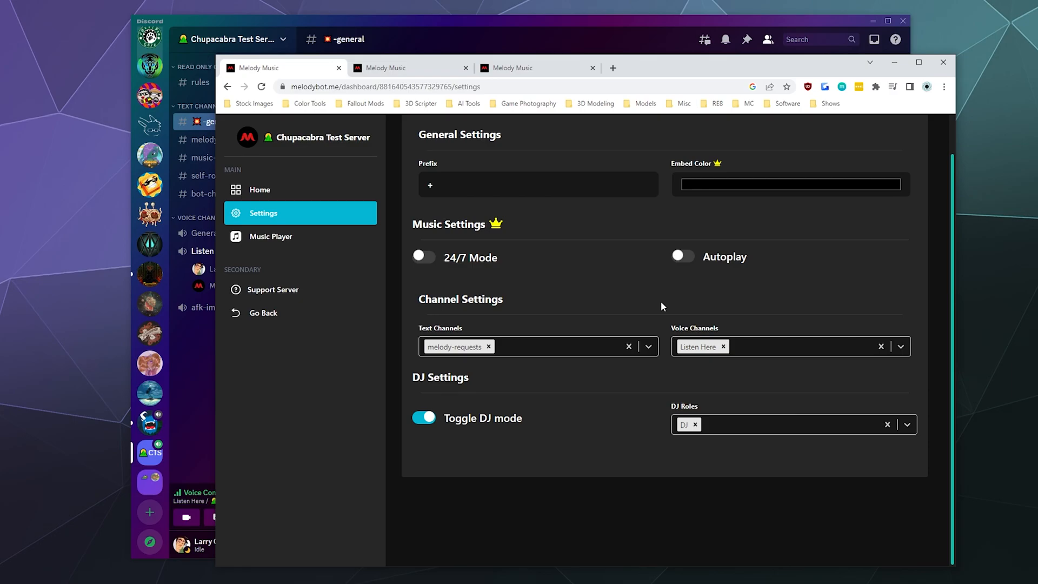
pyautogui.moveTo(465, 354)
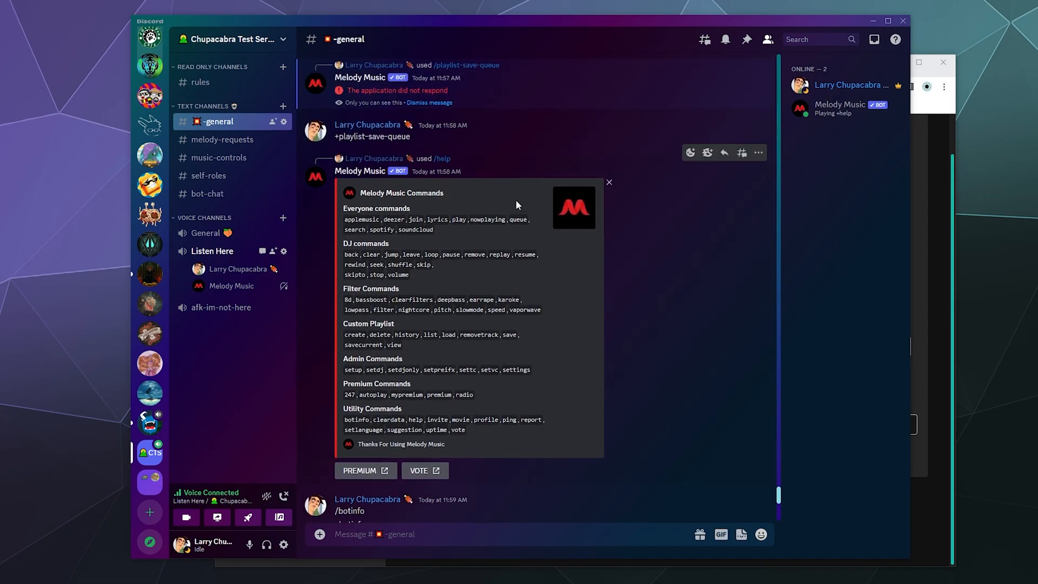
pyautogui.moveTo(229, 277)
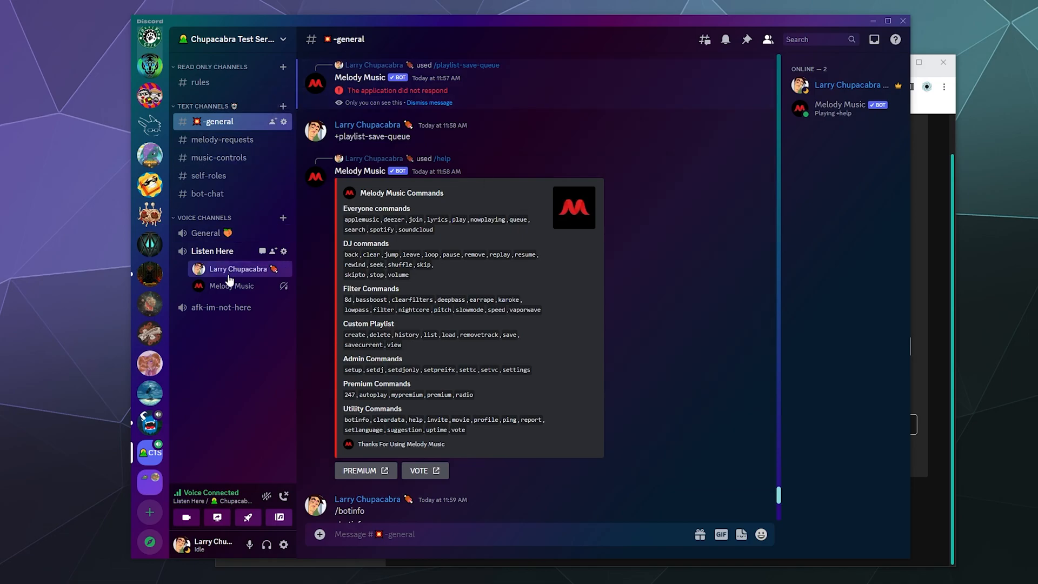
pyautogui.moveTo(233, 397)
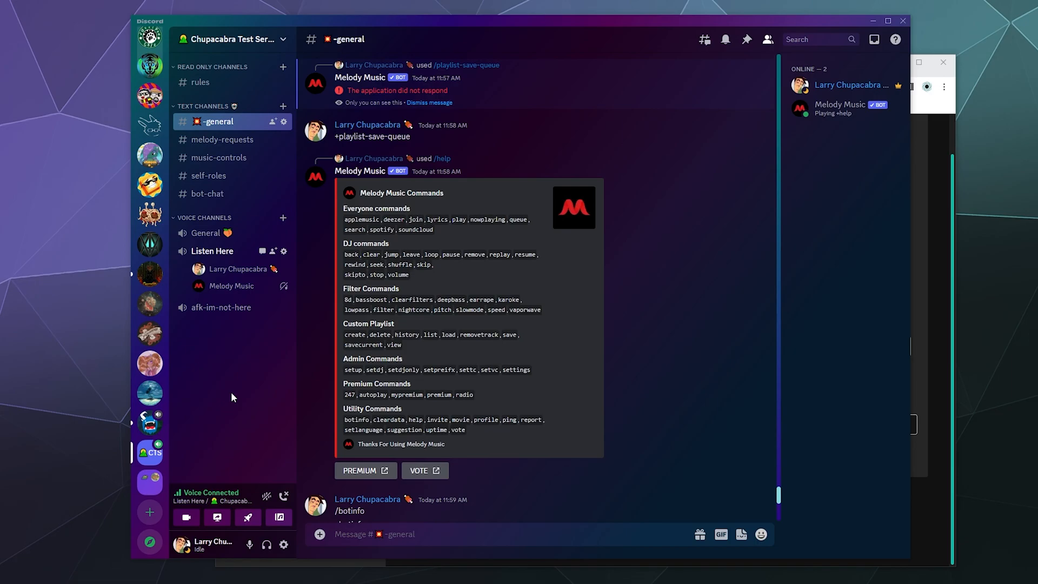
pyautogui.moveTo(993, 333)
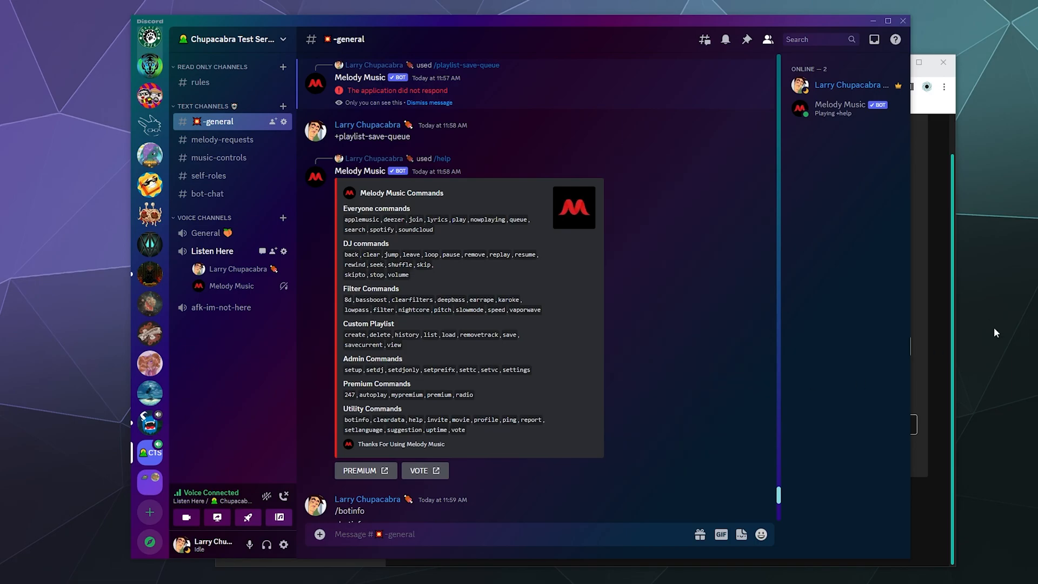
pyautogui.moveTo(816, 366)
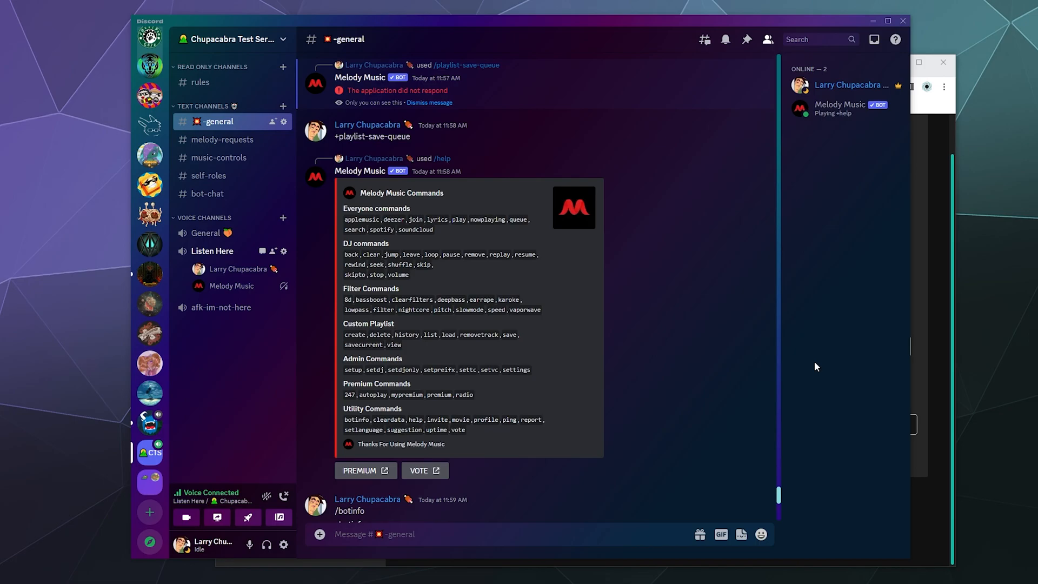
pyautogui.moveTo(823, 369)
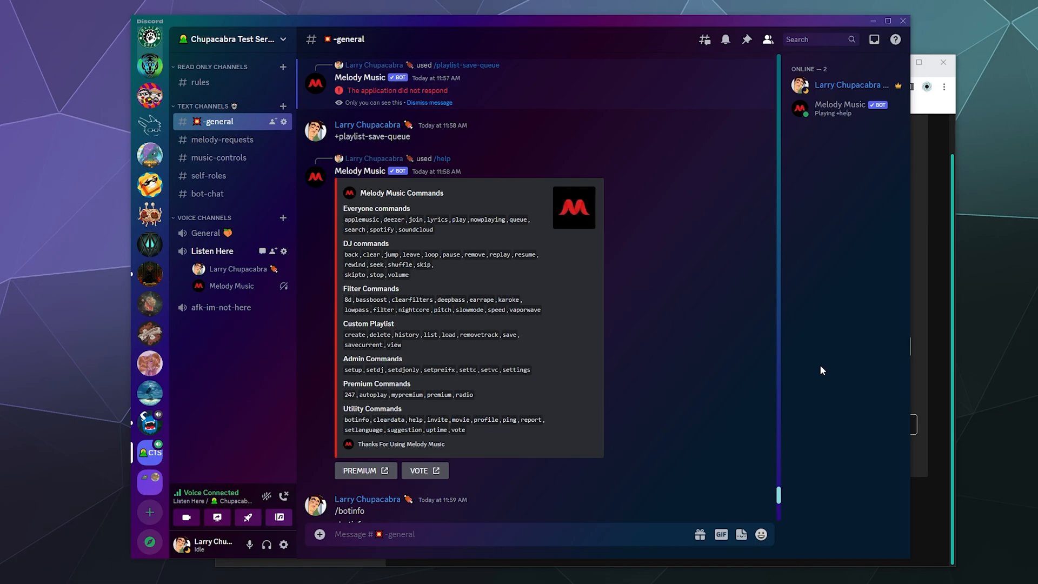